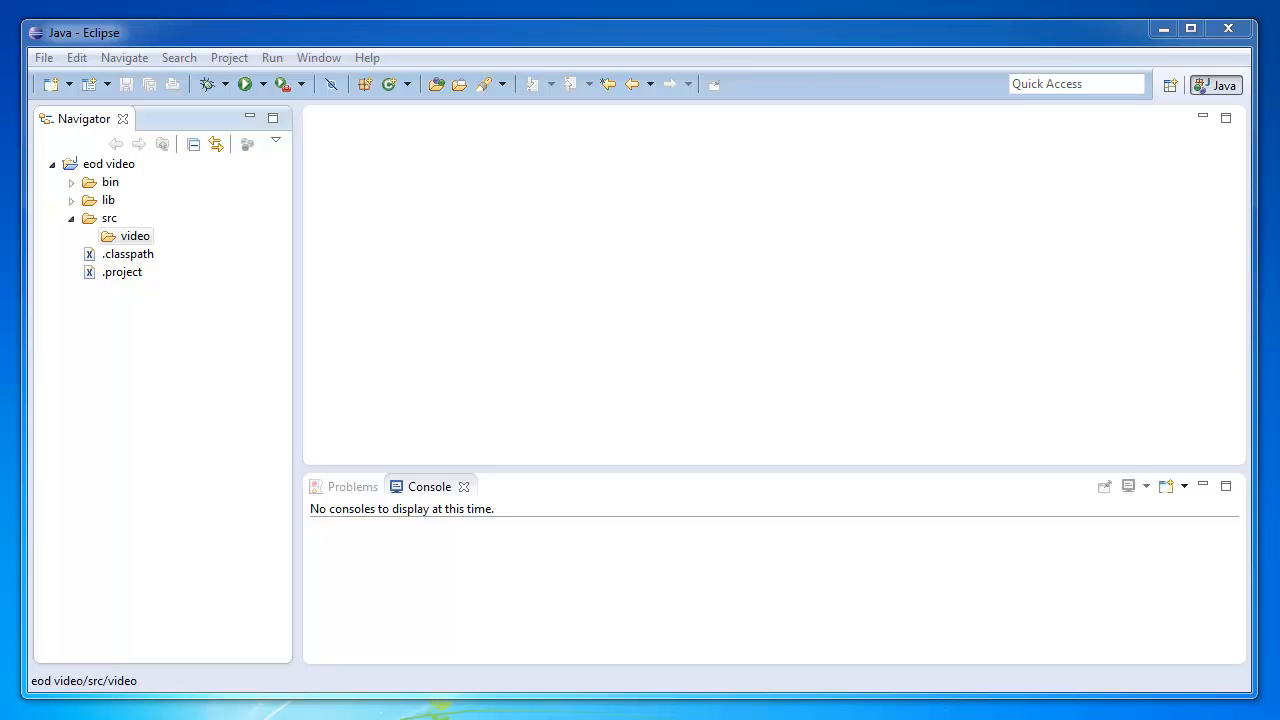
Create a new final class Test with a main method in the video package
right_click(136, 236)
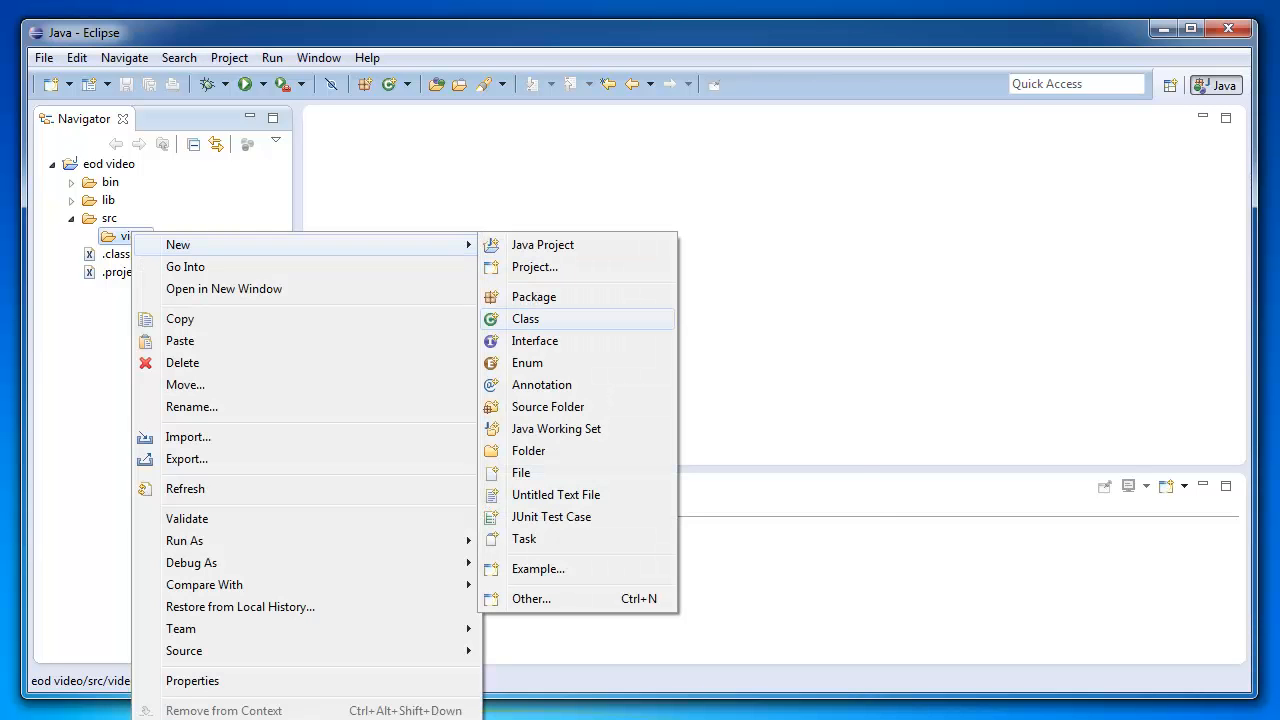
left_click(524, 318)
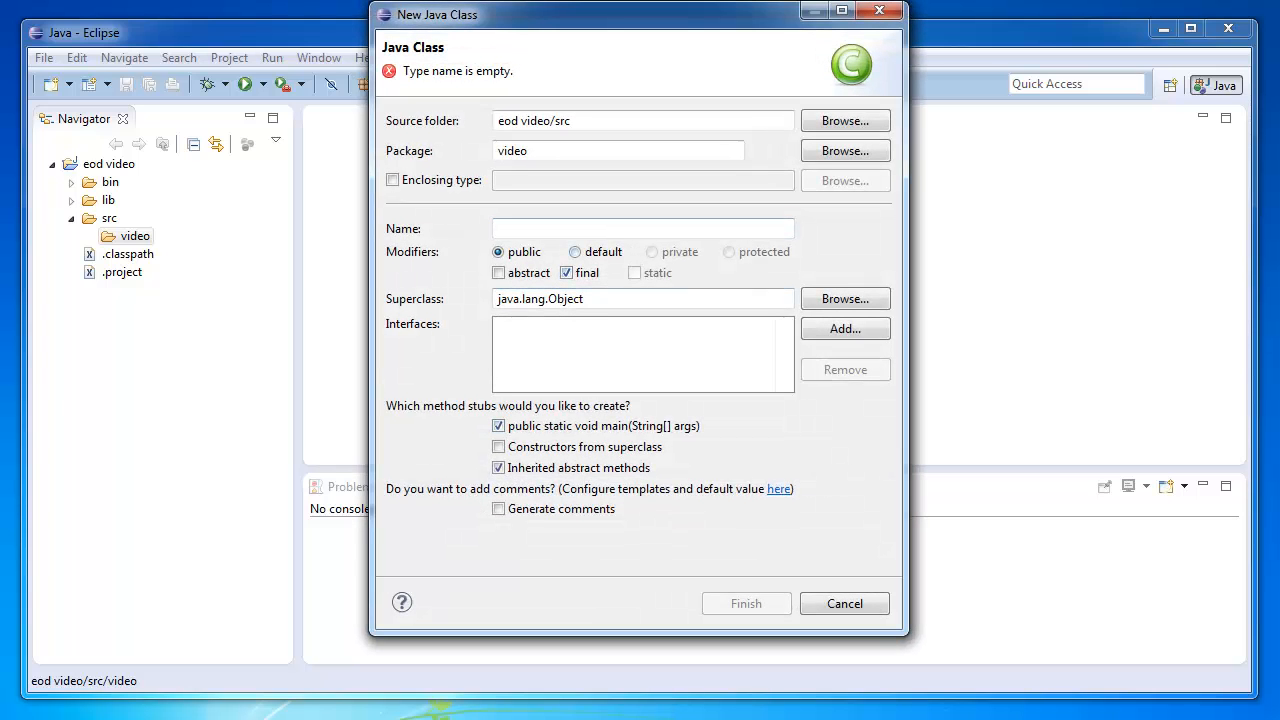
type("Tesst")
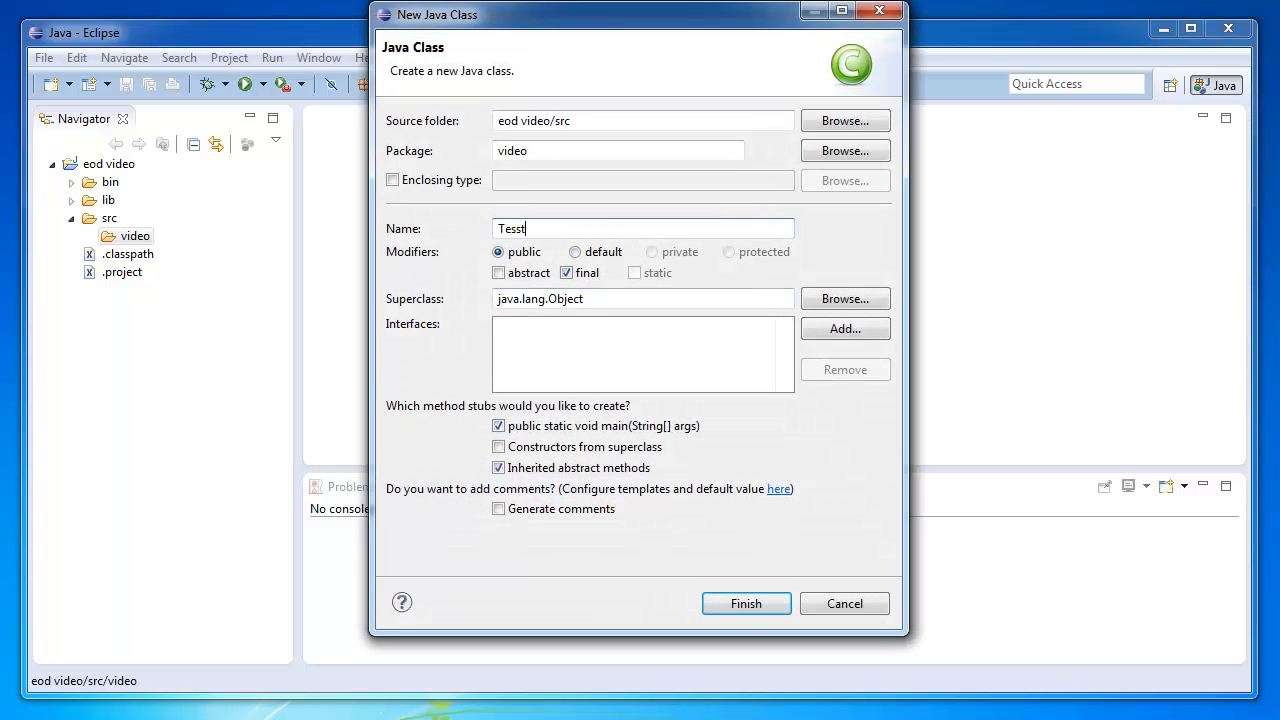
left_click(744, 604)
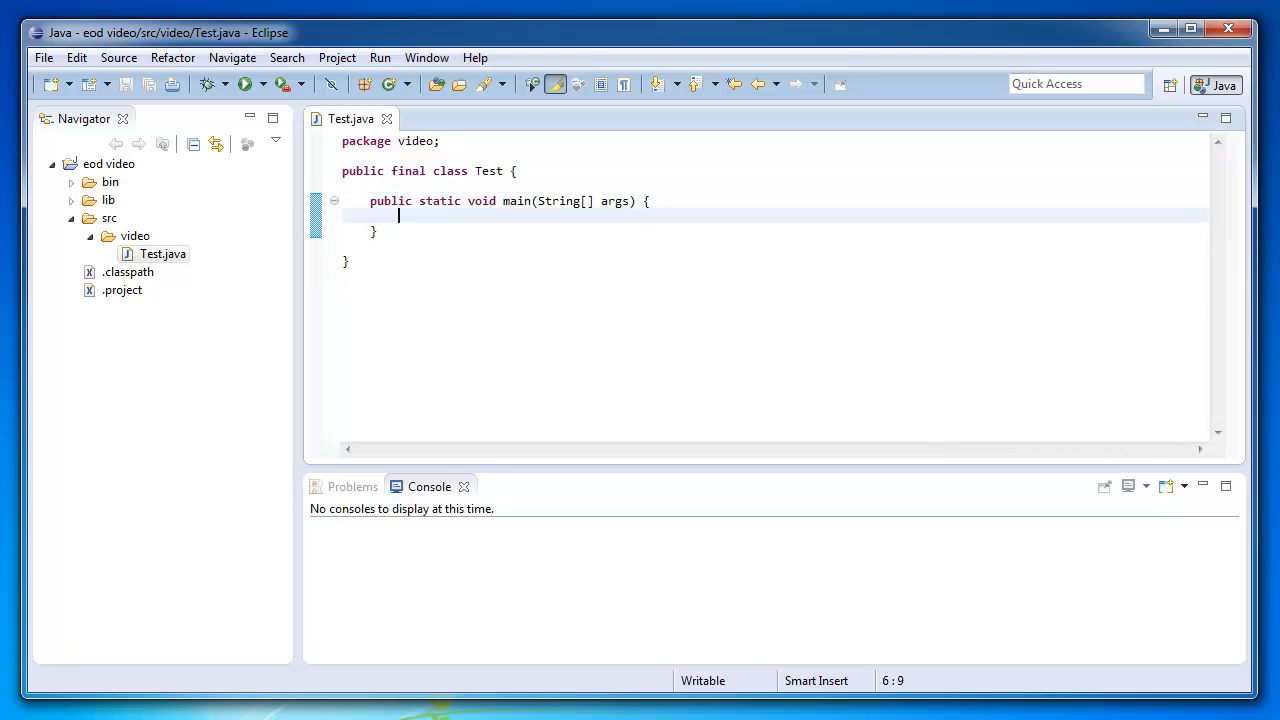
Declare 'EventManager manager = new ReflectiveEventManager();' in main with eod.event imports added
type("EventManager")
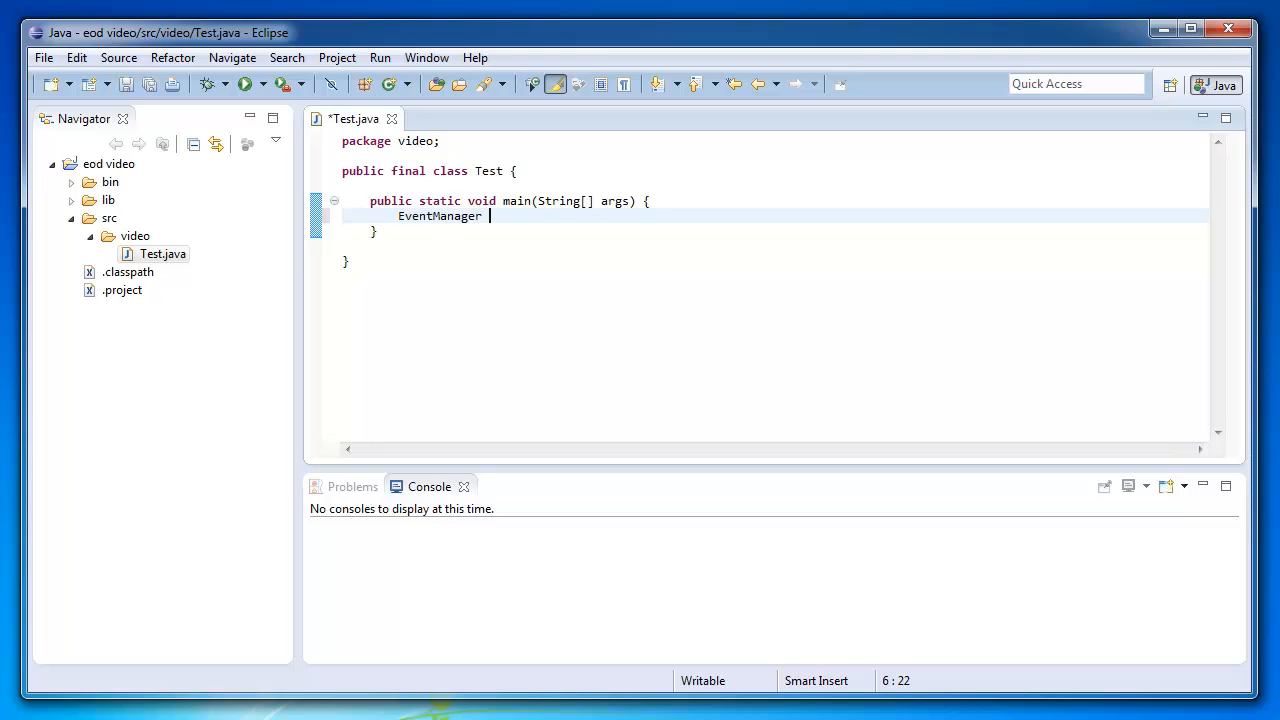
type("manager = new")
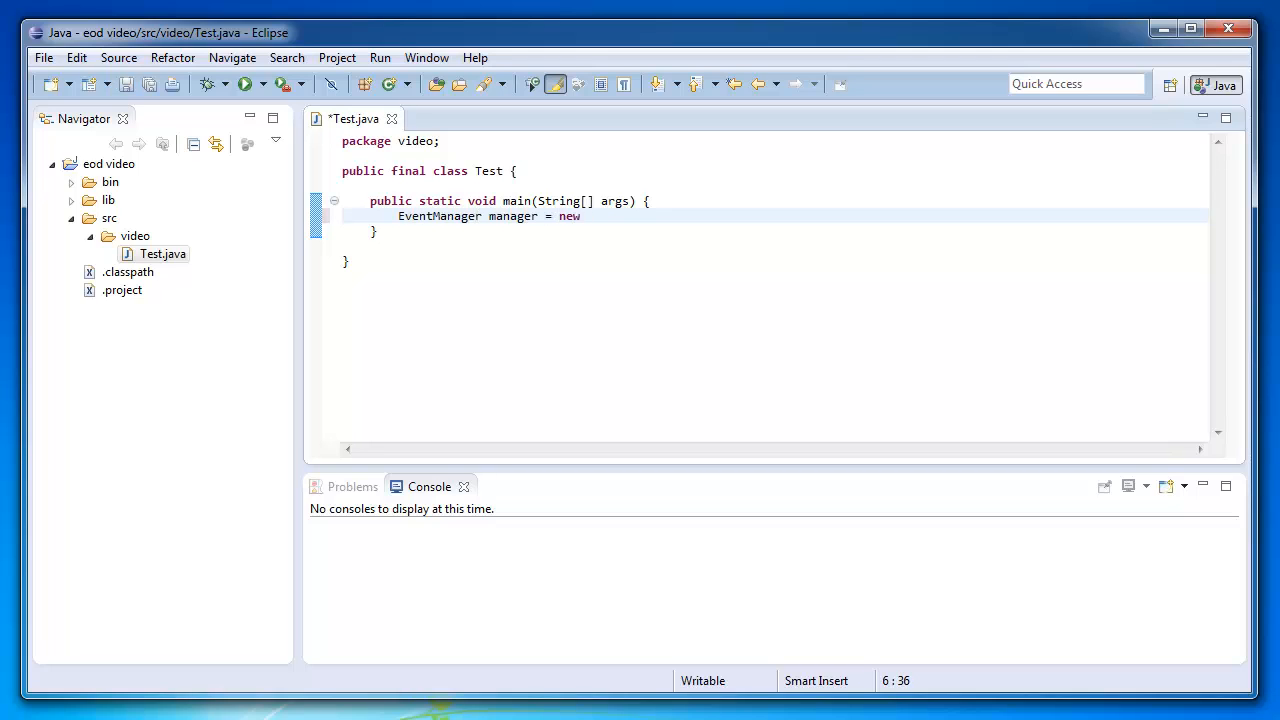
type("ReflectiveEvent")
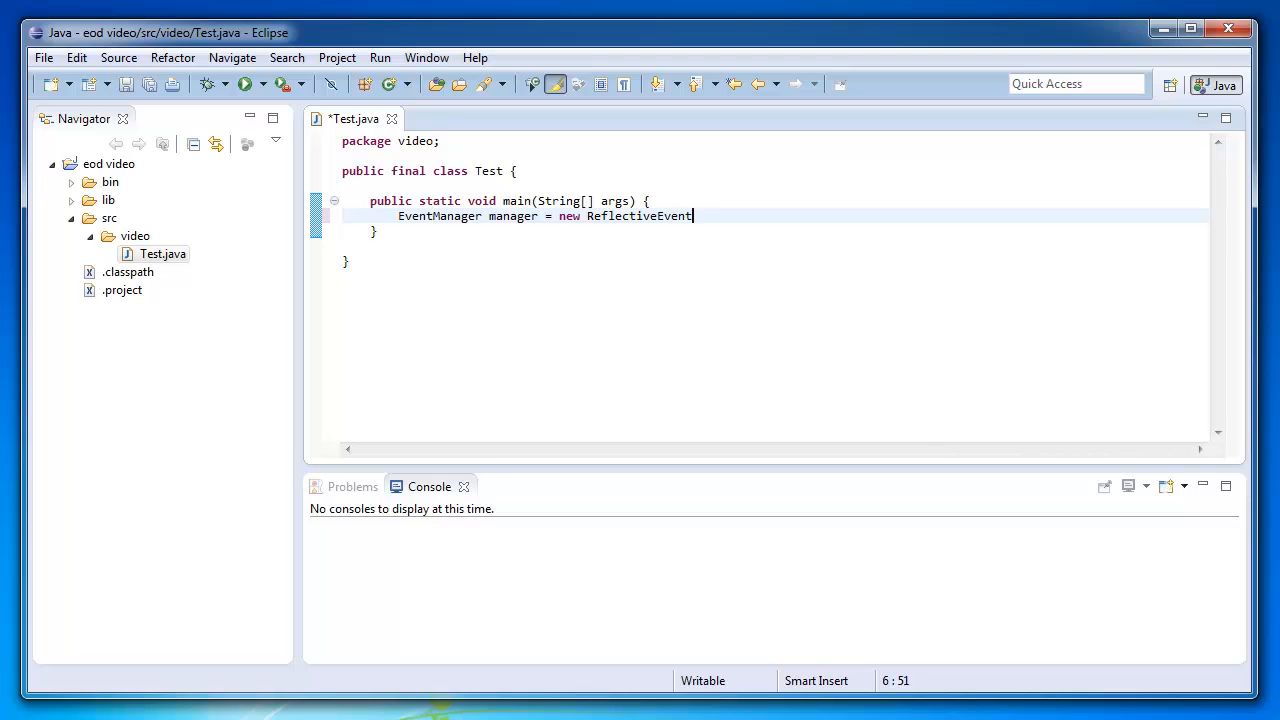
type("Manager();")
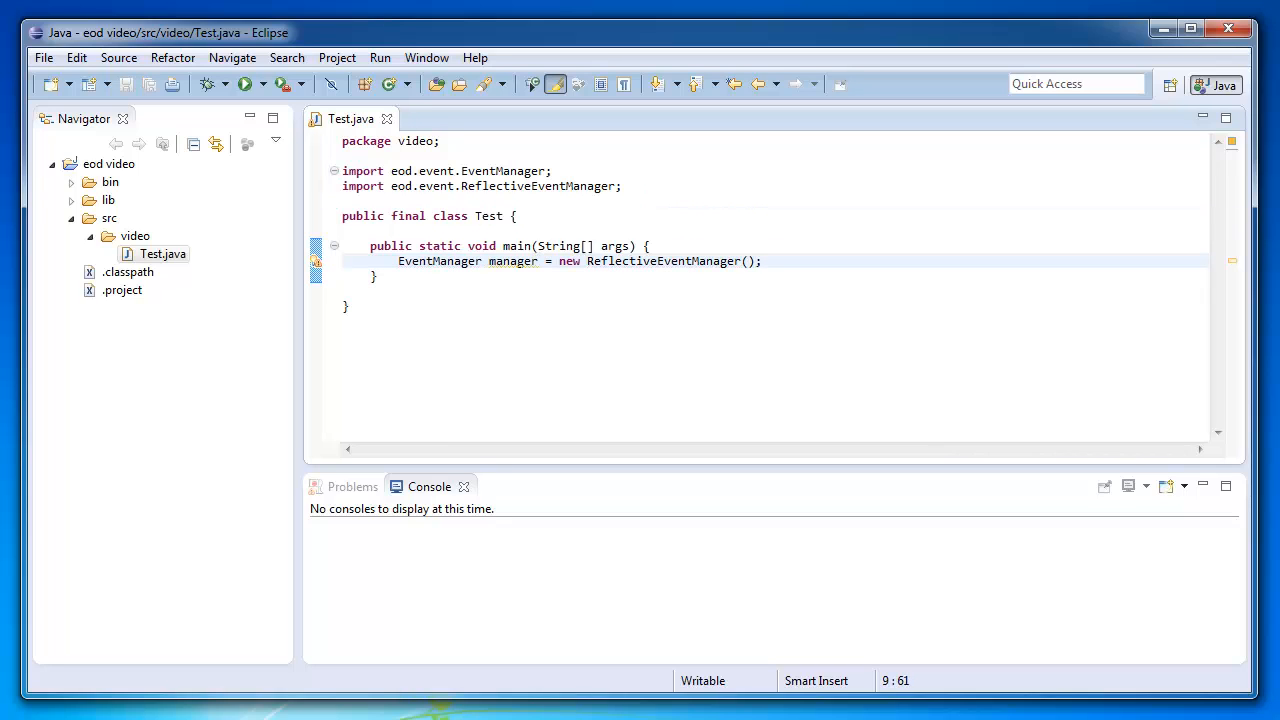
key("Return")
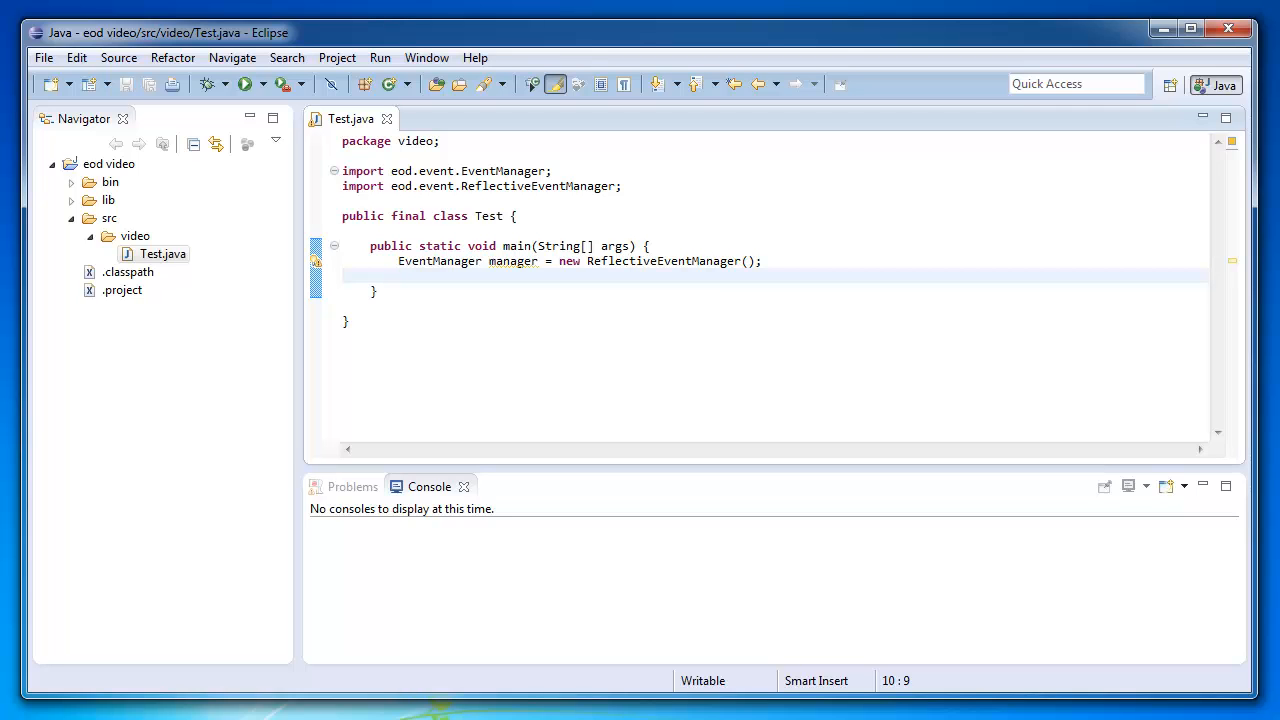
Create a new TestEvent class in the video package
right_click(134, 236)
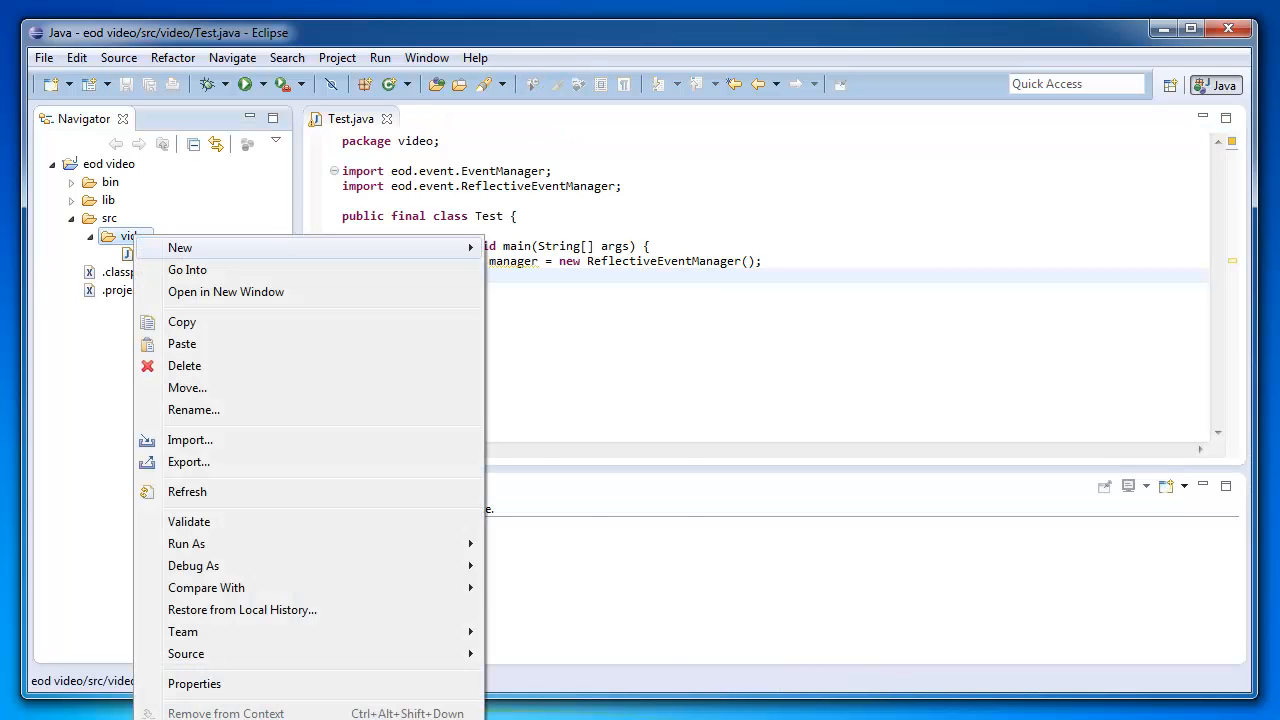
left_click(180, 248)
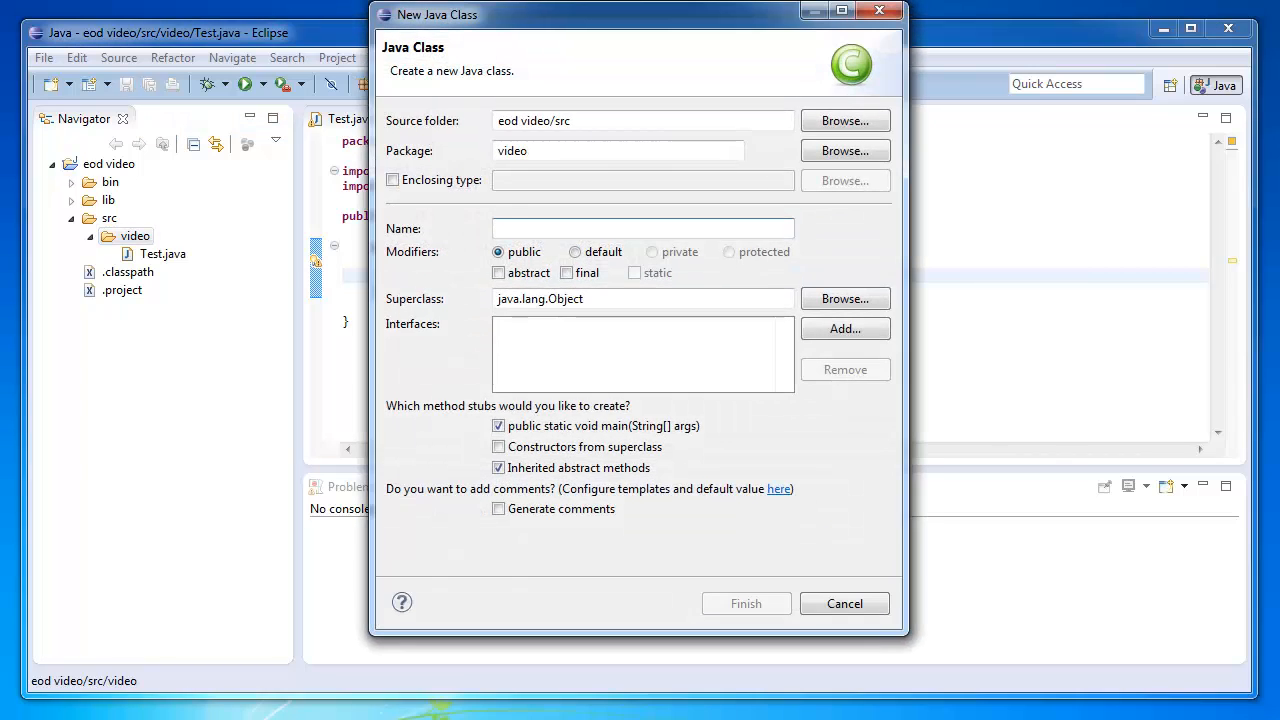
type("TestEvent")
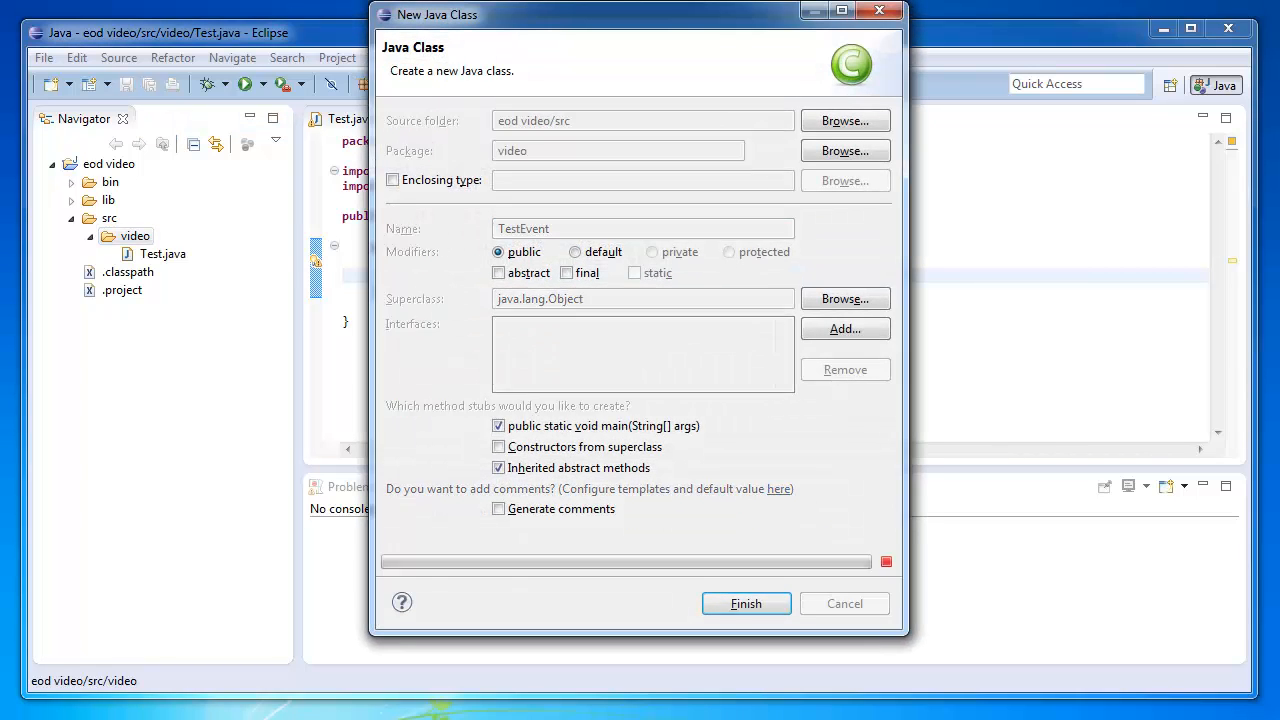
left_click(746, 604)
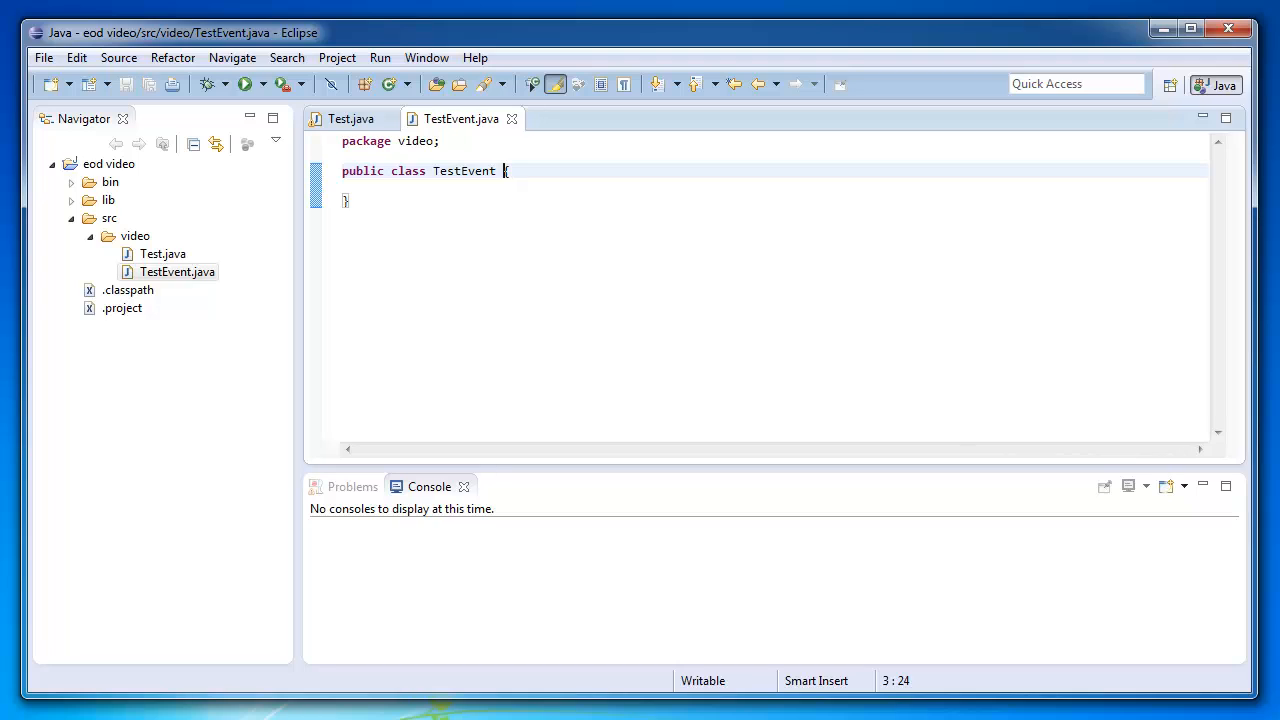
Make TestEvent implement Event with its import added, and save the class
type("implements Event")
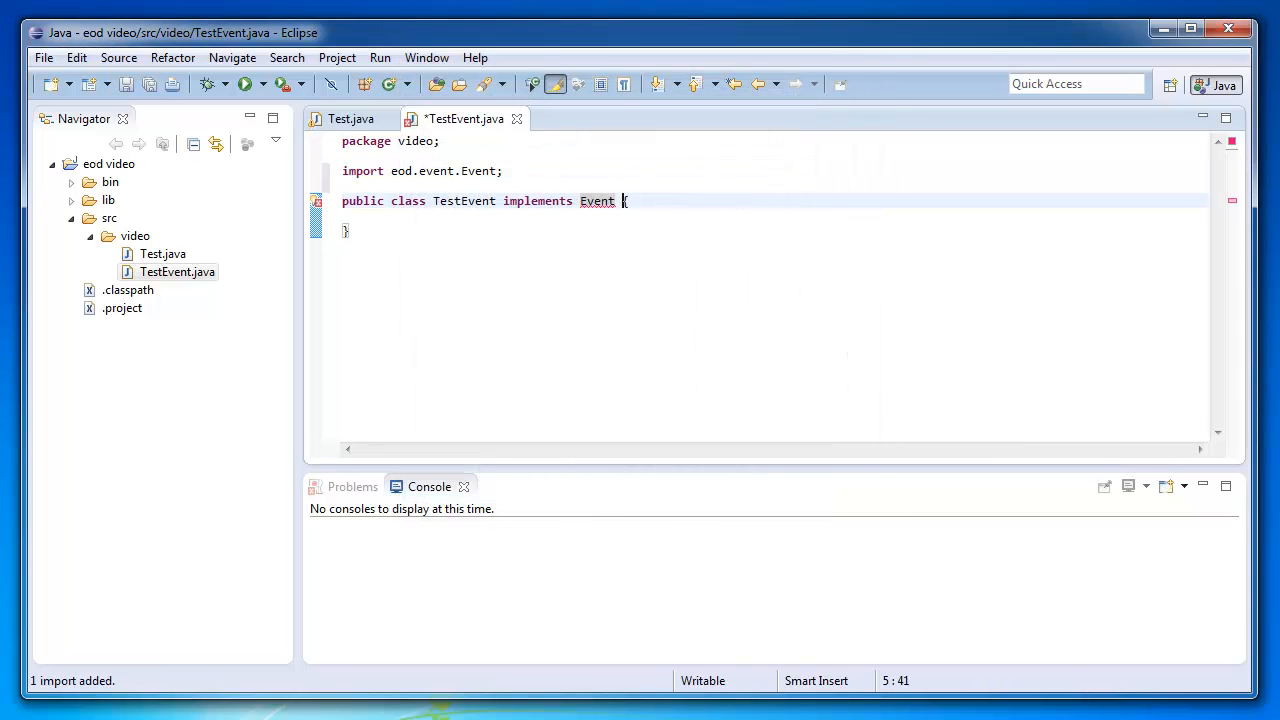
key("ctrl+s")
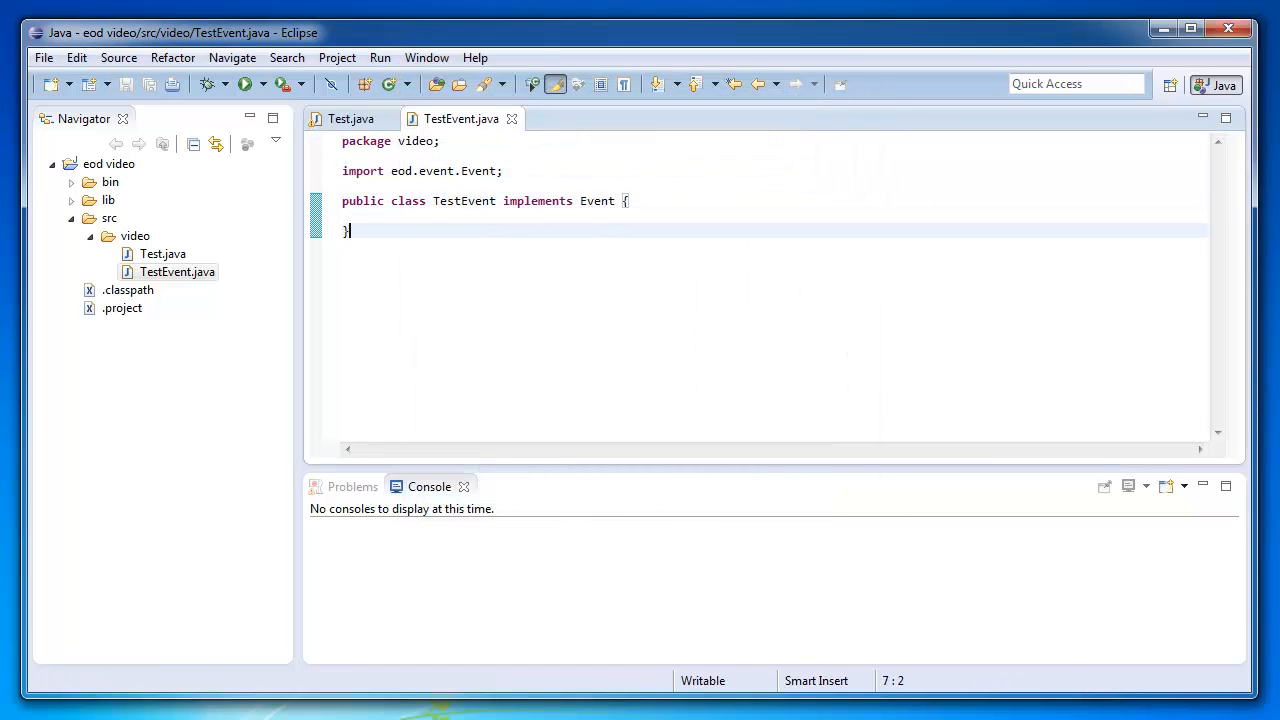
left_click(504, 170)
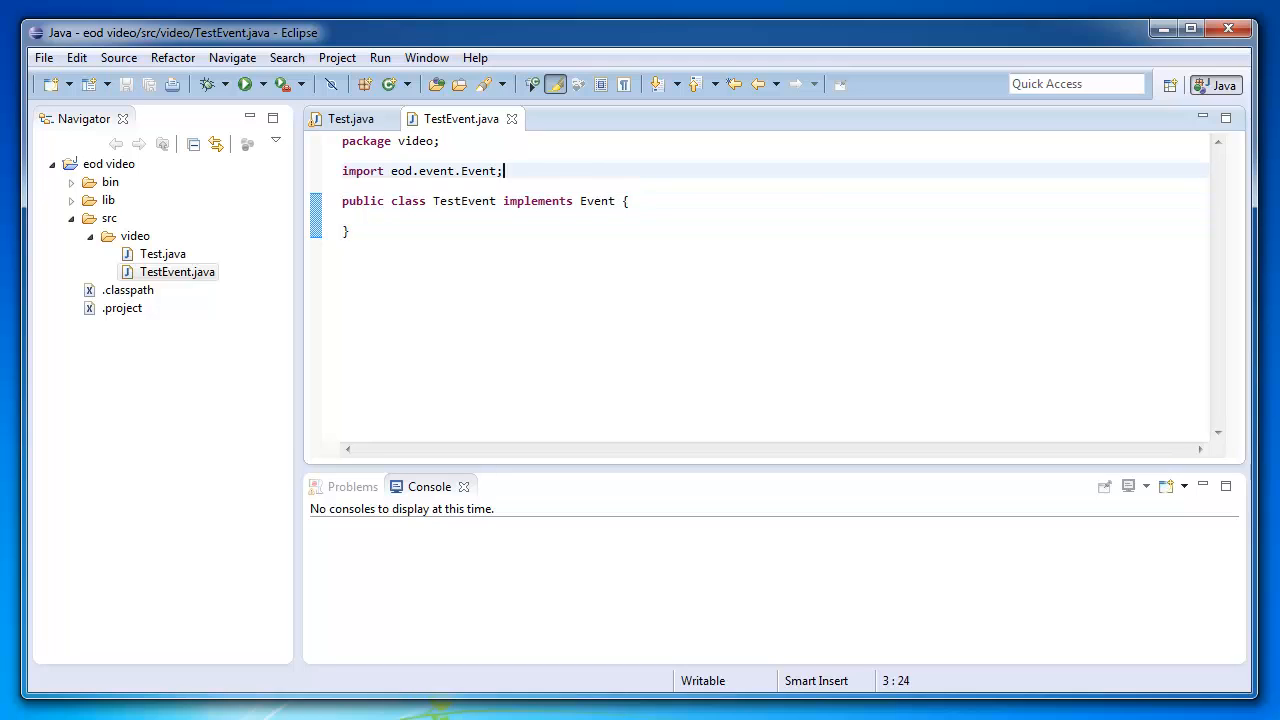
left_click(622, 200)
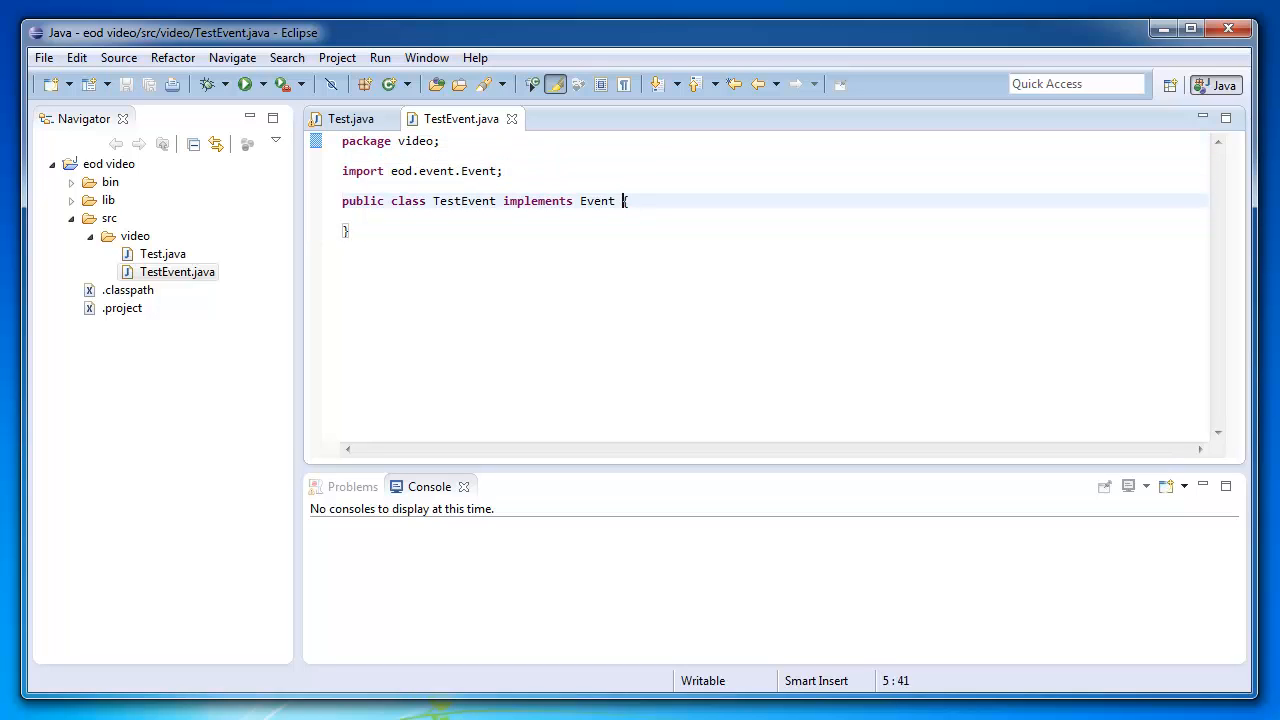
type("{")
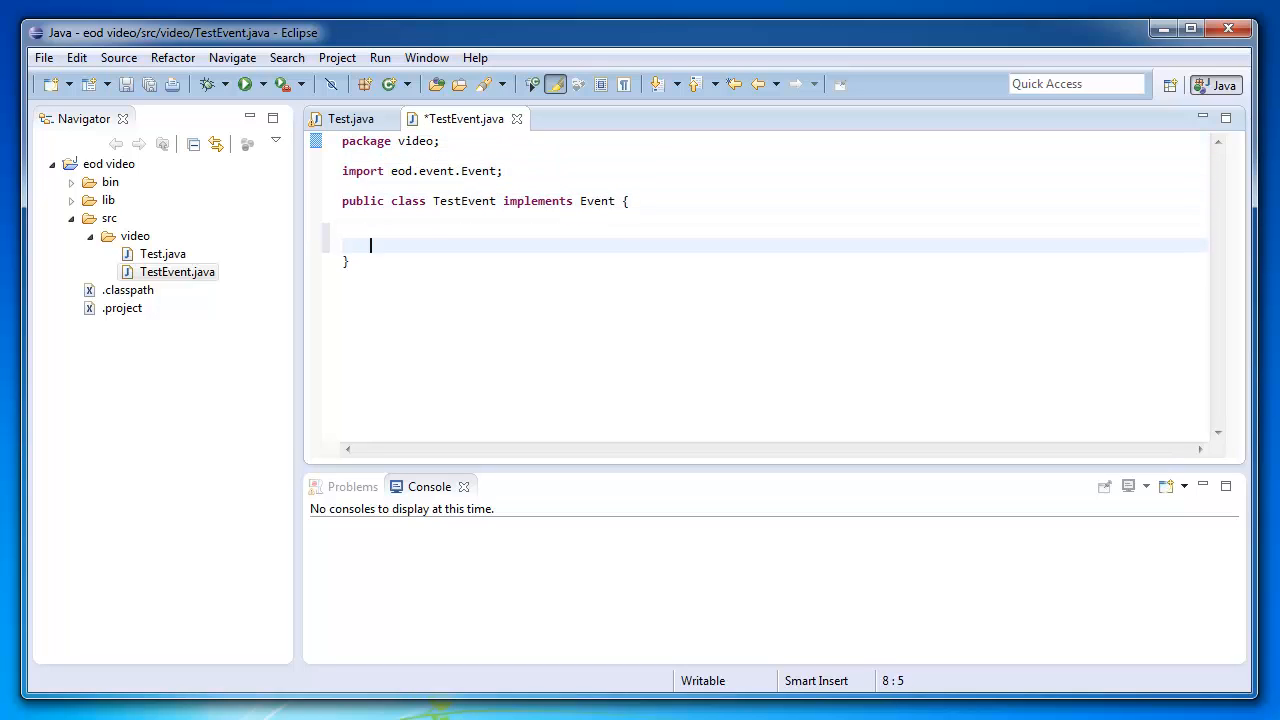
Add a private final boolean fun field, a constructor setting it, and an isFun getter
type("private final boolean fun;")
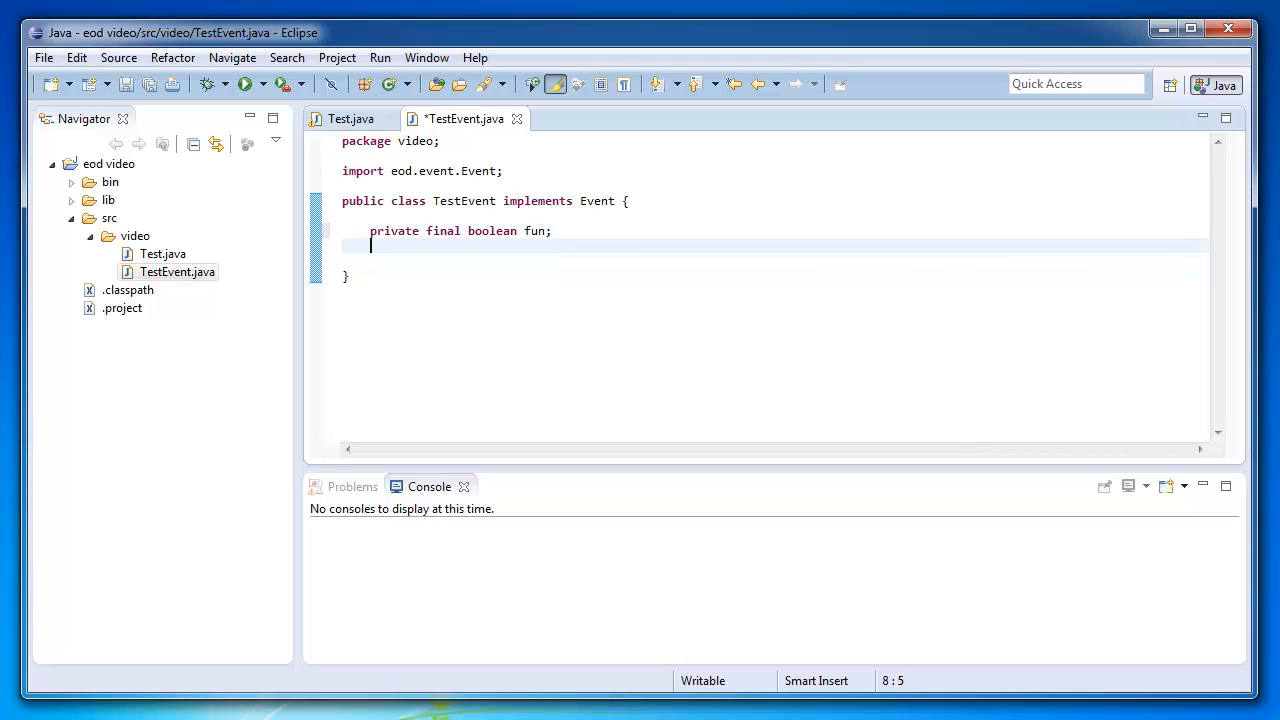
key("Return")
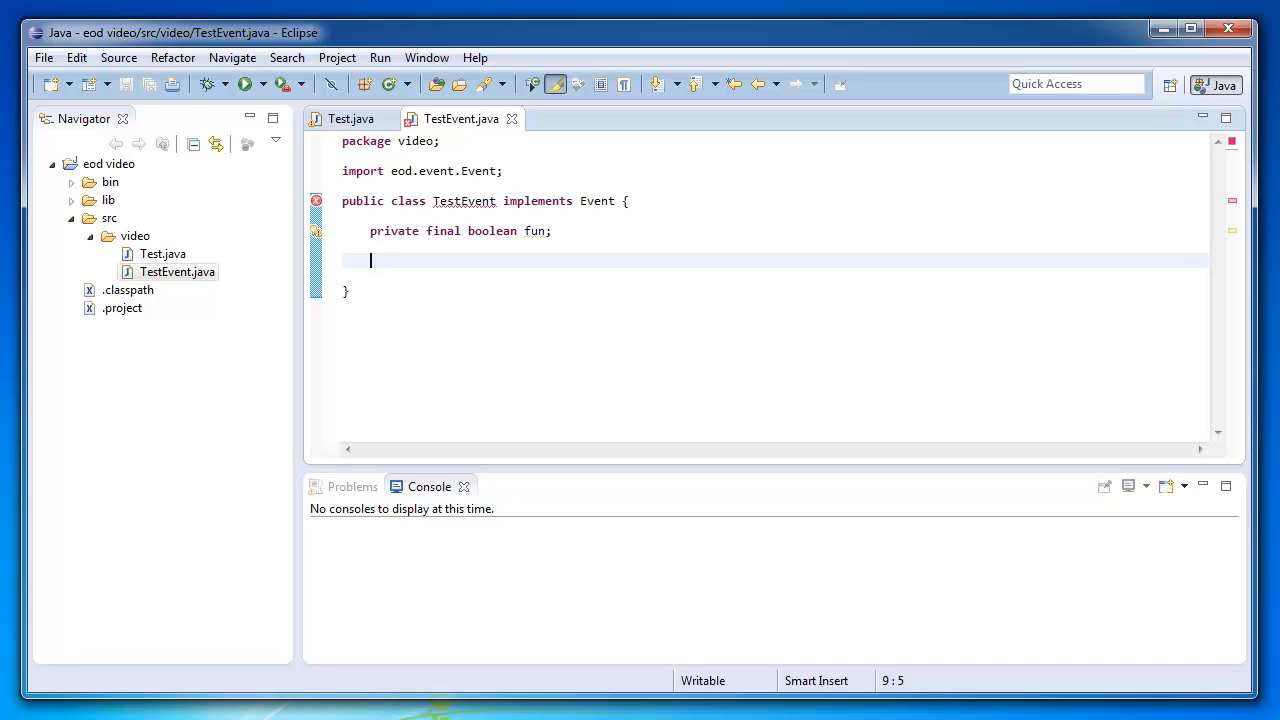
type("public TesstEvent(boolean fun) {")
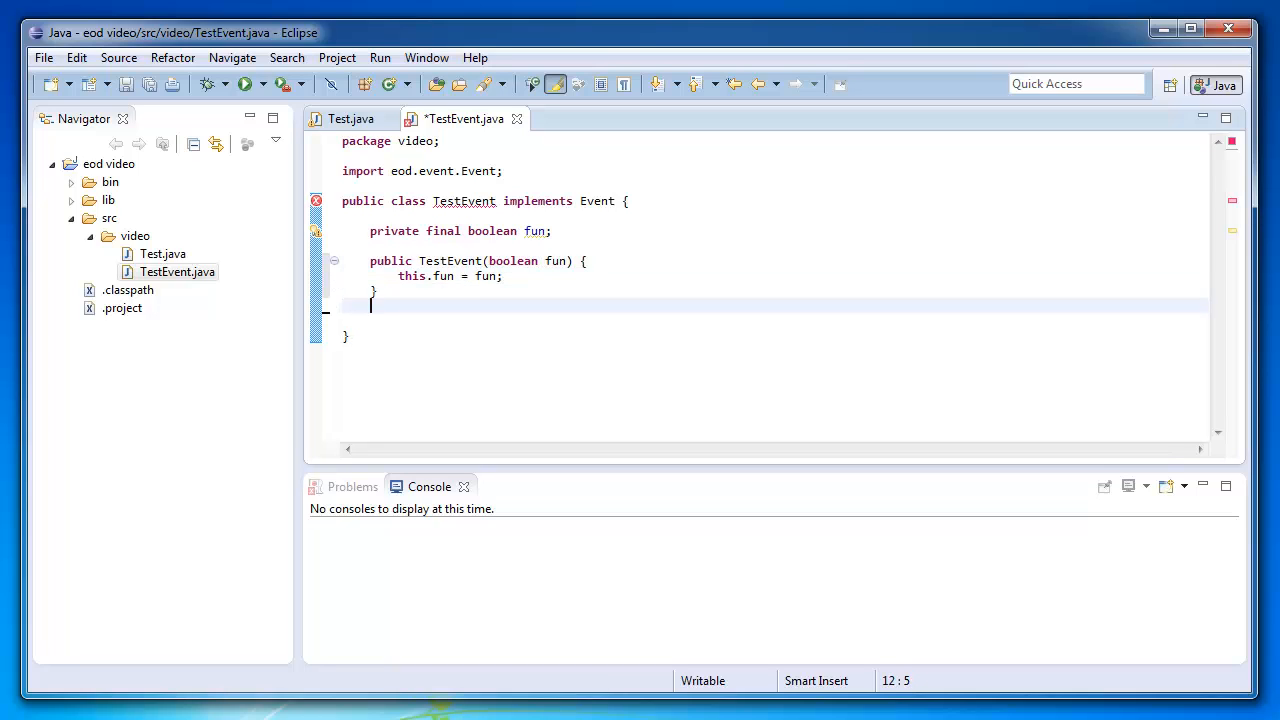
type("public boolean isFun() {")
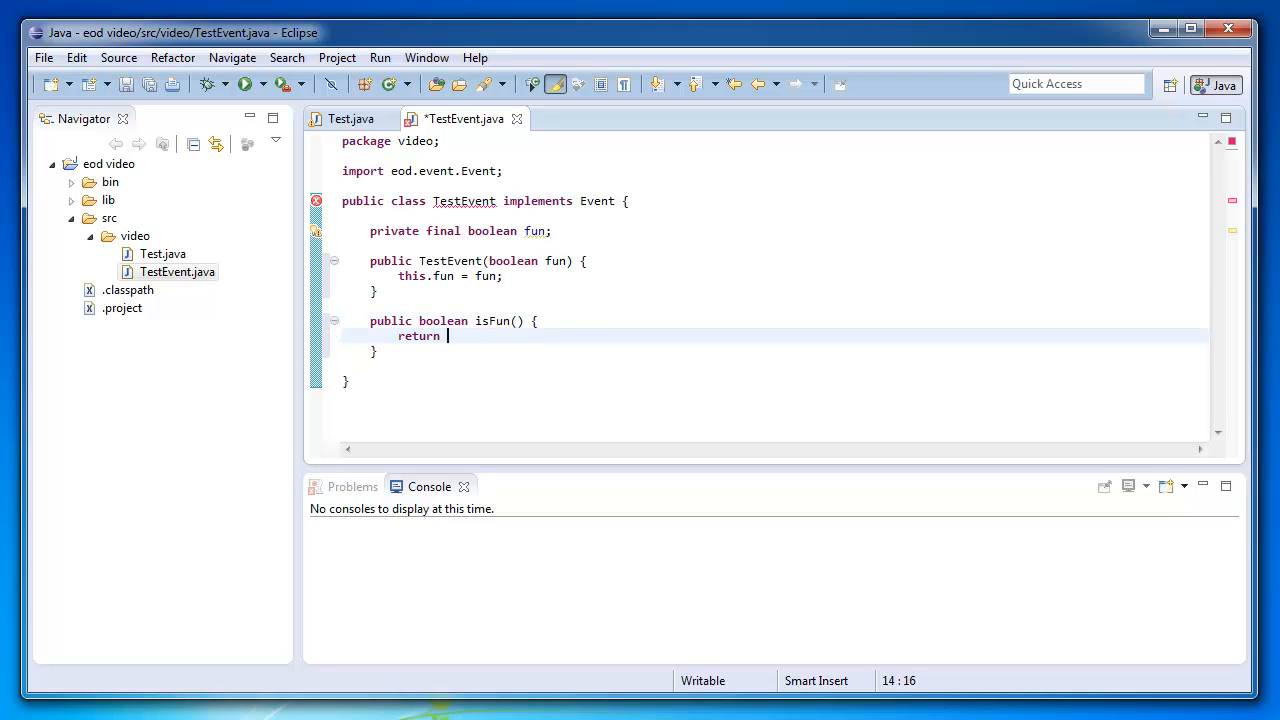
type("fun;")
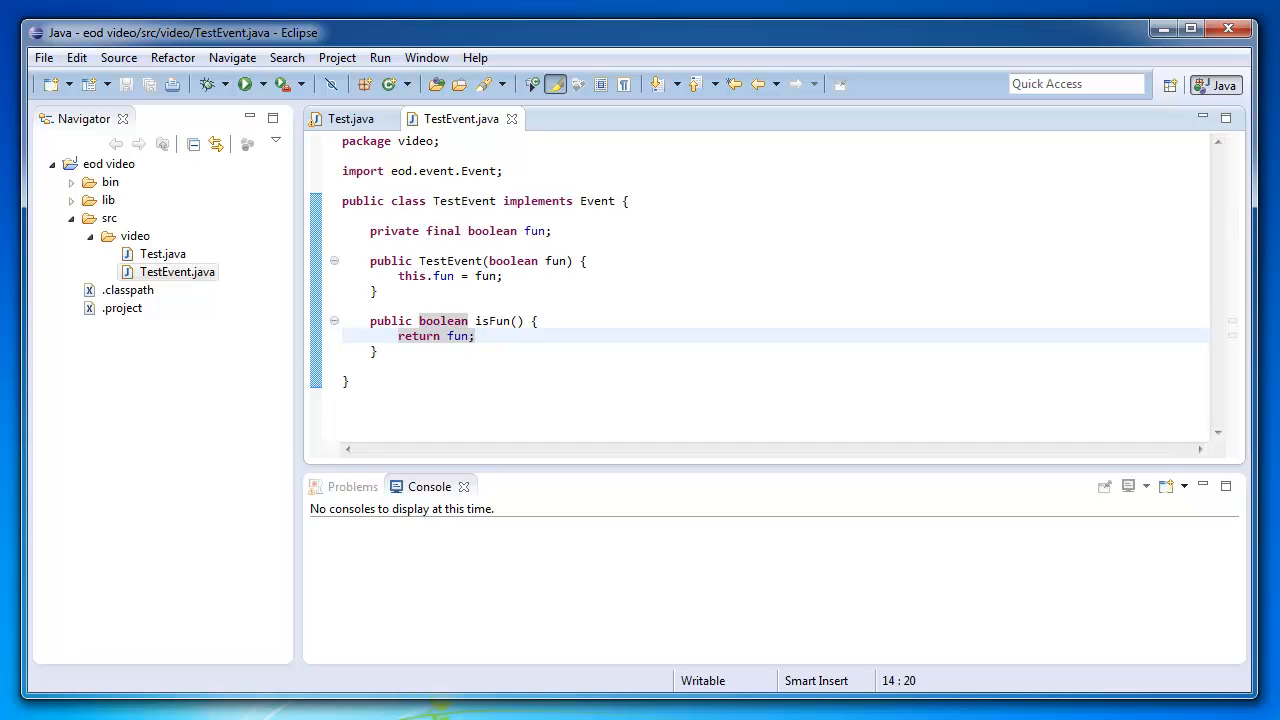
left_click(136, 236)
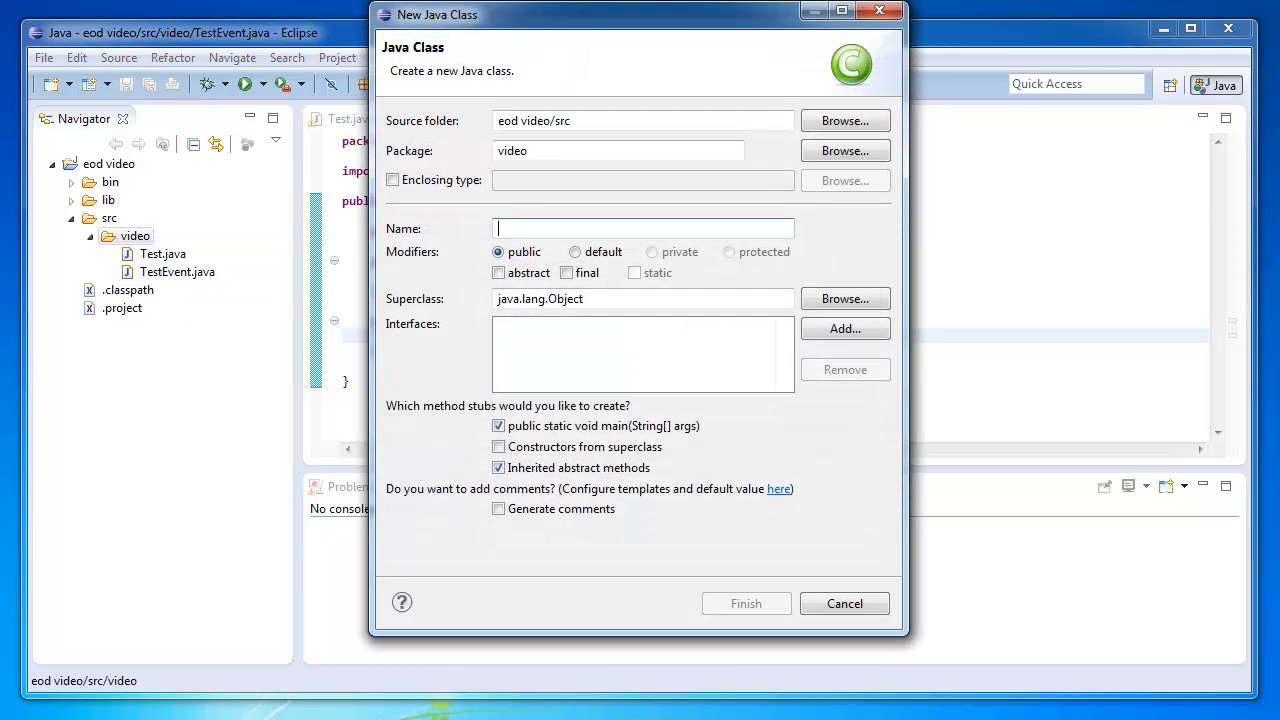
Name the new class TestListener and create it in the video package
type("TestLi")
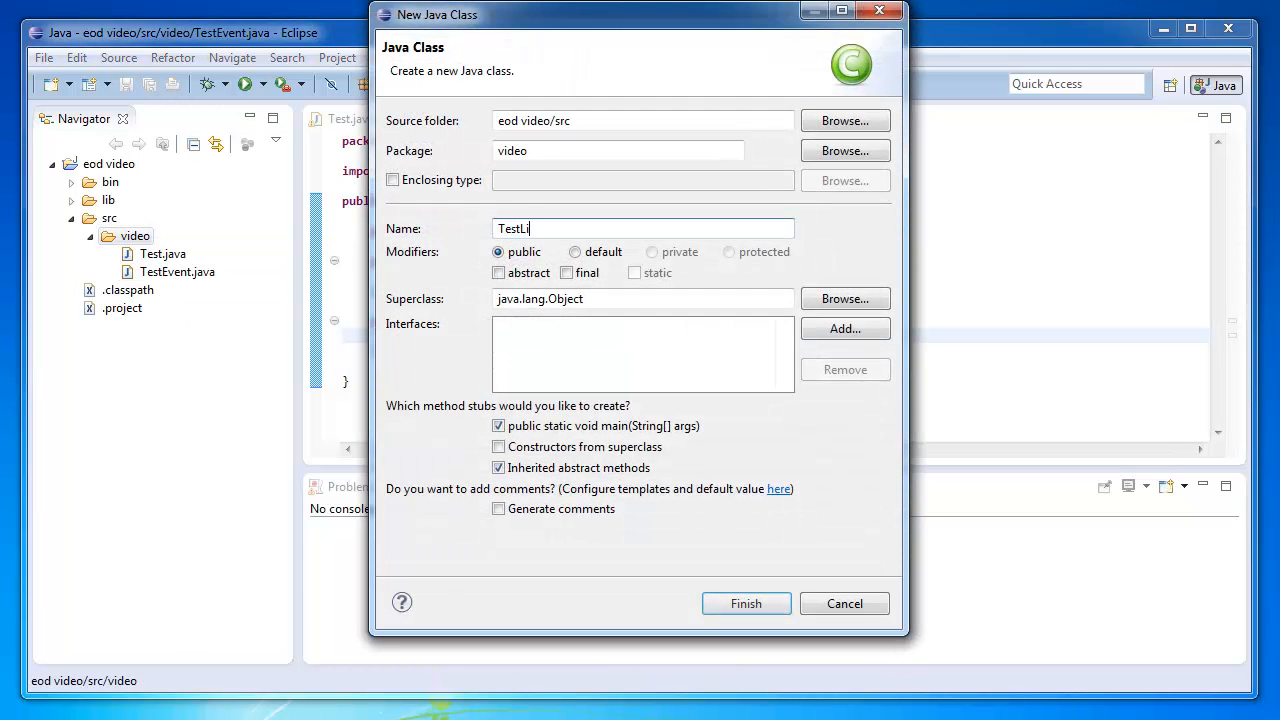
type("stener")
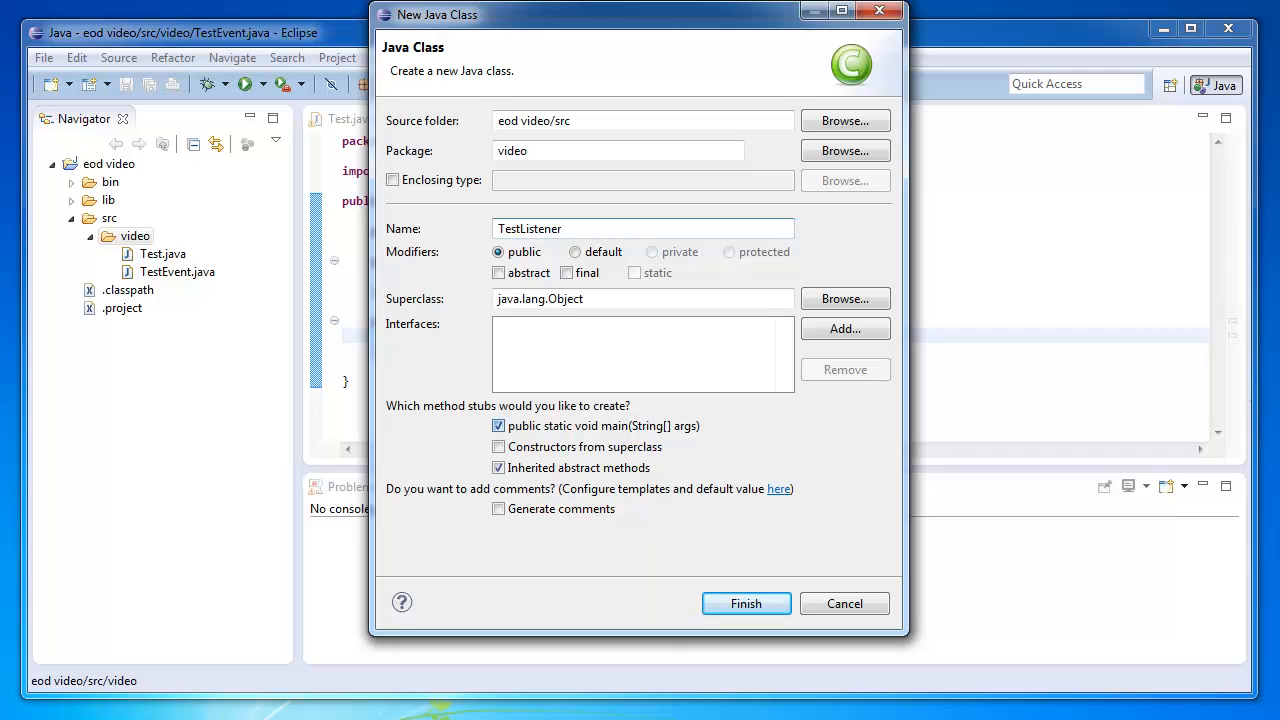
left_click(744, 604)
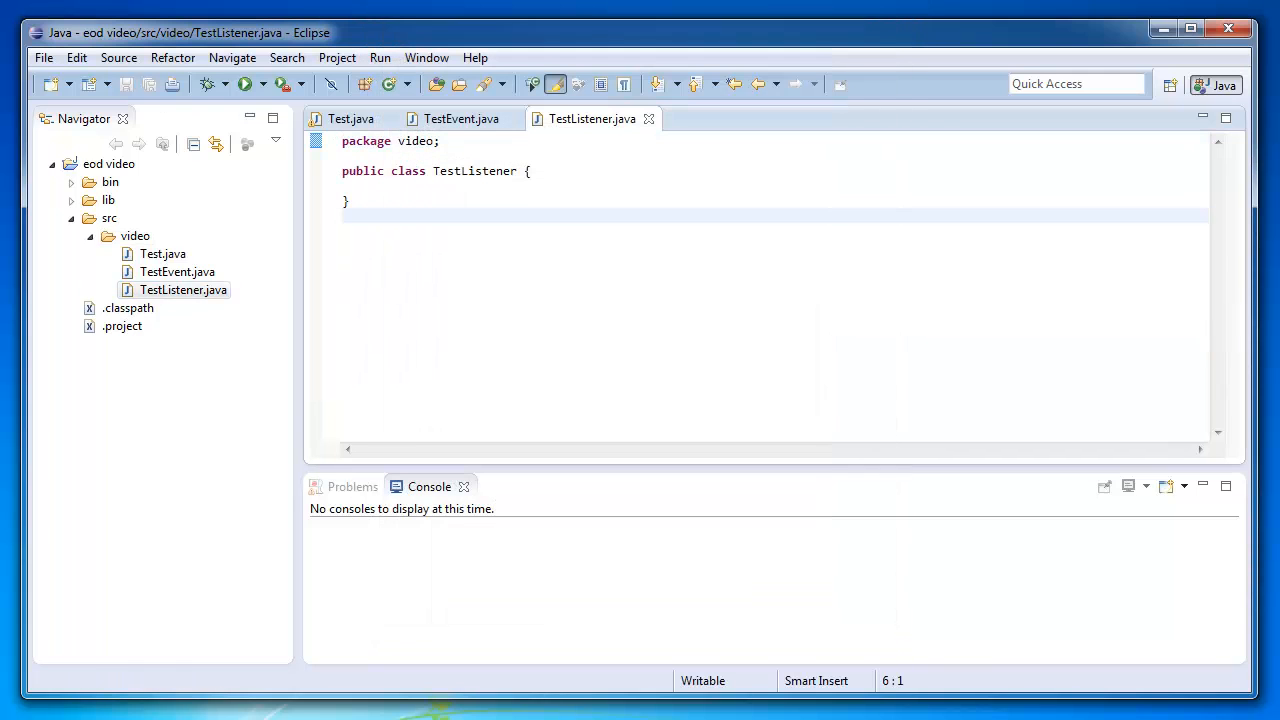
Make TestListener implement eod.event.EventListener with the import added
type("imple")
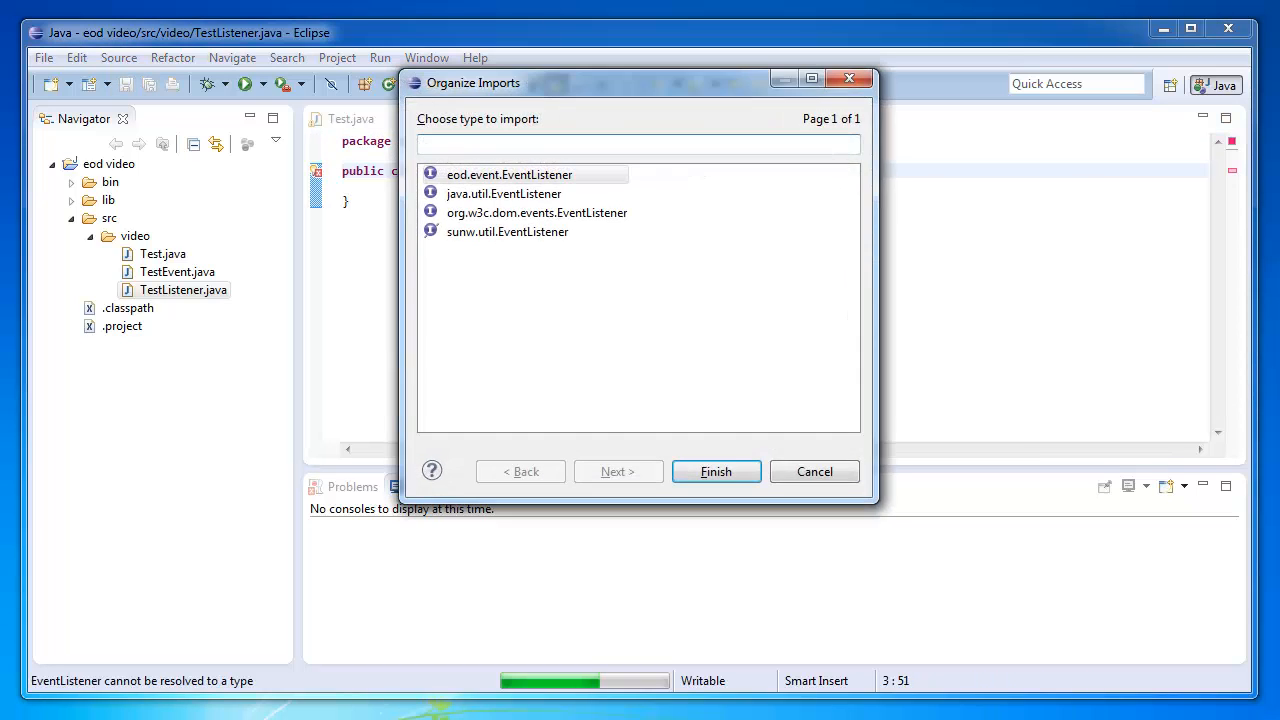
left_click(716, 472)
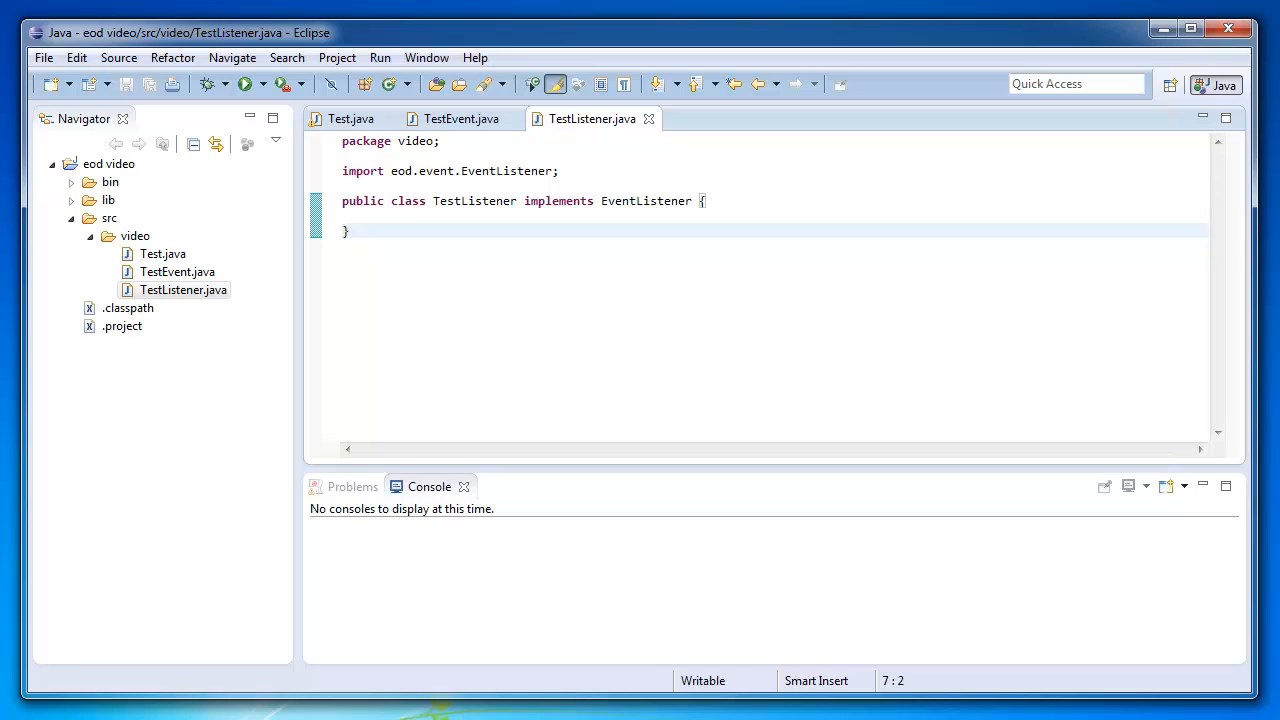
mouse_move(646, 200)
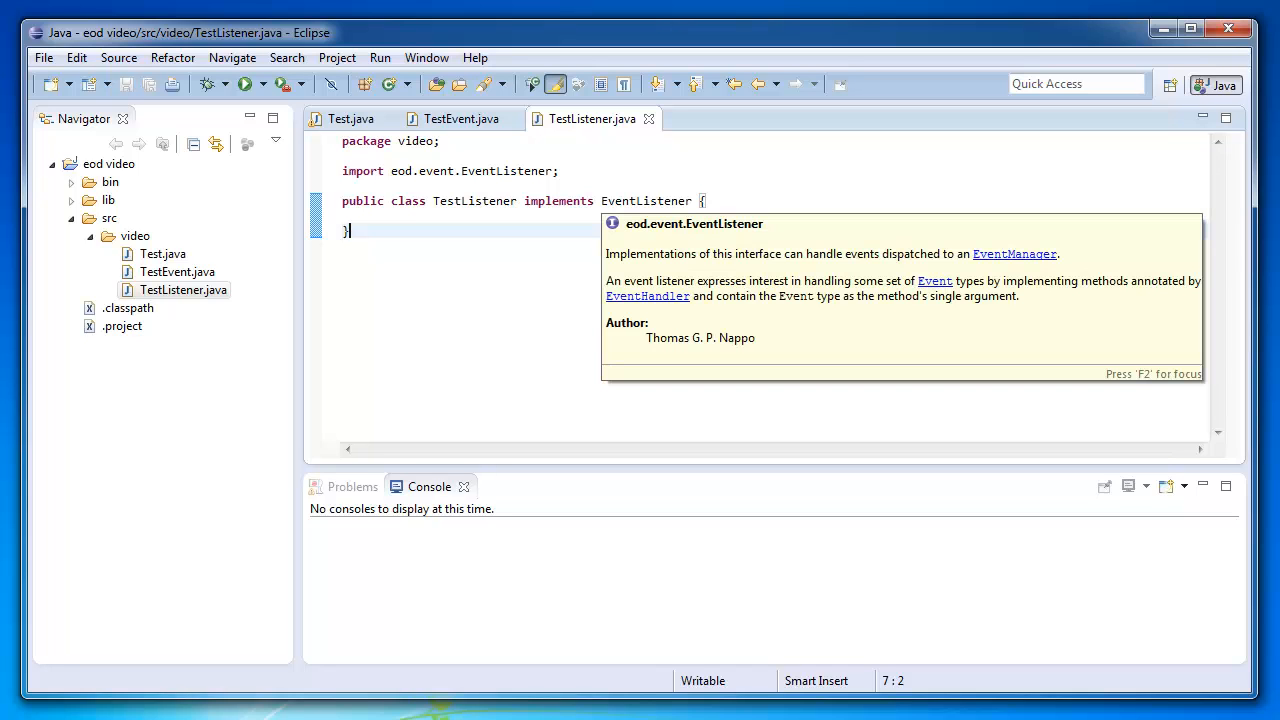
key("F2")
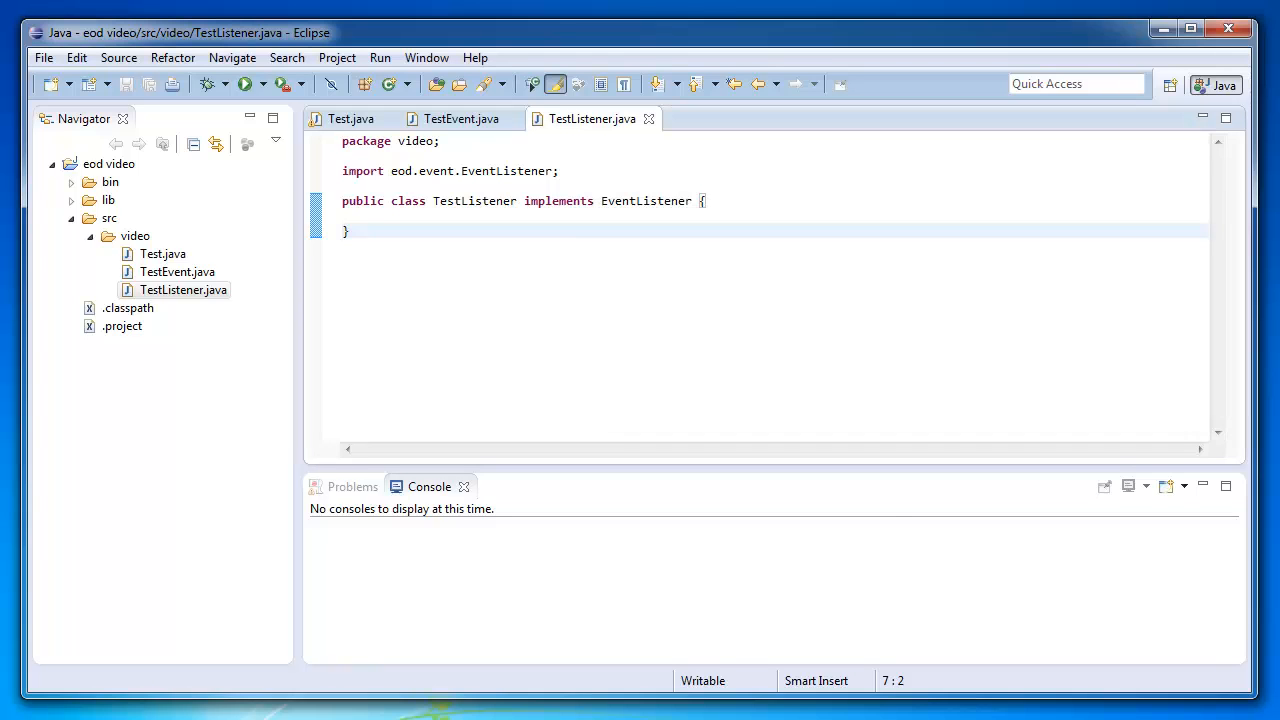
type("@")
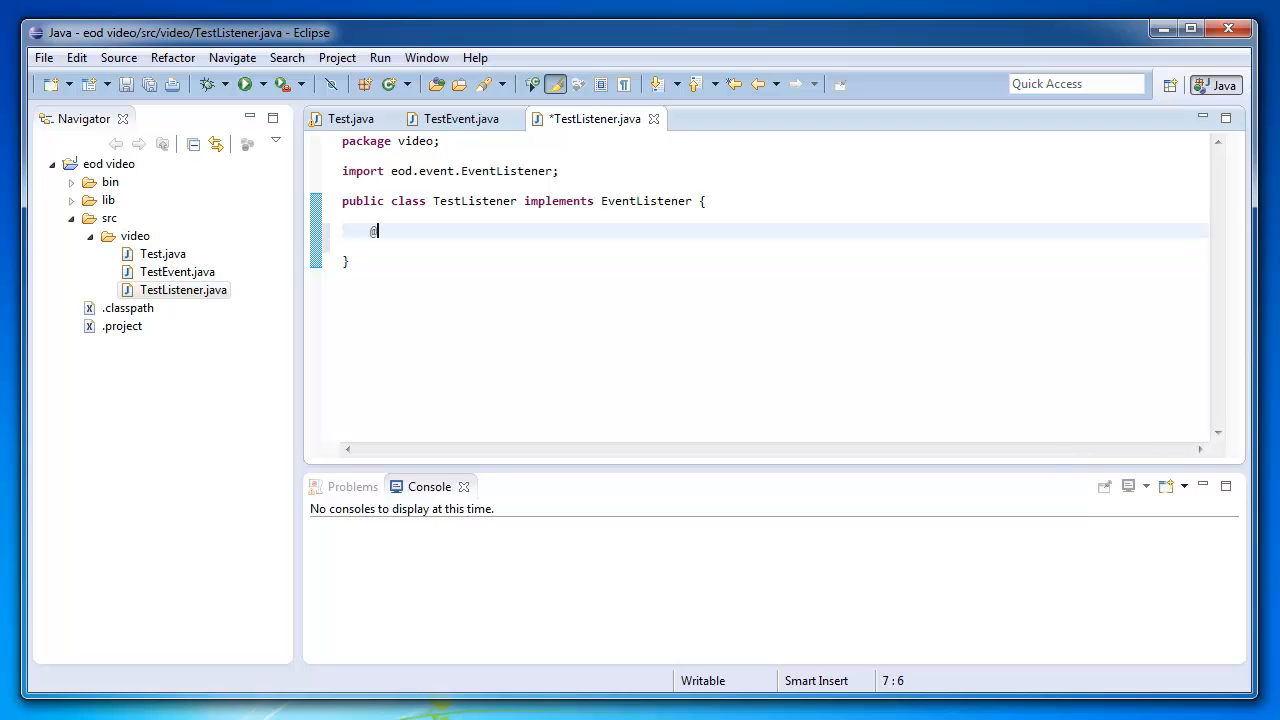
type("EventHandler")
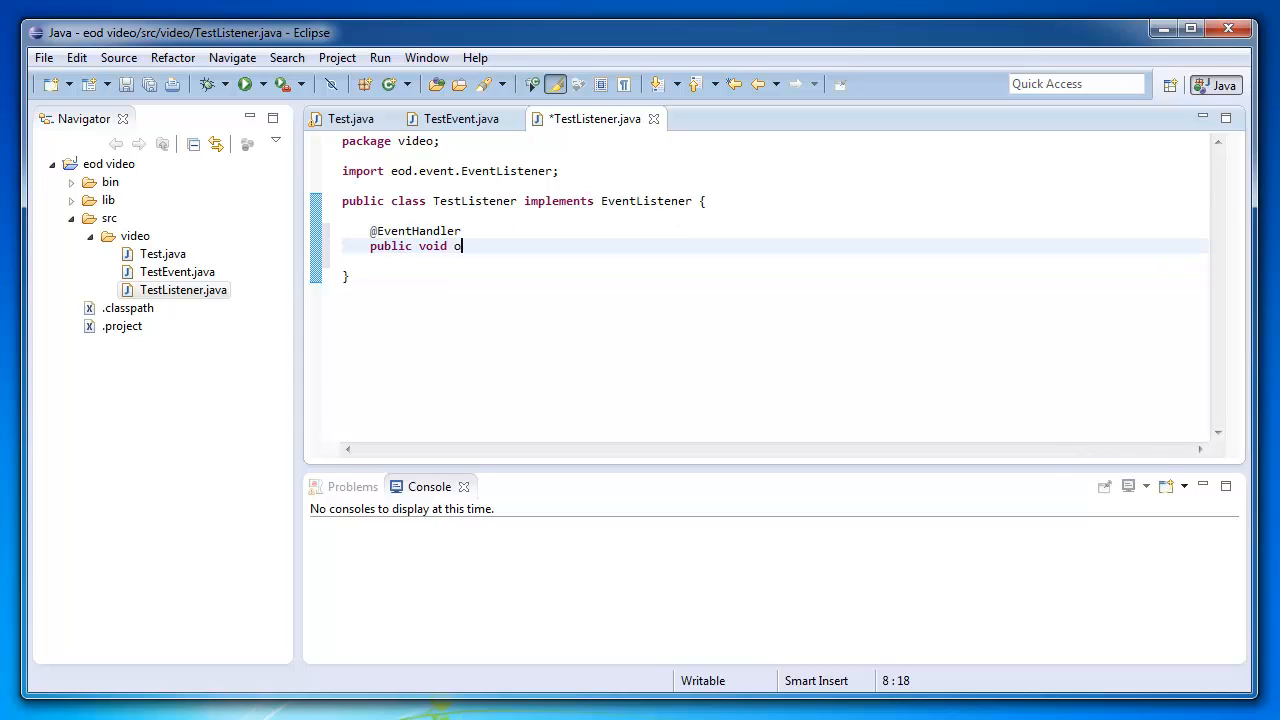
type("nT")
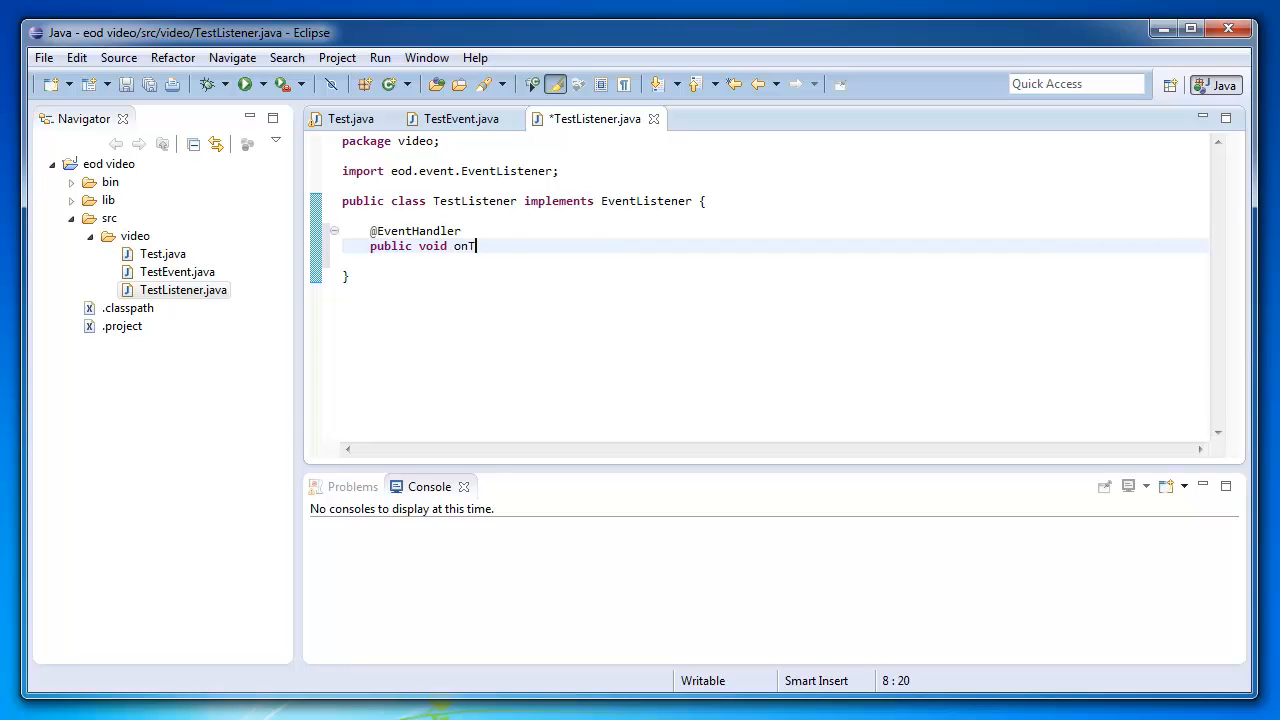
type("est(Test)")
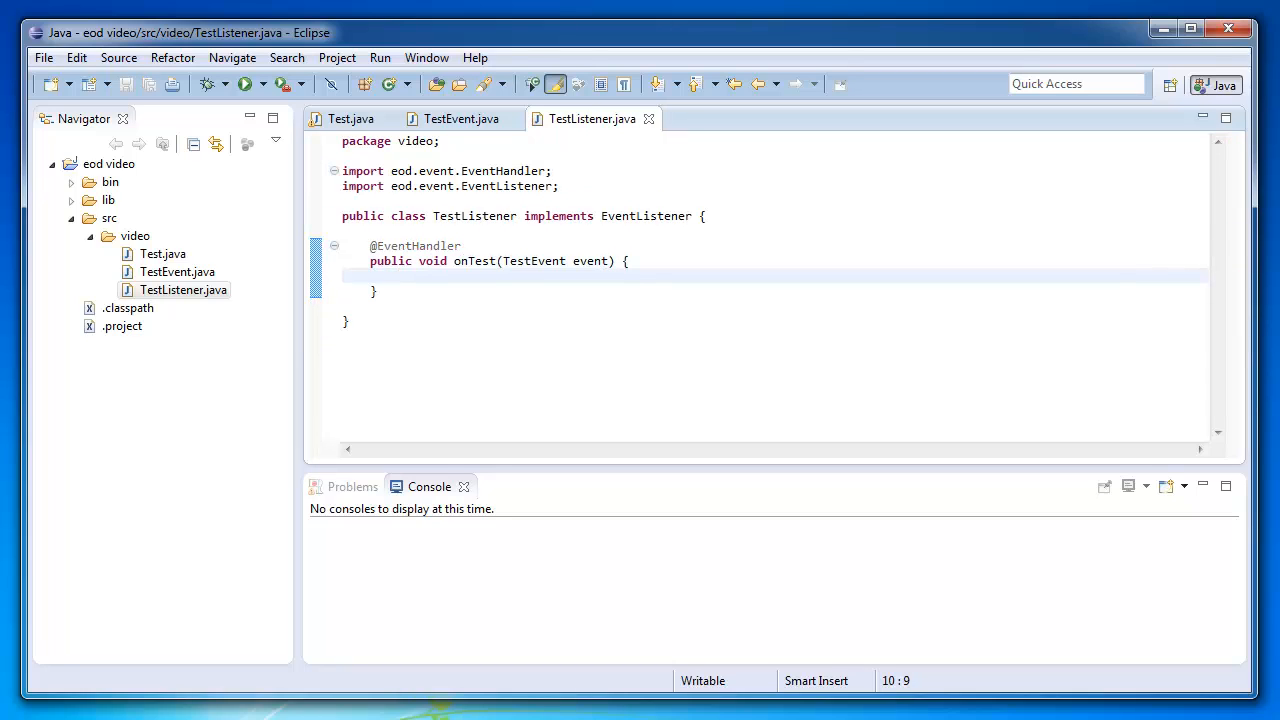
Have onTest print "Testing! Is it fun? " plus event.isFun()
double_click(532, 260)
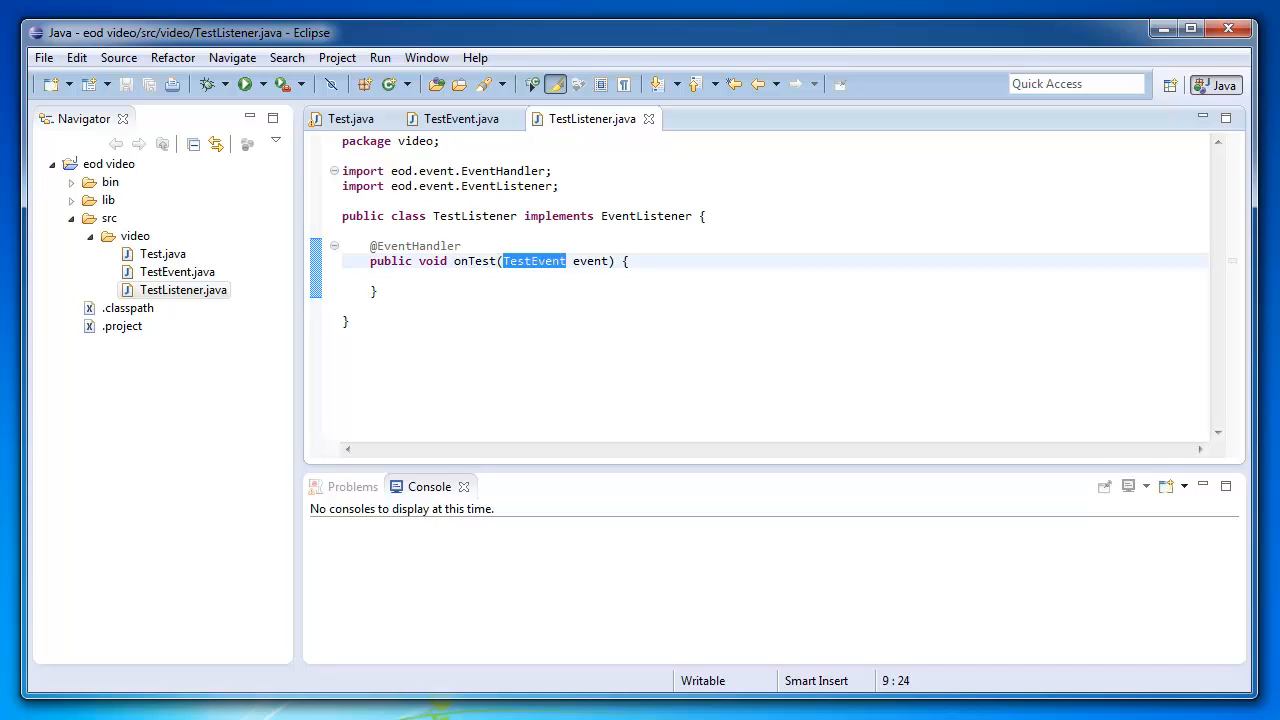
double_click(590, 260)
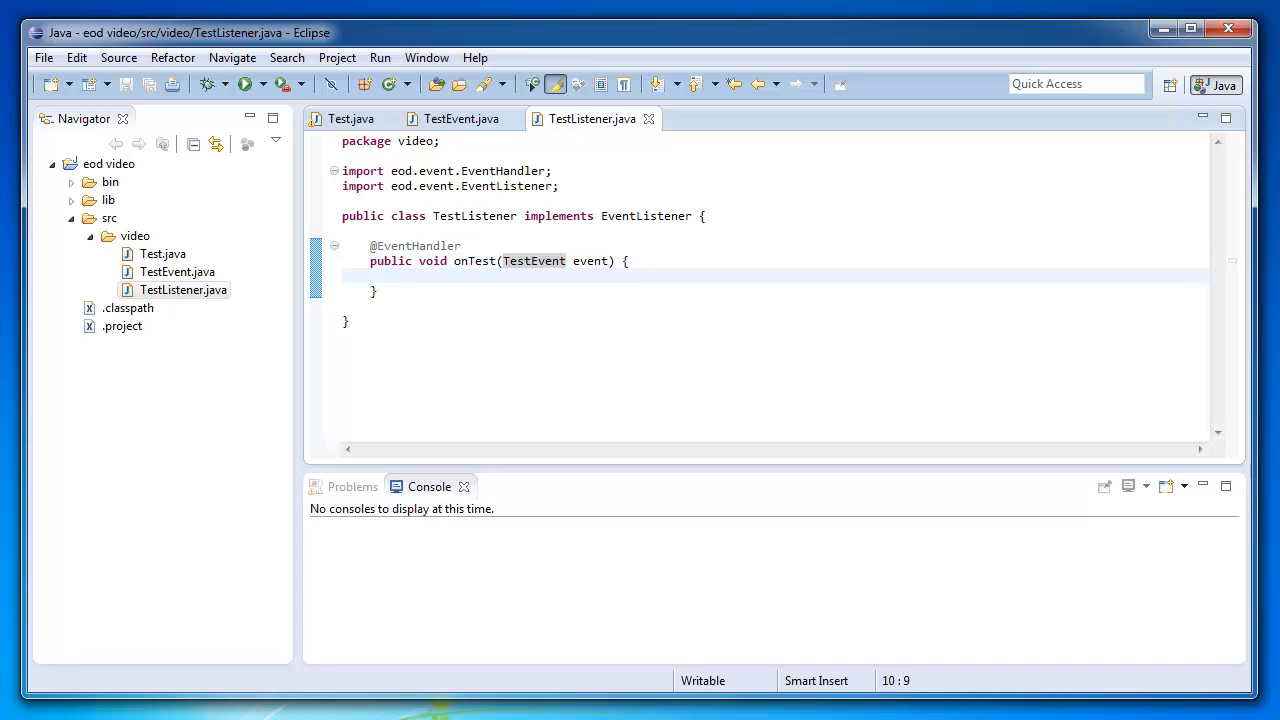
type("System.out.println();")
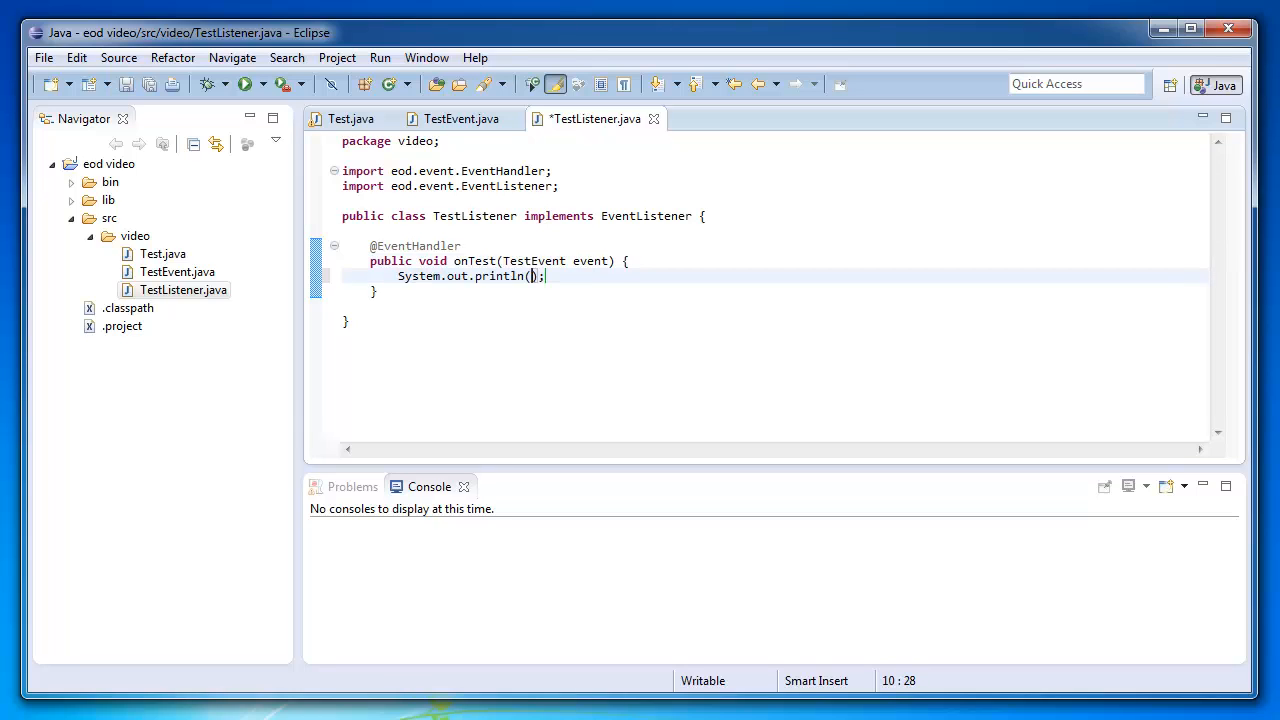
type("\"Testing!\"")
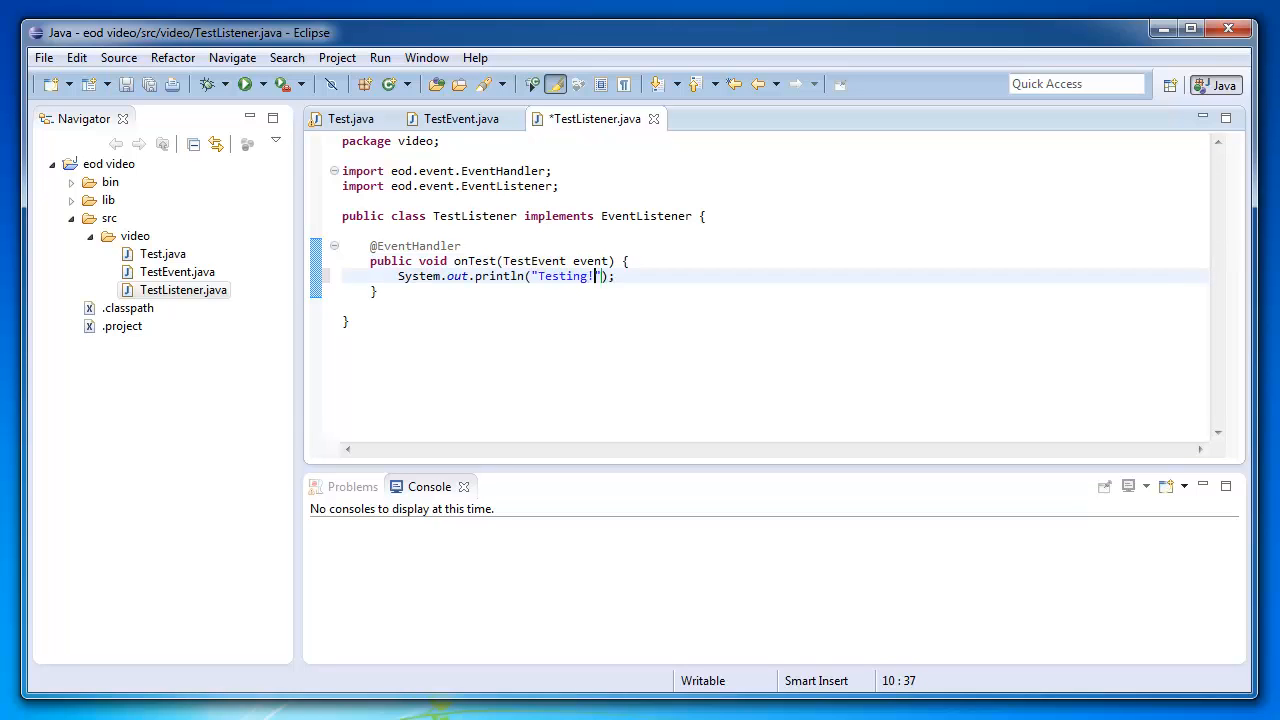
type("Is it fun?")
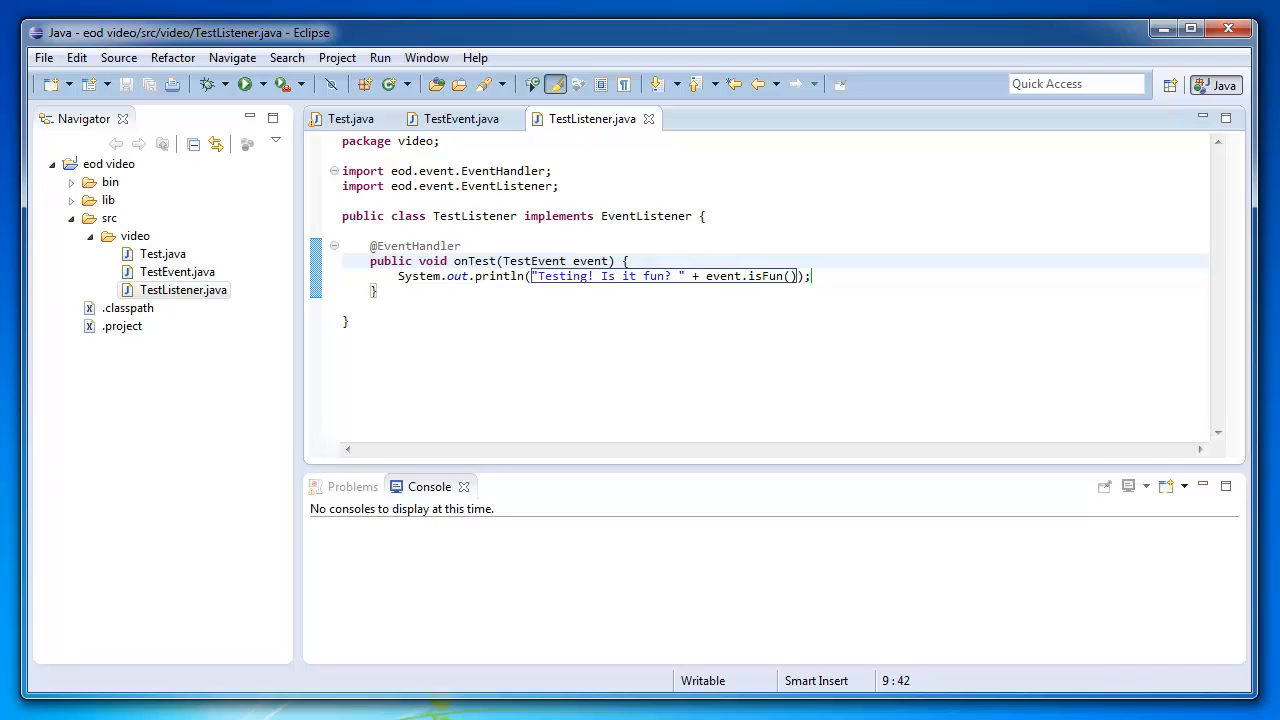
In Test's main, register a new TestListener and dispatch a new TestEvent(true) through the manager
left_click(350, 118)
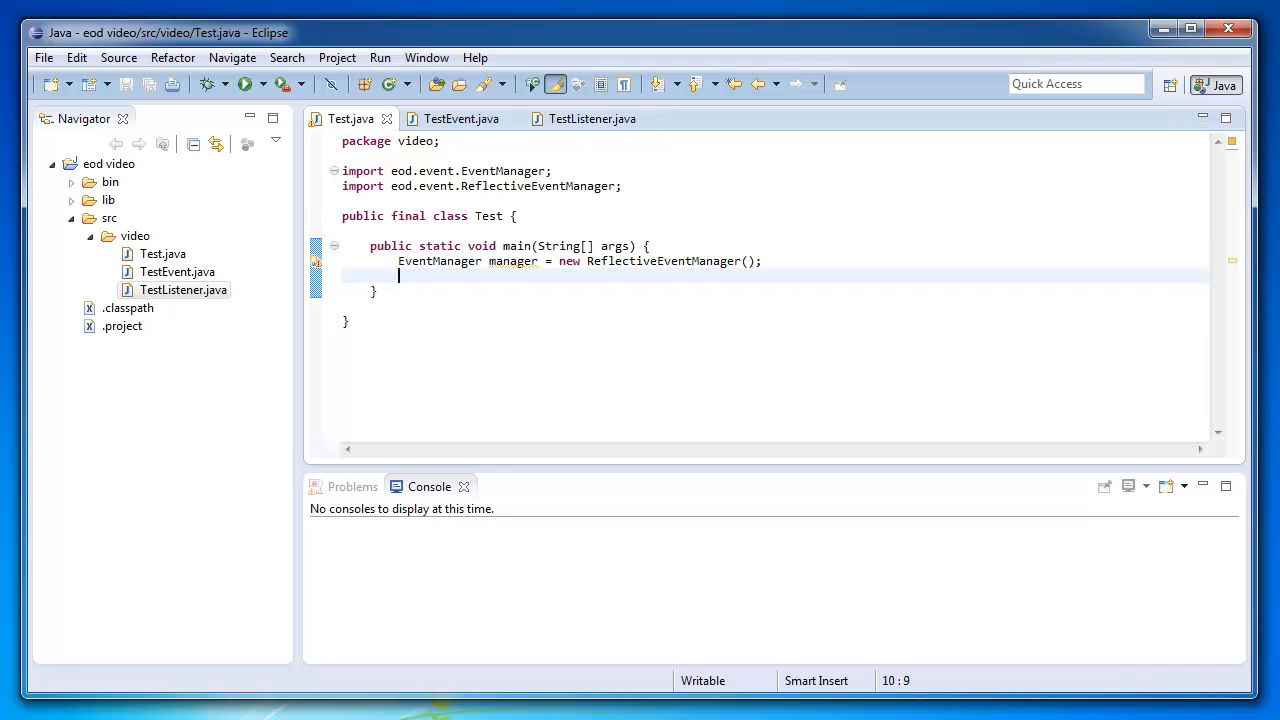
type("manage")
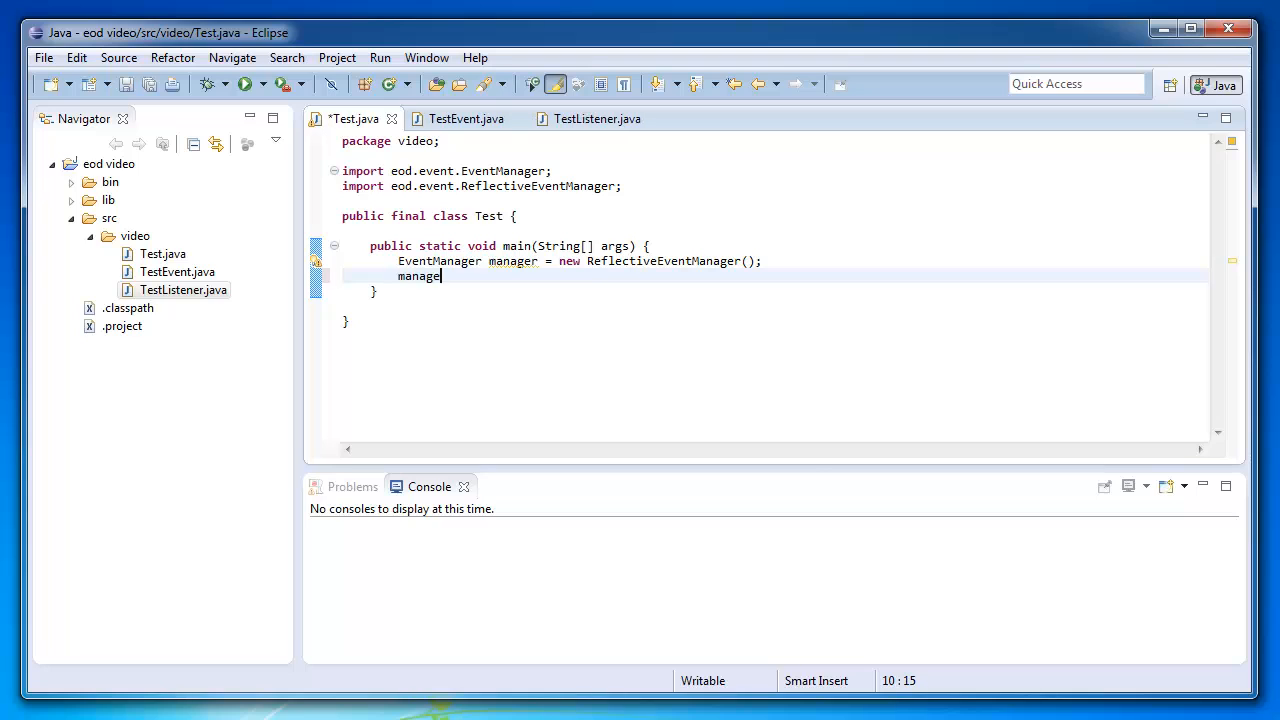
type(".registerListener(listener")
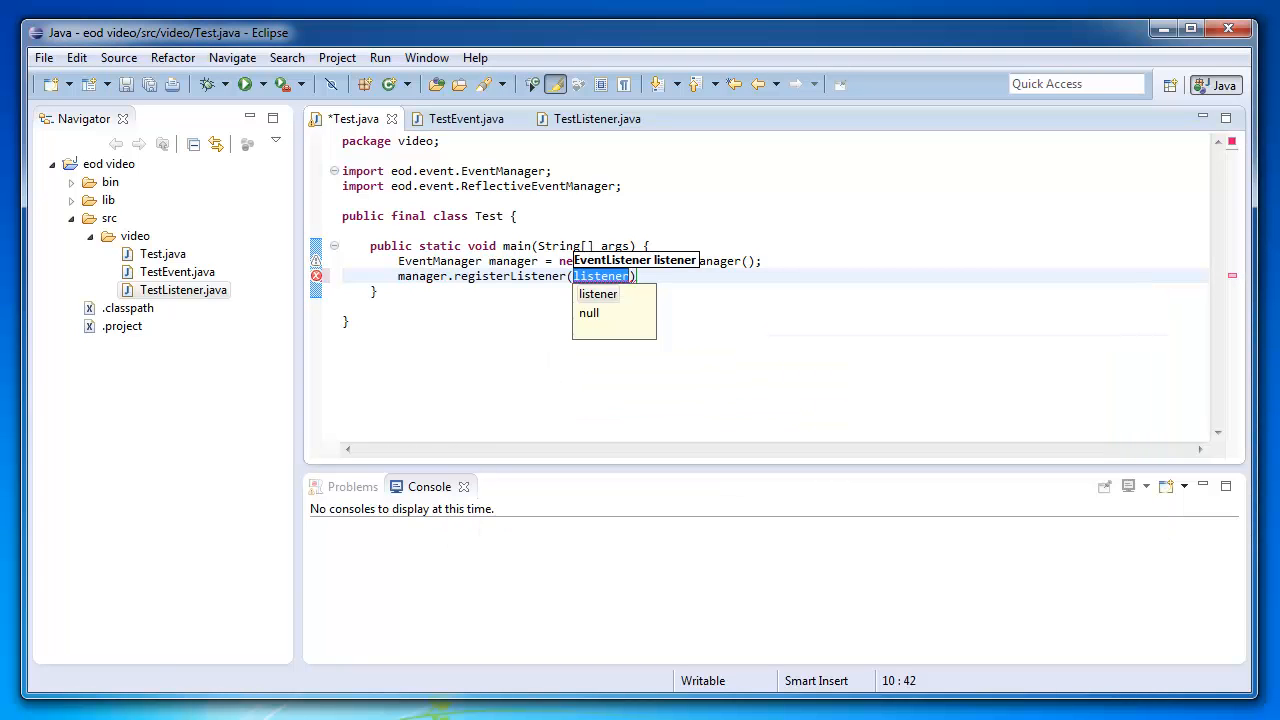
type("new TestL")
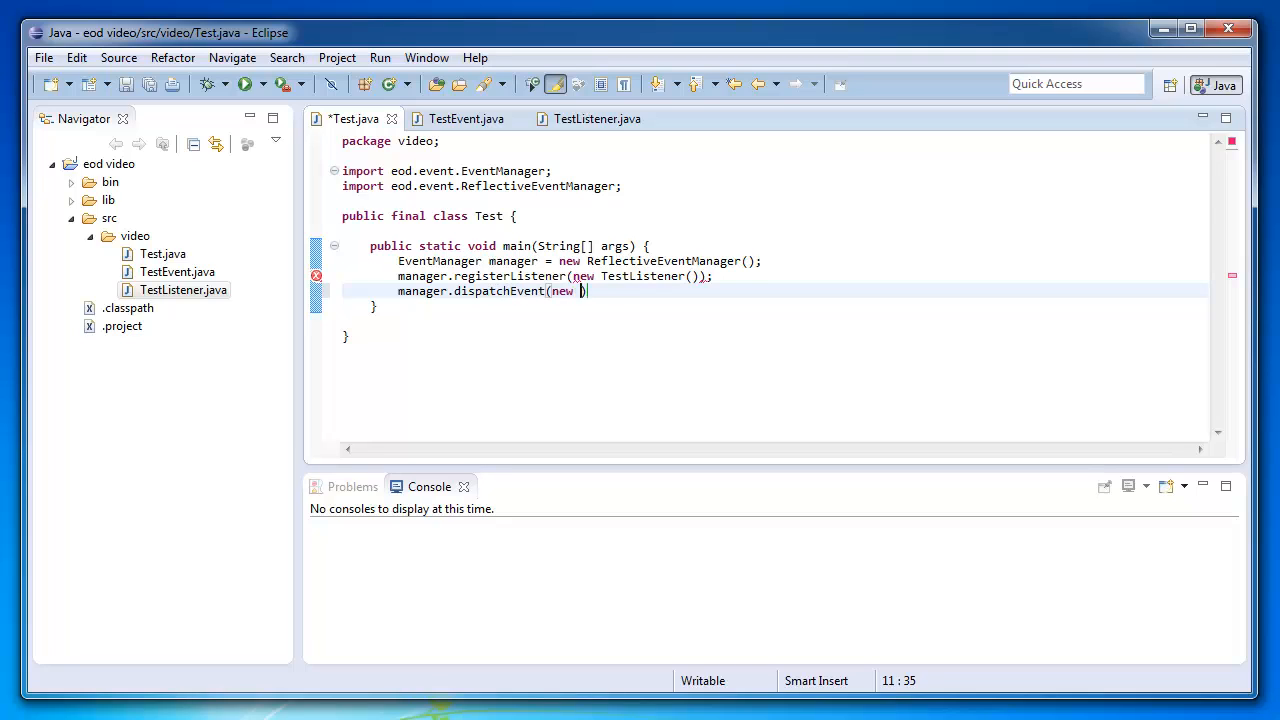
type("TestEvent(true)")
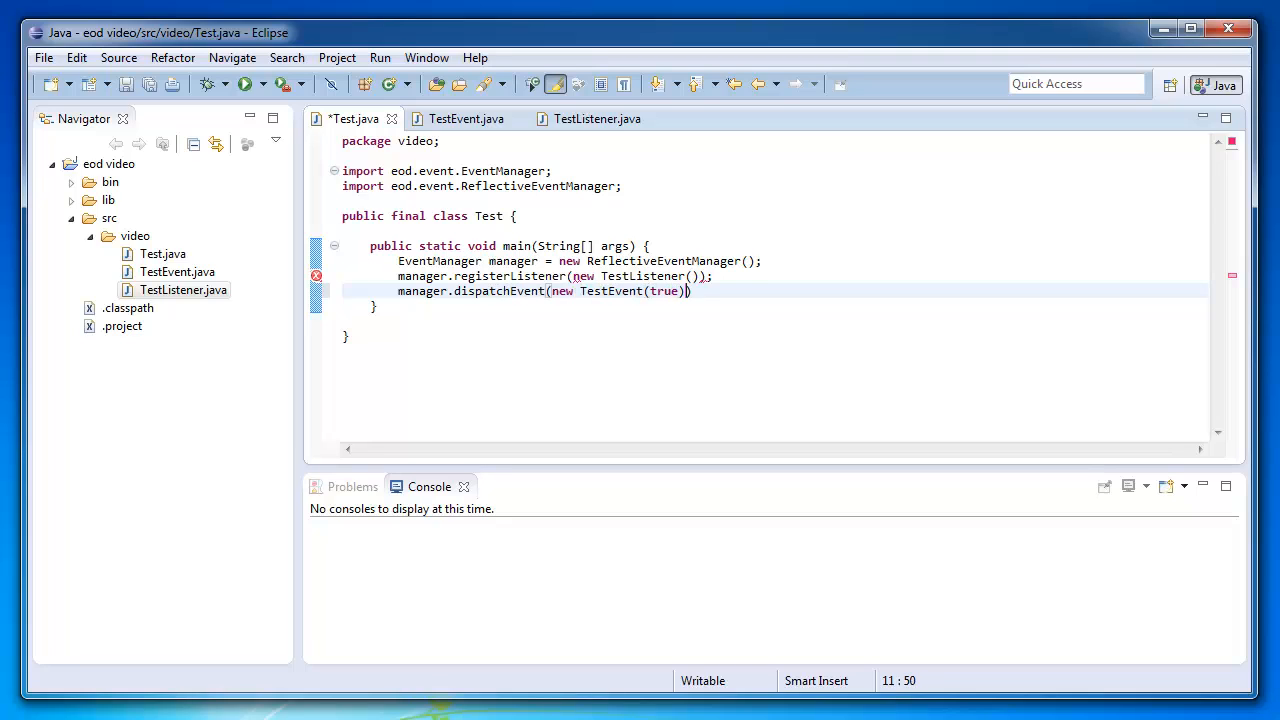
type(");")
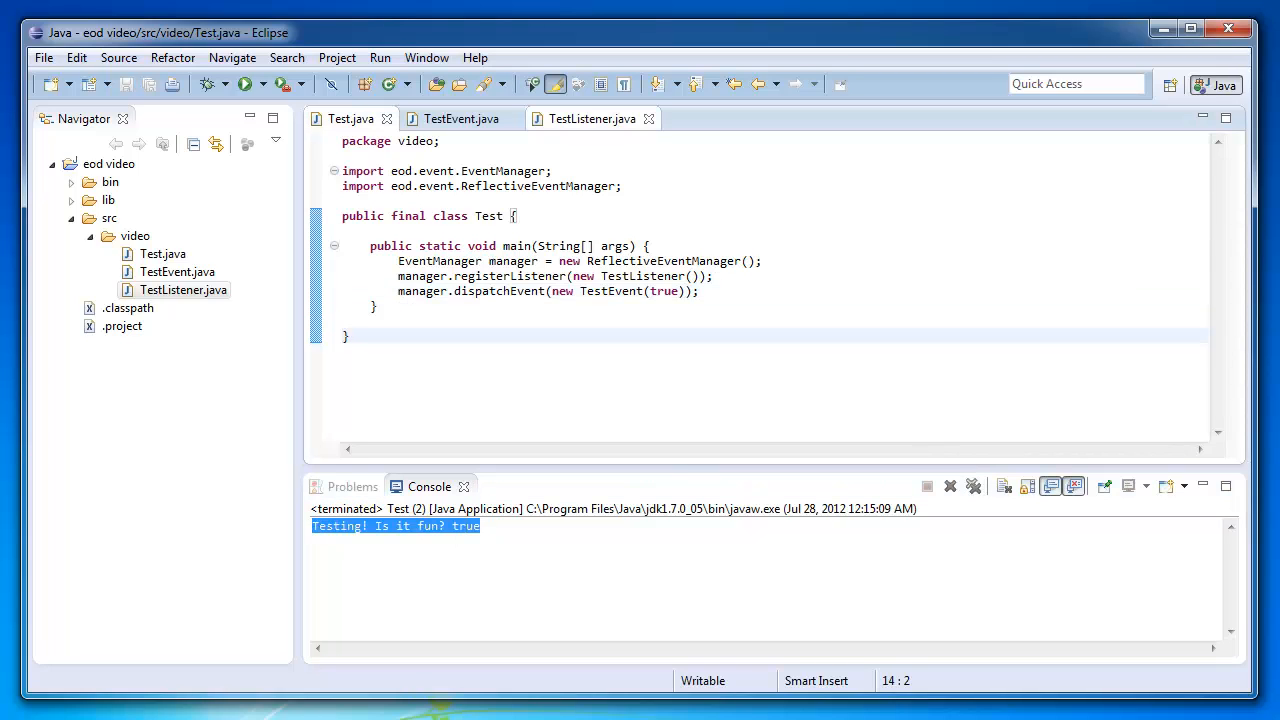
Return to TestListener, clear the console's finished run, and start changing 'implements' to 'extends'
left_click(592, 120)
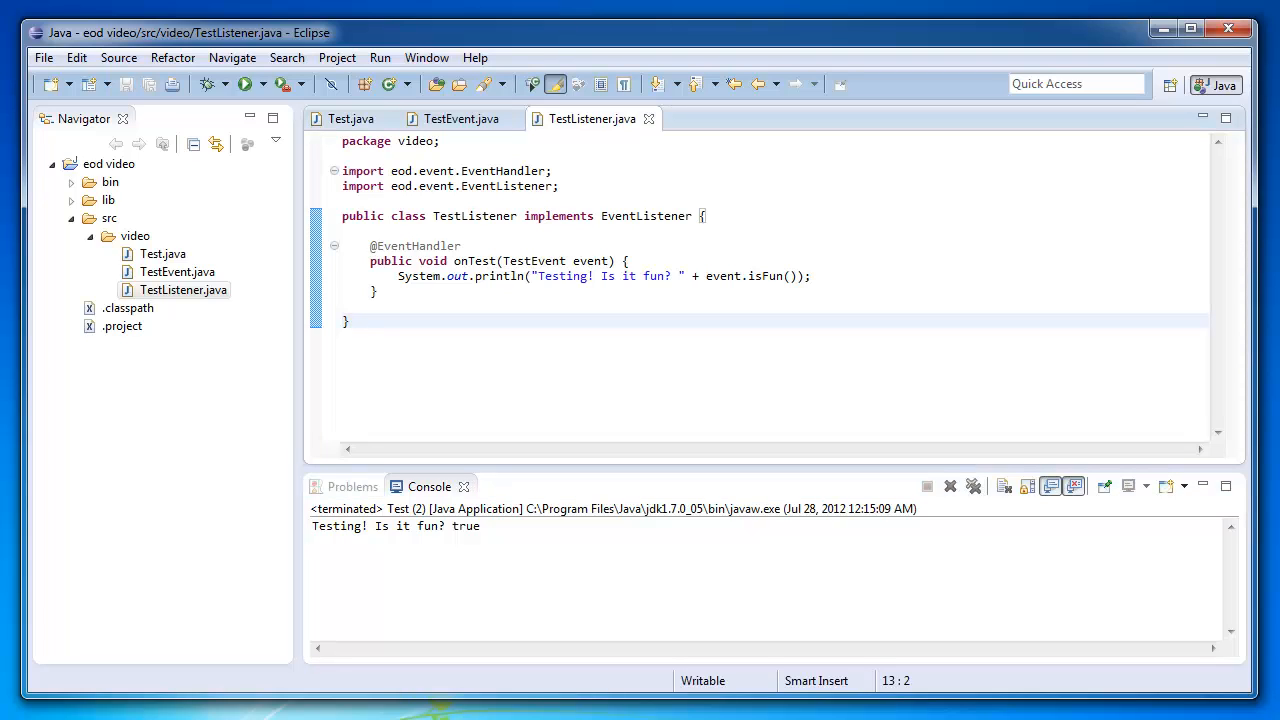
left_click(348, 320)
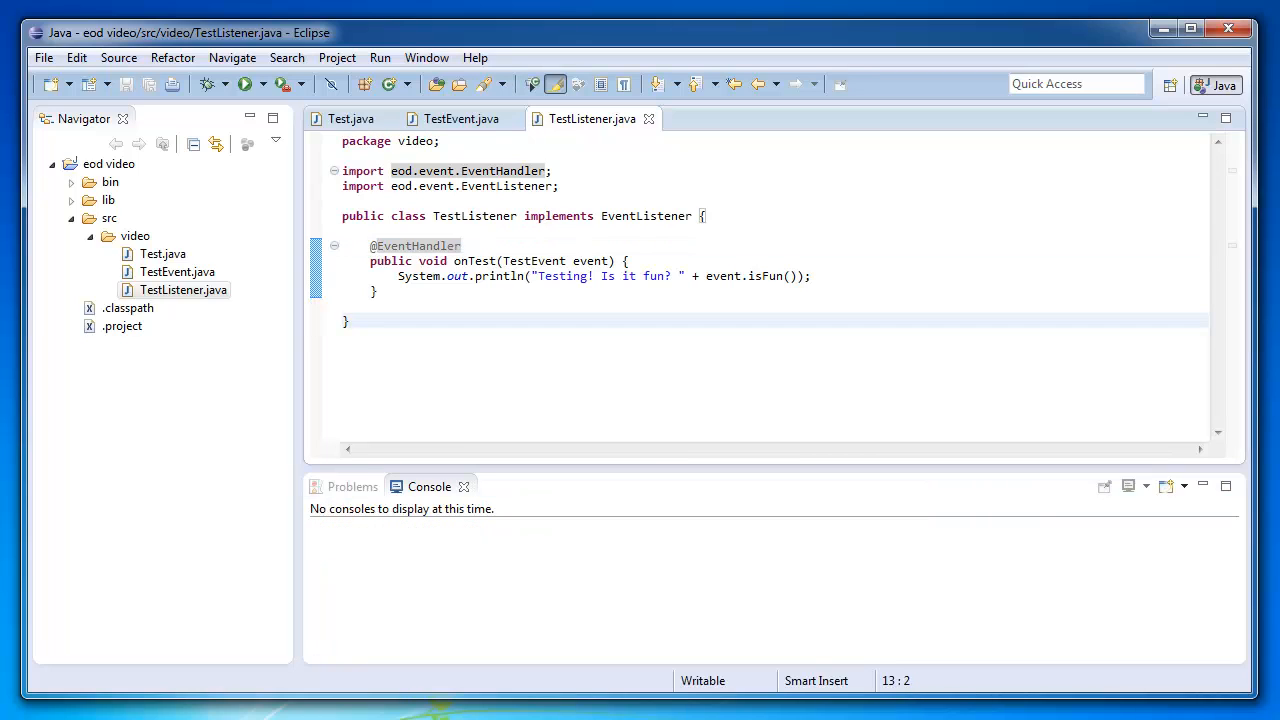
double_click(560, 216)
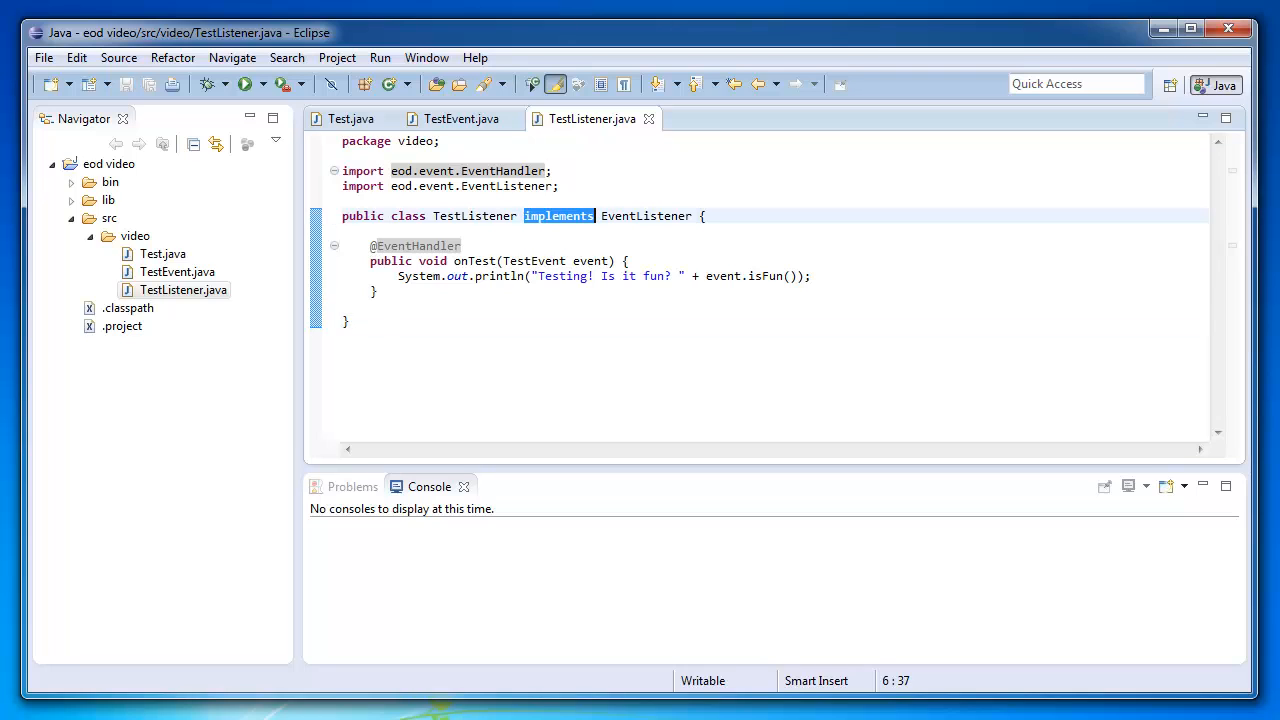
type("extend")
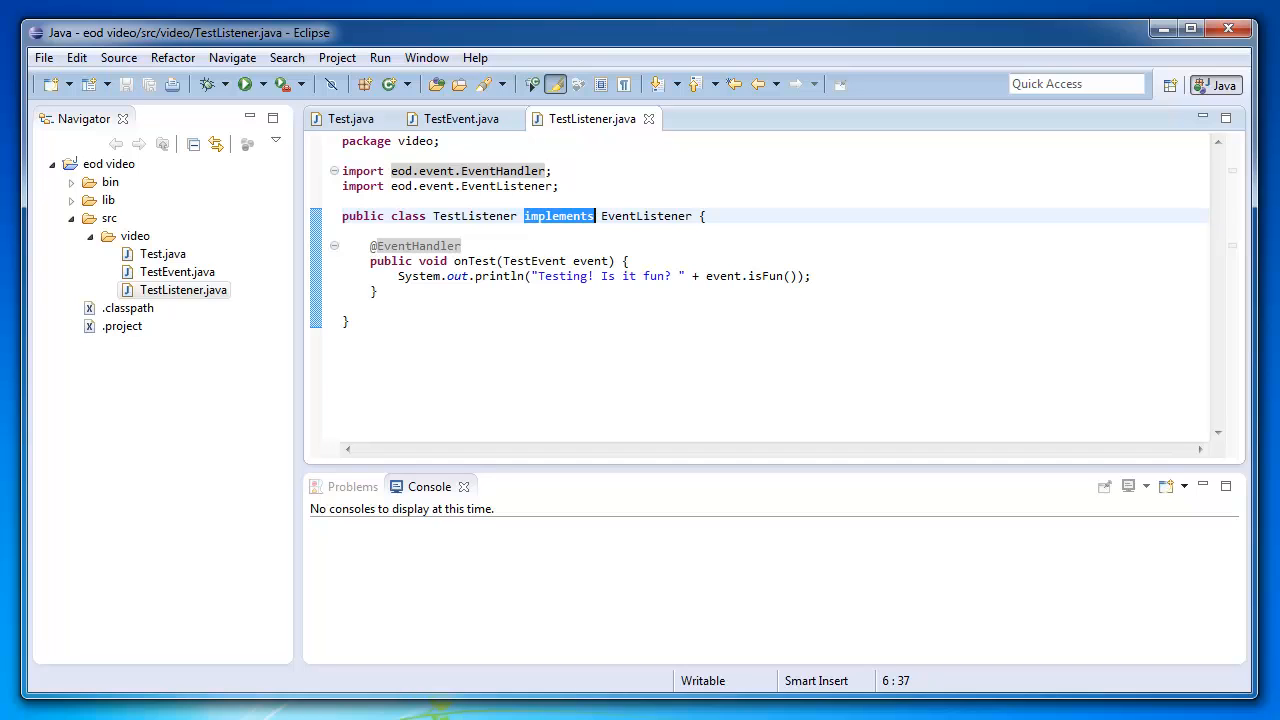
left_click(460, 120)
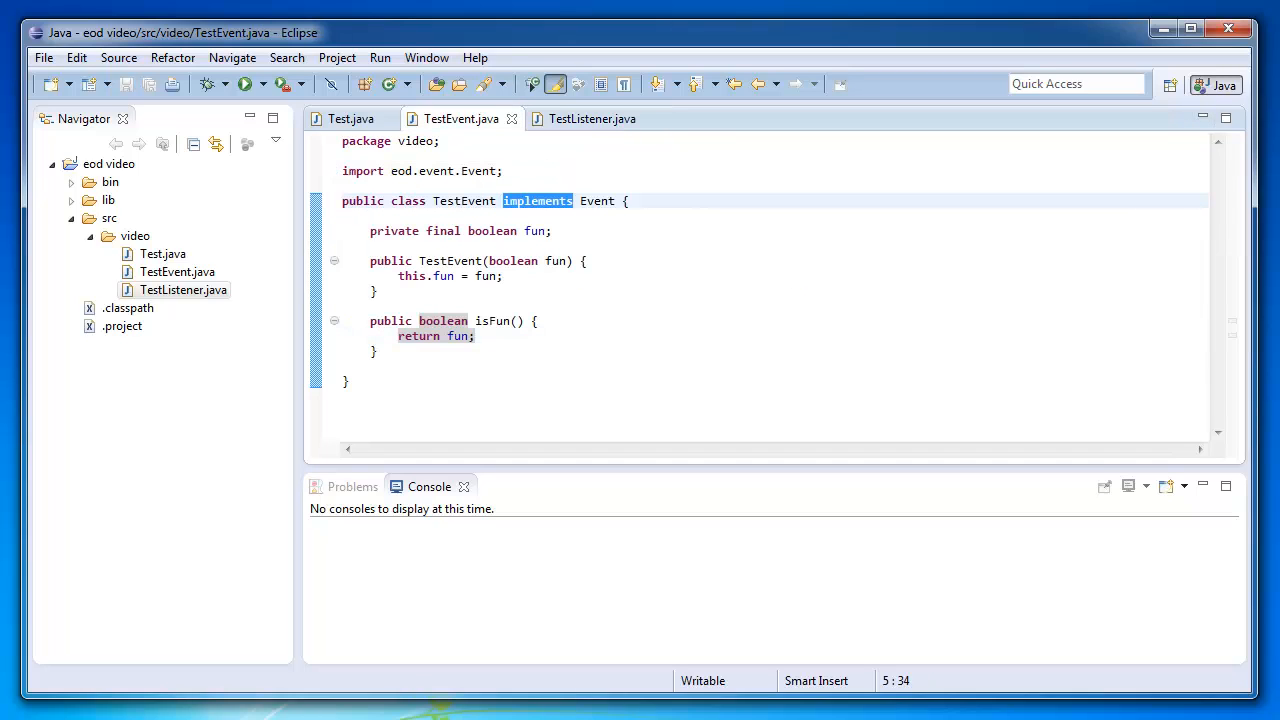
type("extends Cancellab")
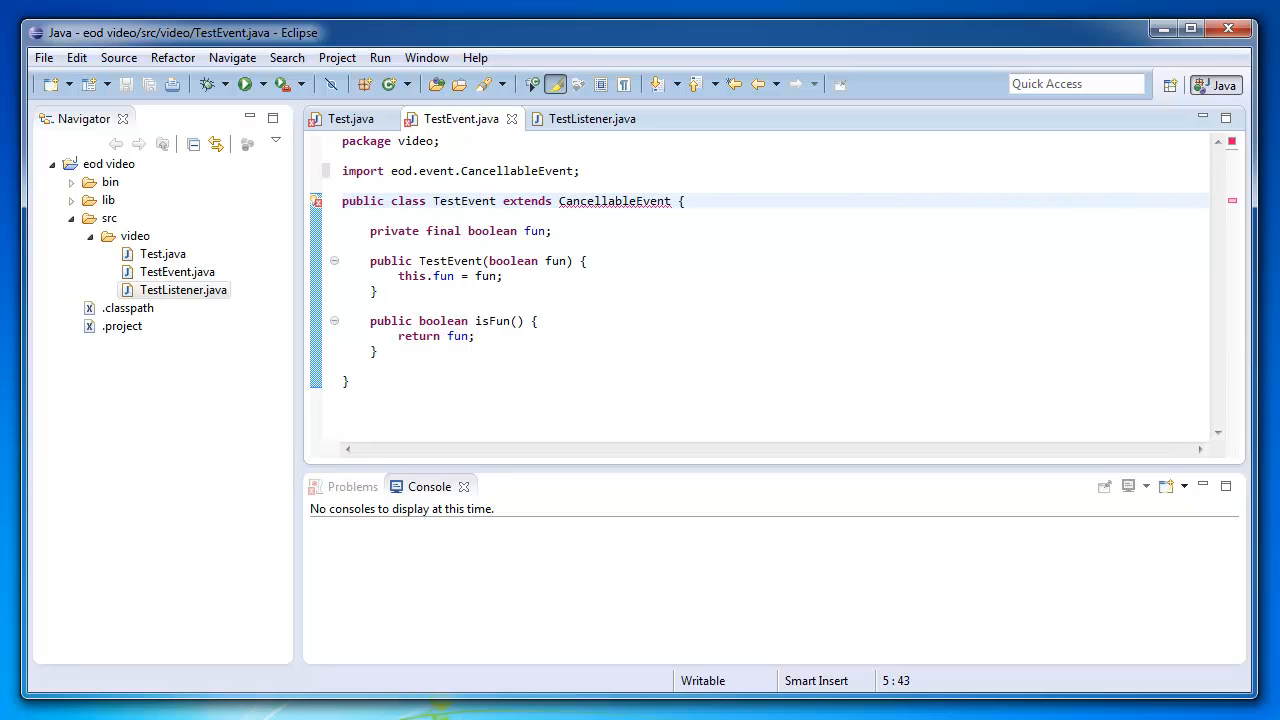
left_click(348, 380)
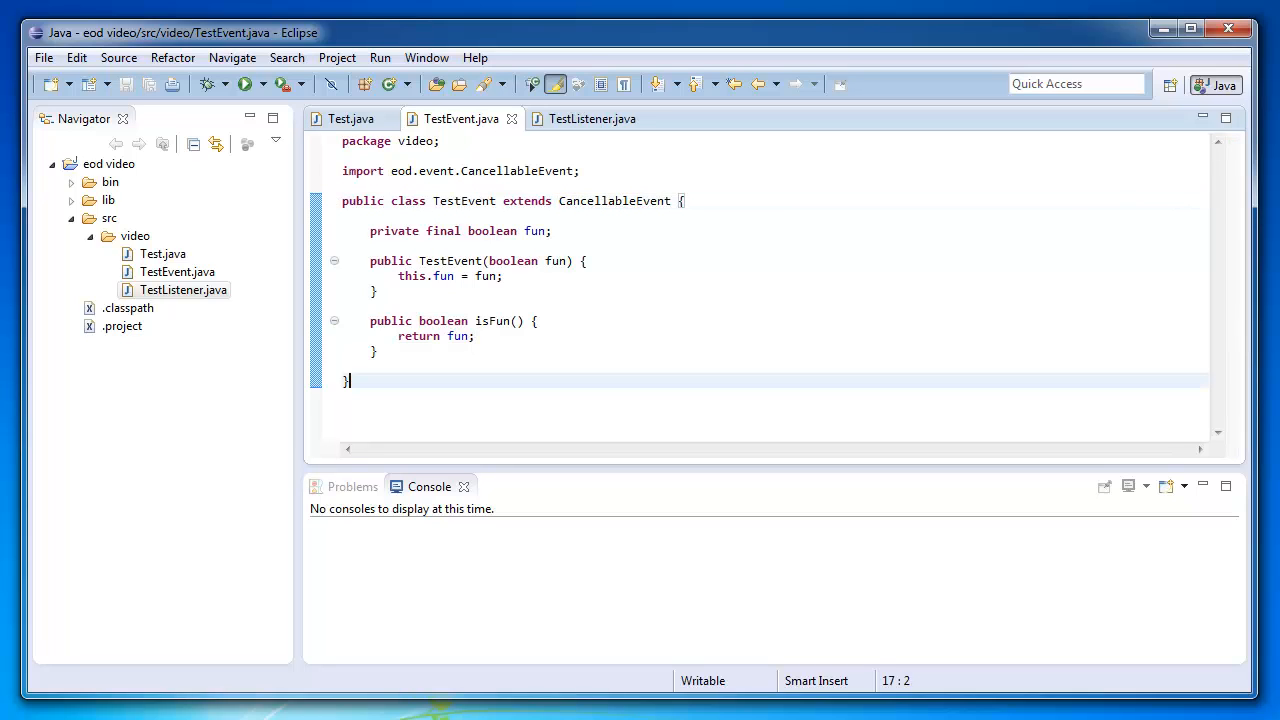
left_click(592, 118)
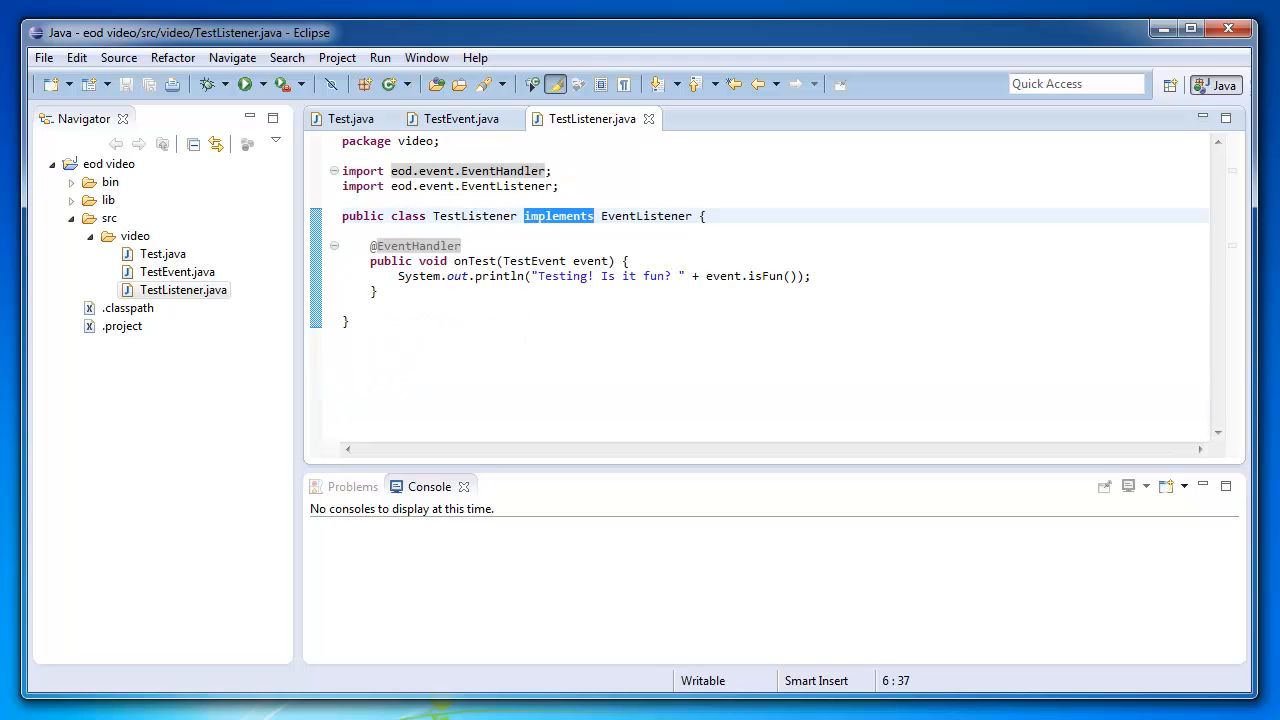
type("event")
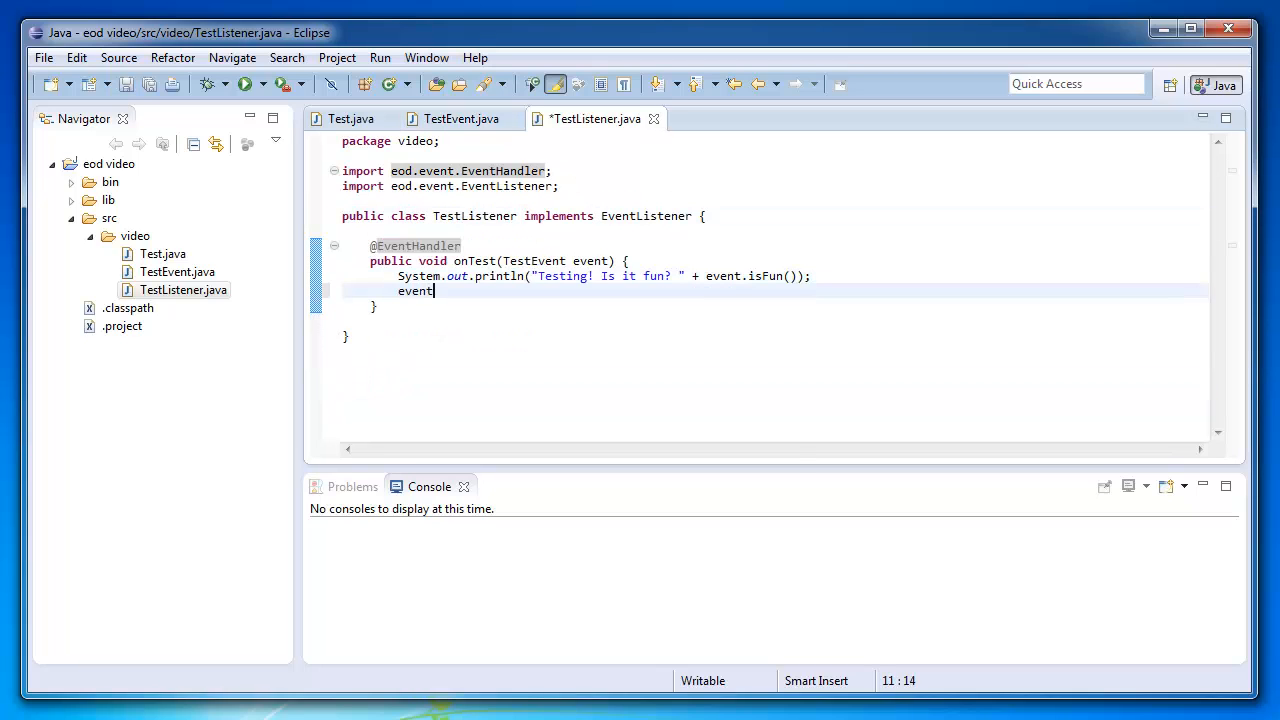
type(".")
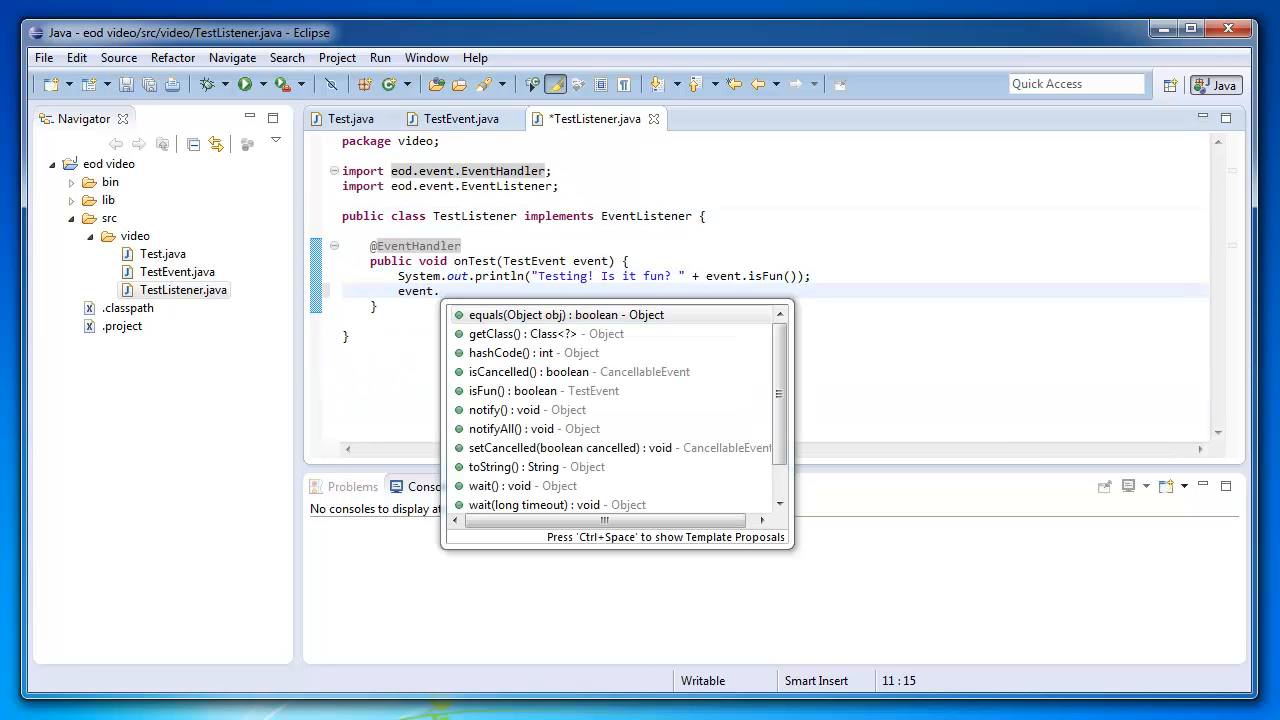
left_click(578, 370)
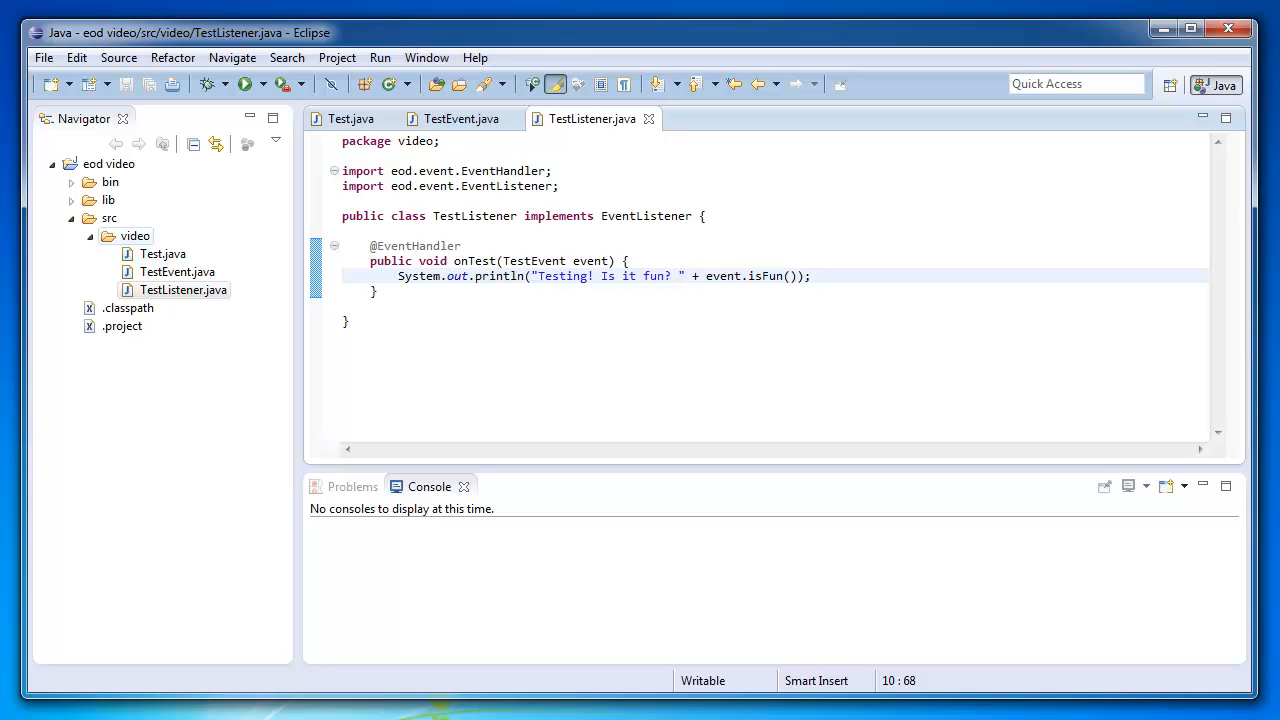
Save the #1-labelled listener, copy it whole, and create a TestListener2 class for the #2 message
key("ctrl+a")
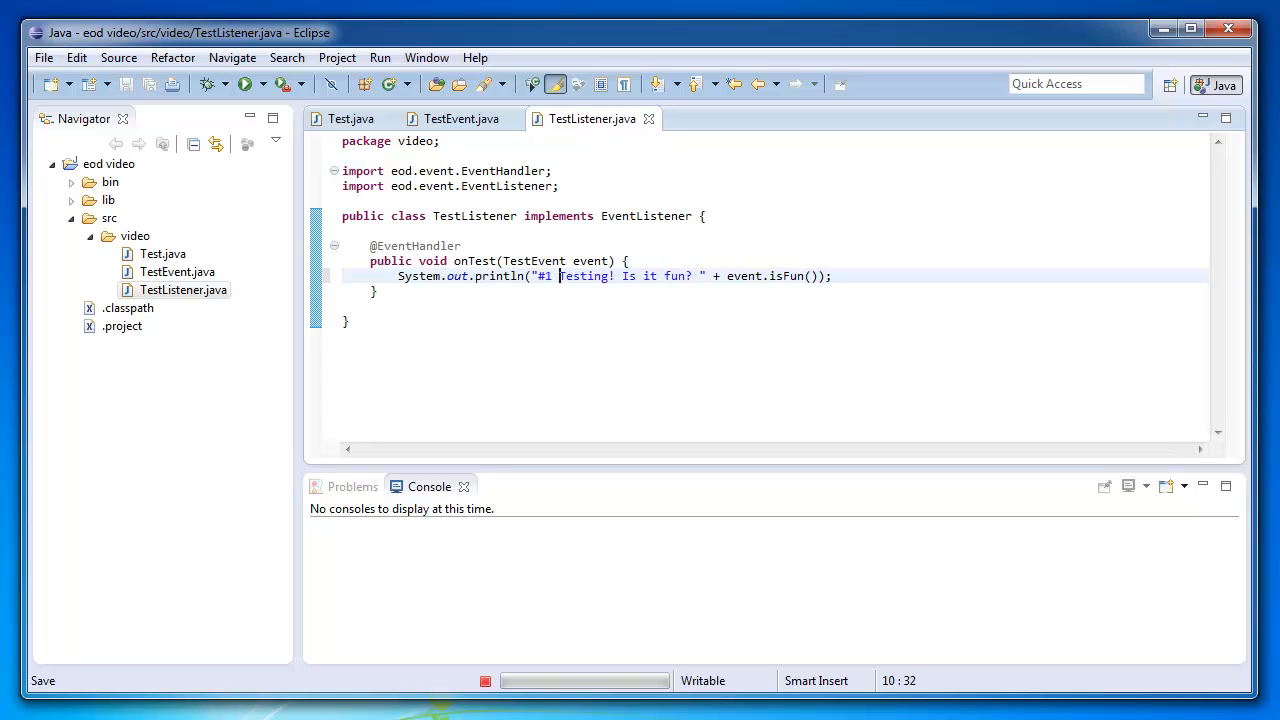
key("ctrl+a")
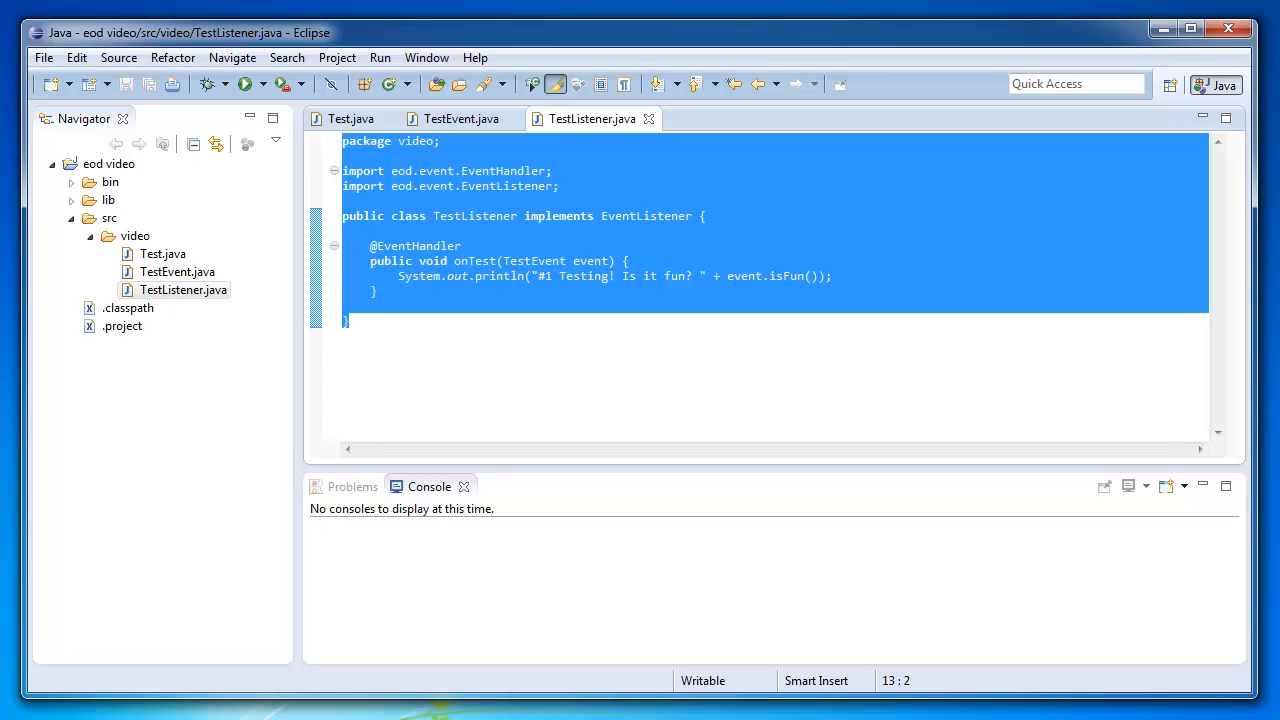
right_click(134, 236)
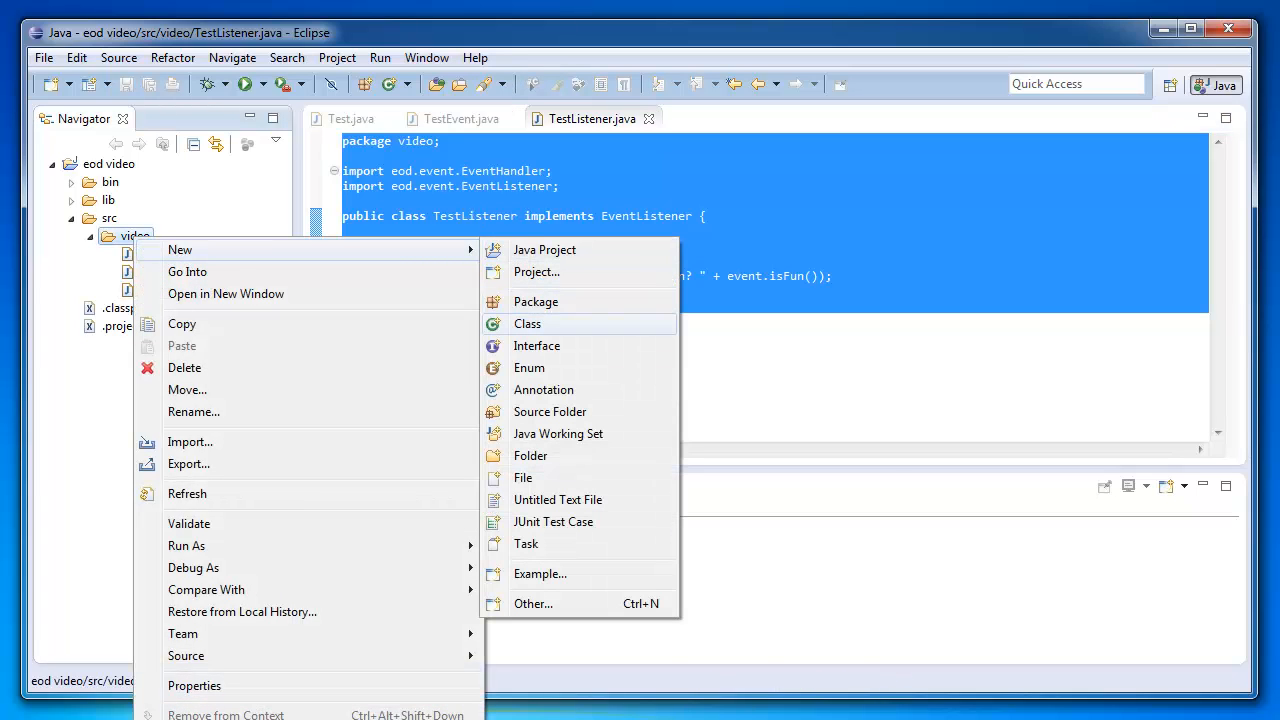
left_click(528, 324)
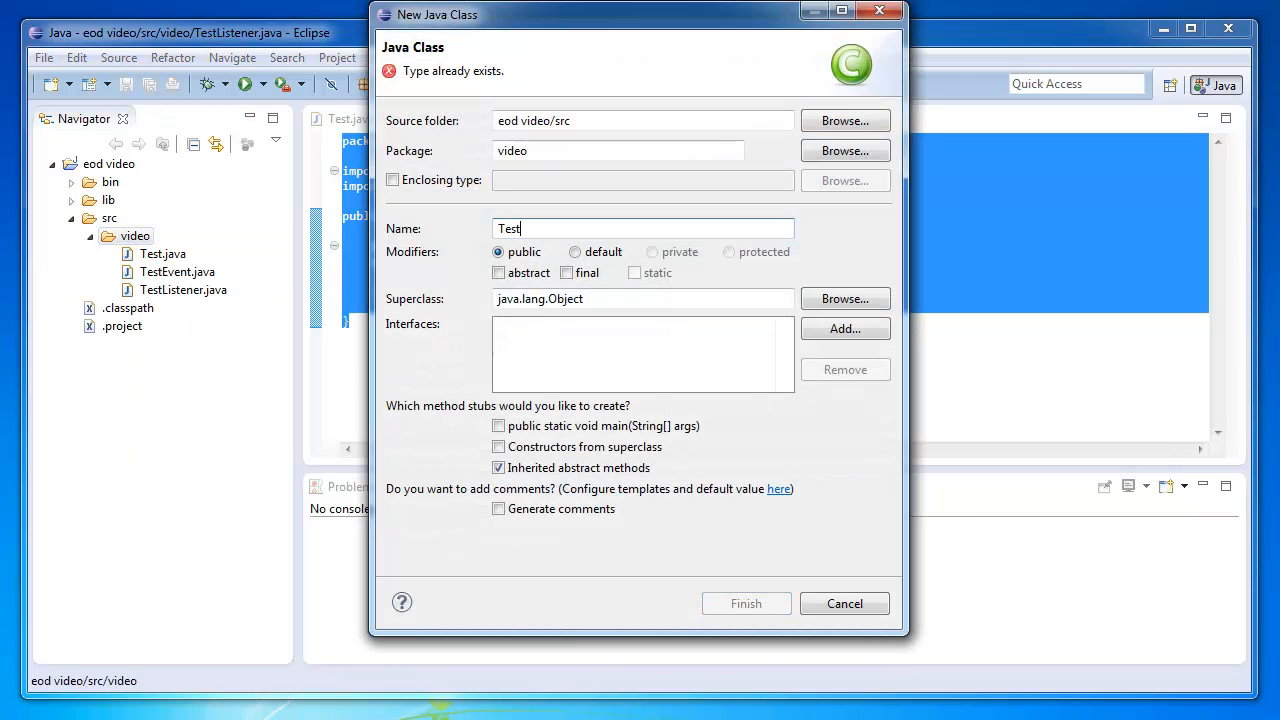
left_click(746, 604)
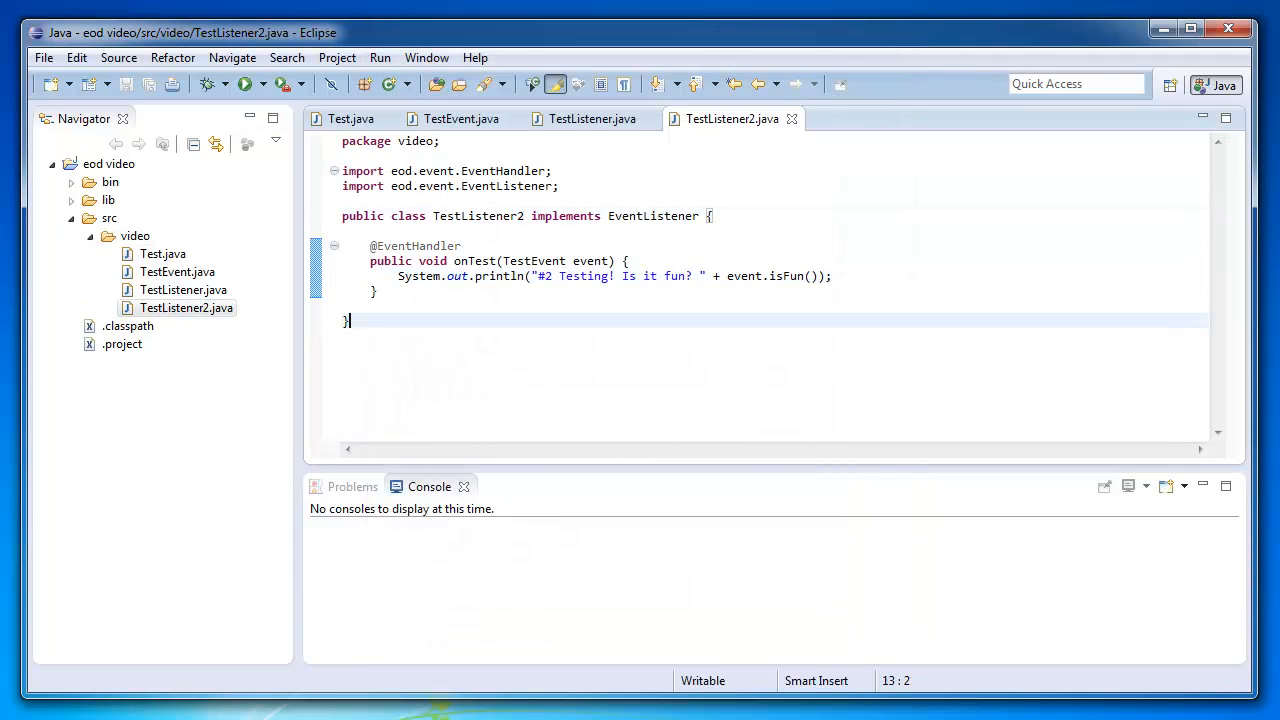
Add event.setCancelled(true); after the println in TestListener's onTest method
left_click(592, 120)
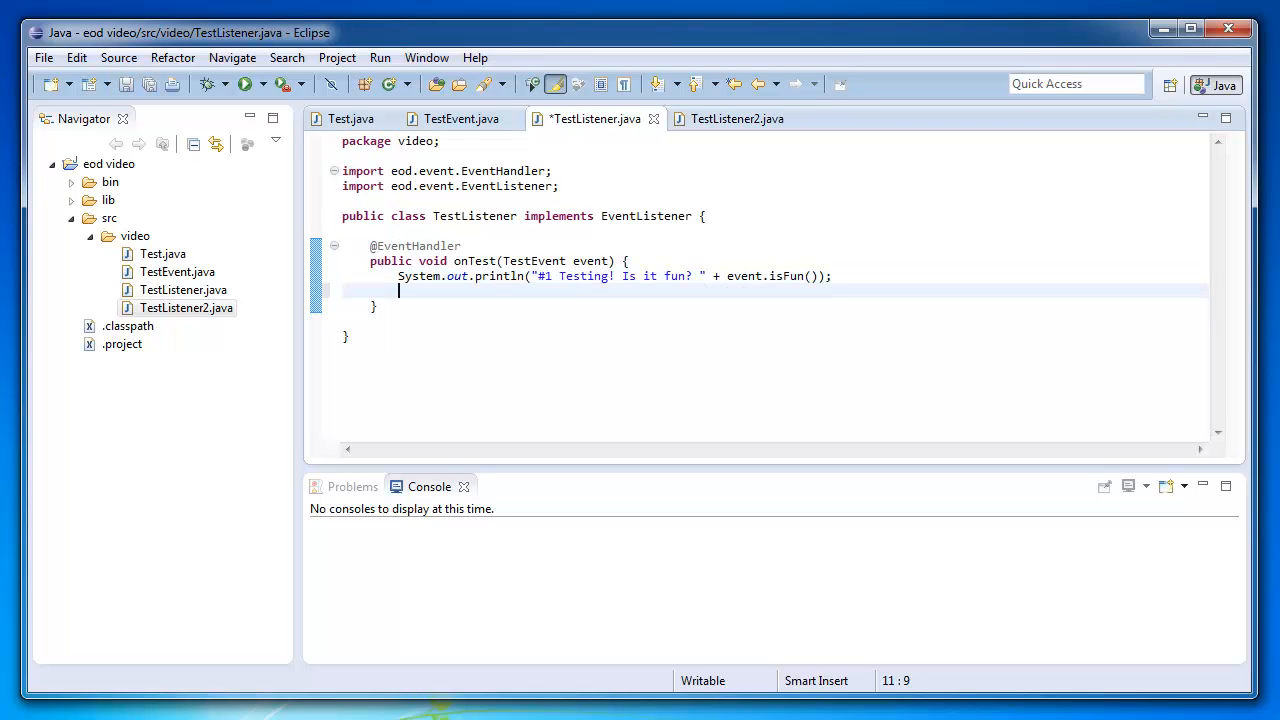
type("event.setCancelled(true);")
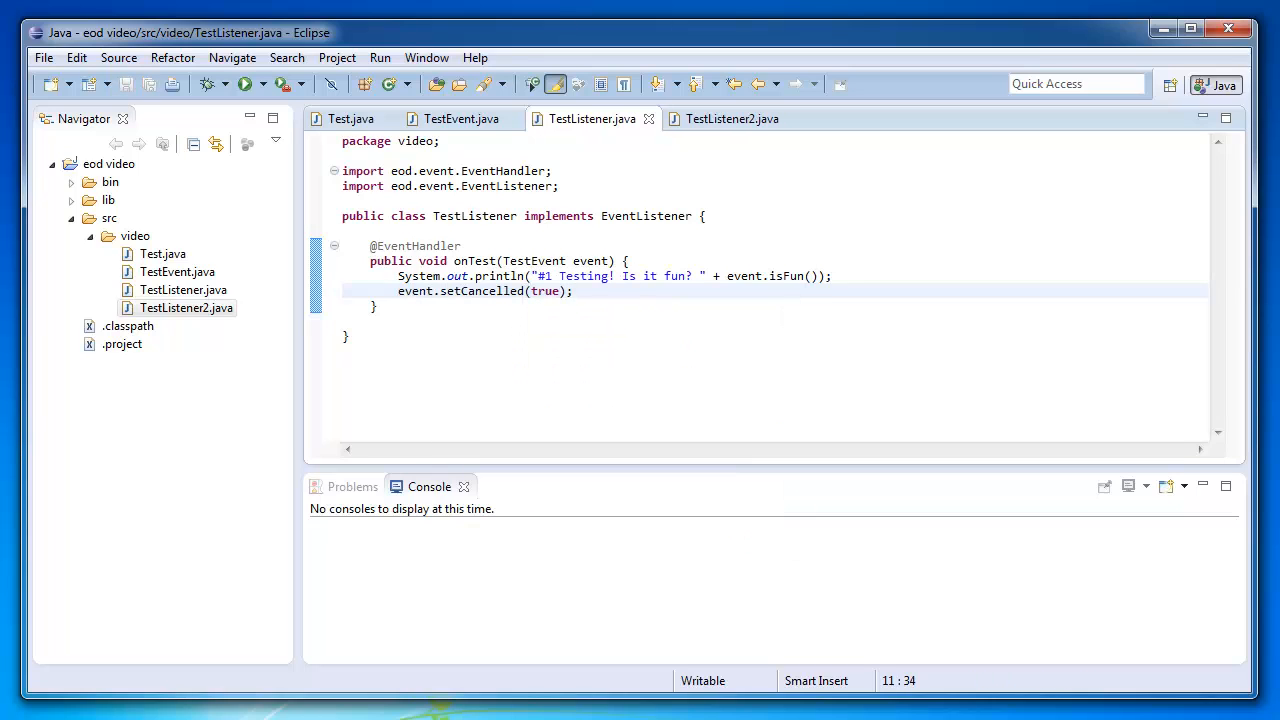
Register a new TestListener2 in Test's main and run it, printing only the #1 message
left_click(350, 120)
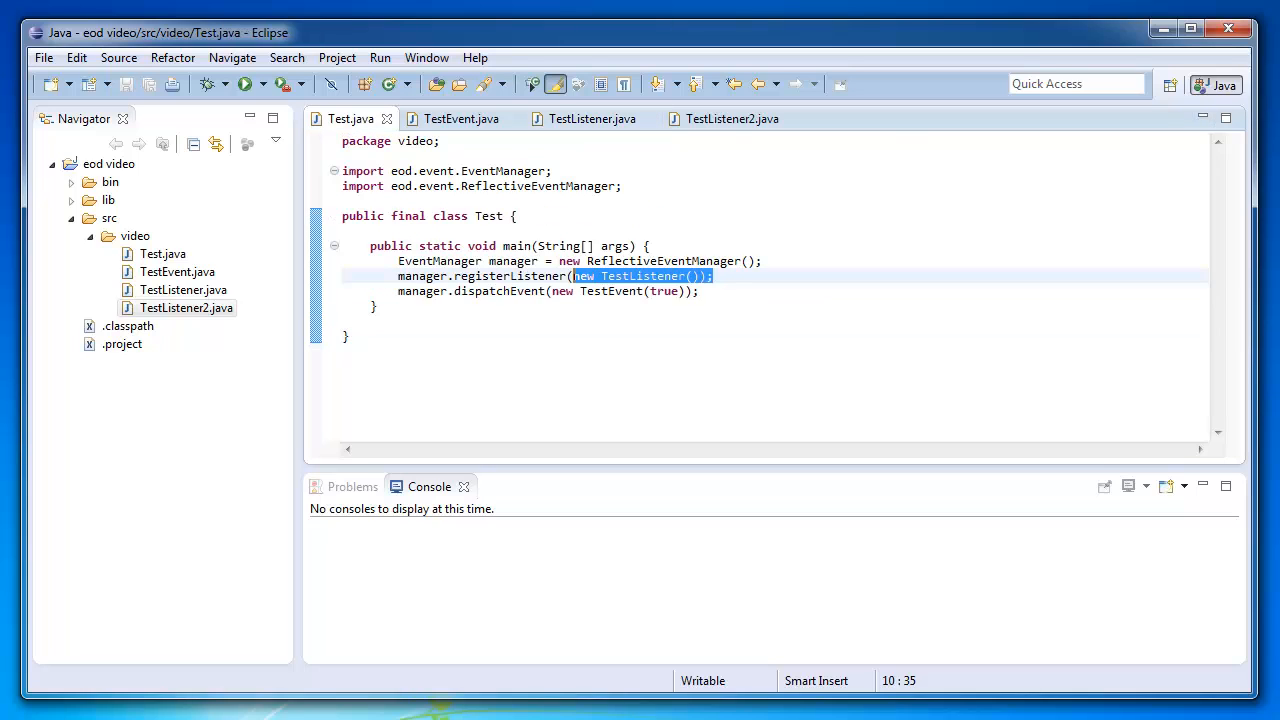
type("manager.registerListener(new TestListener());")
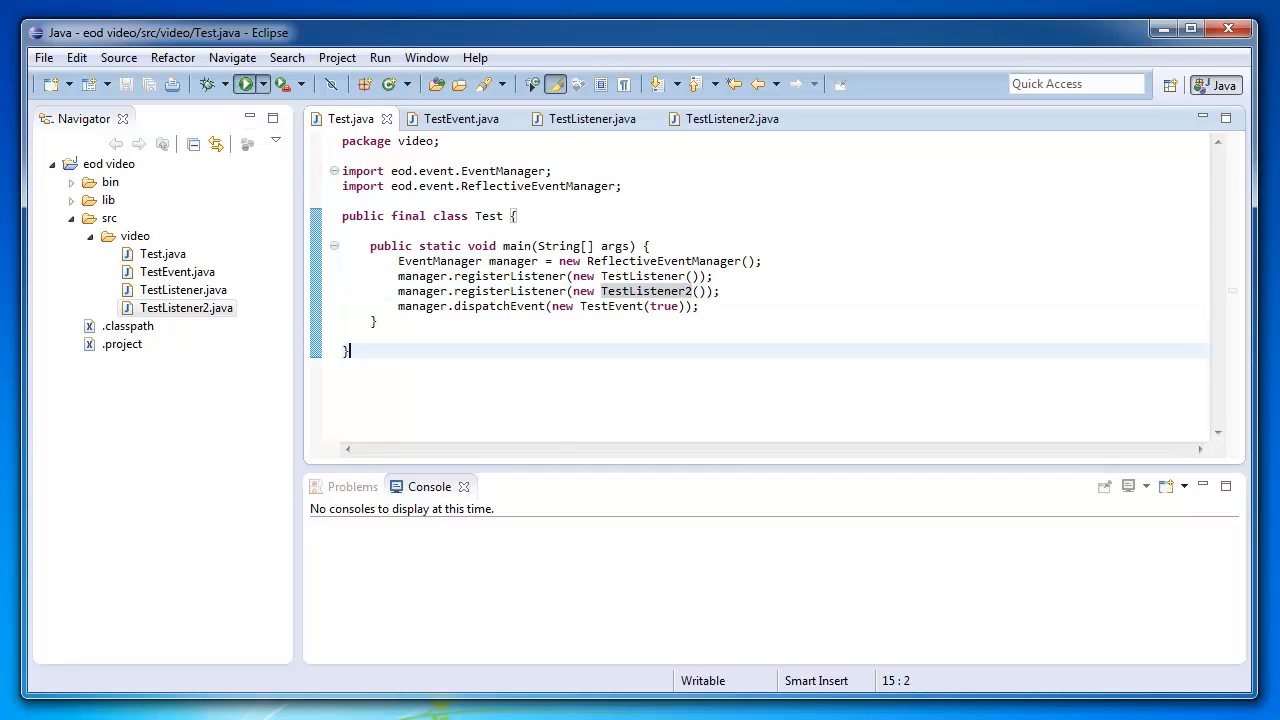
left_click(244, 84)
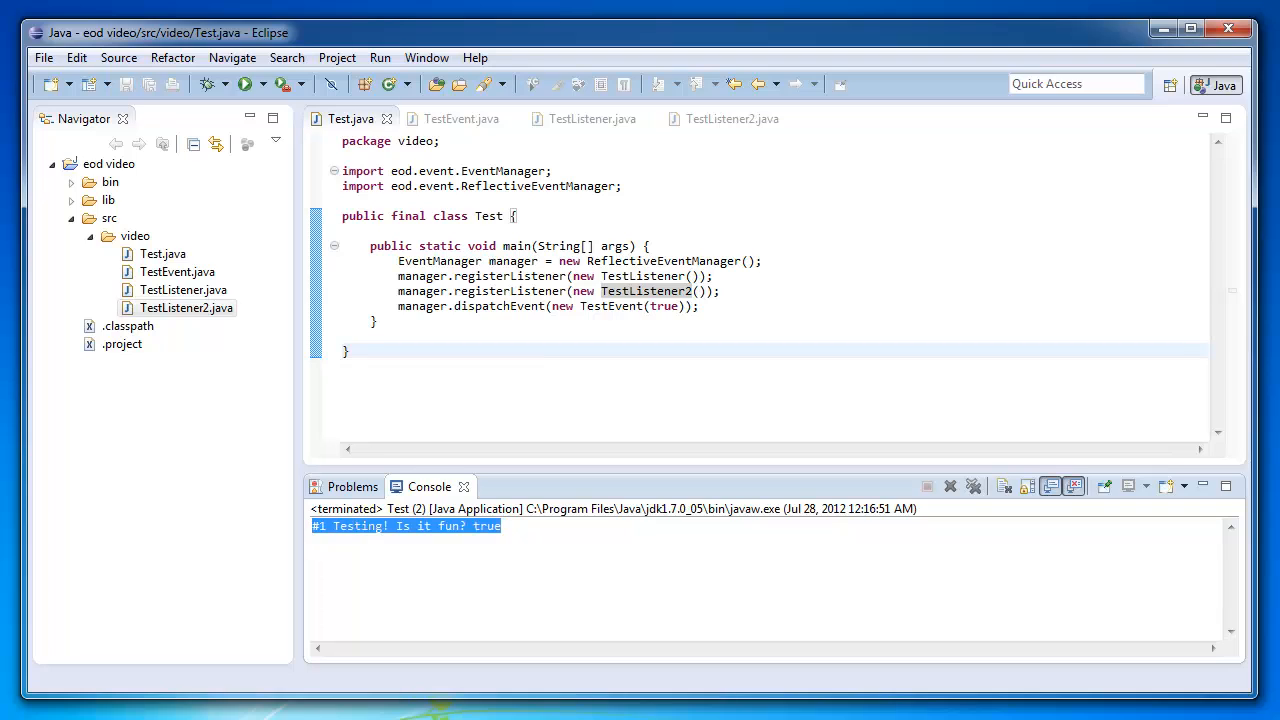
left_click(592, 118)
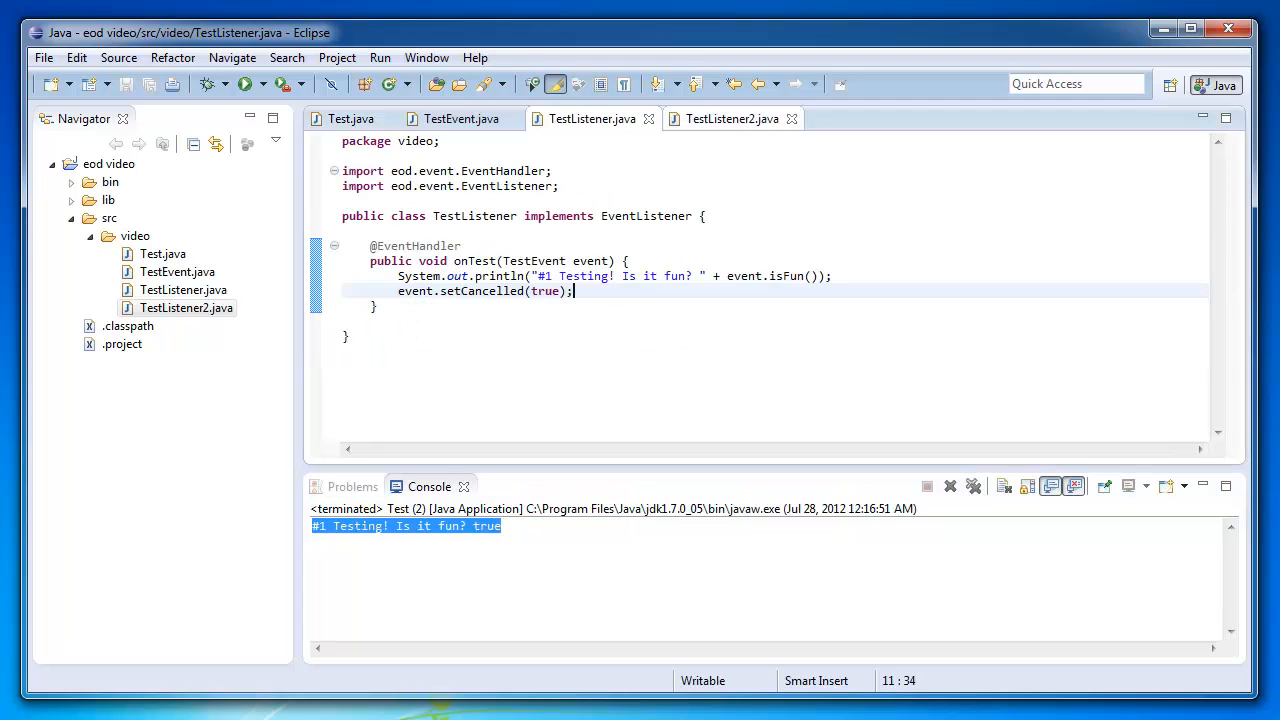
left_click(732, 120)
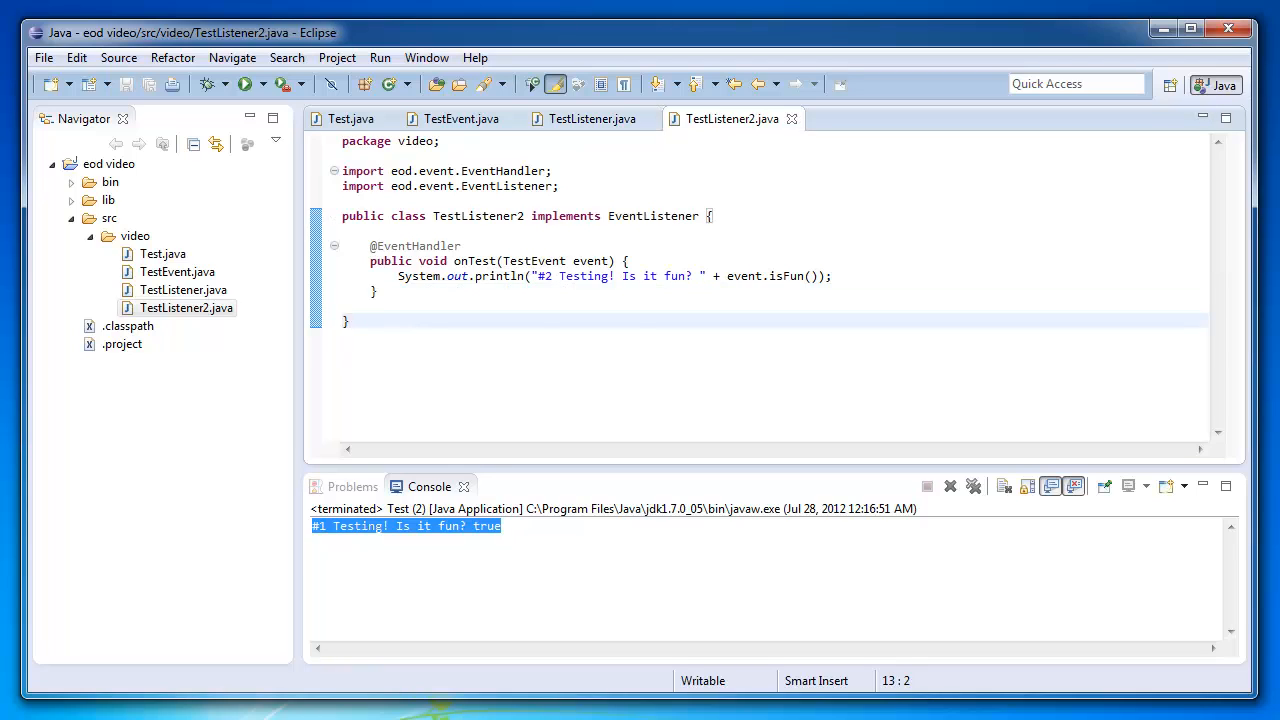
left_click(350, 120)
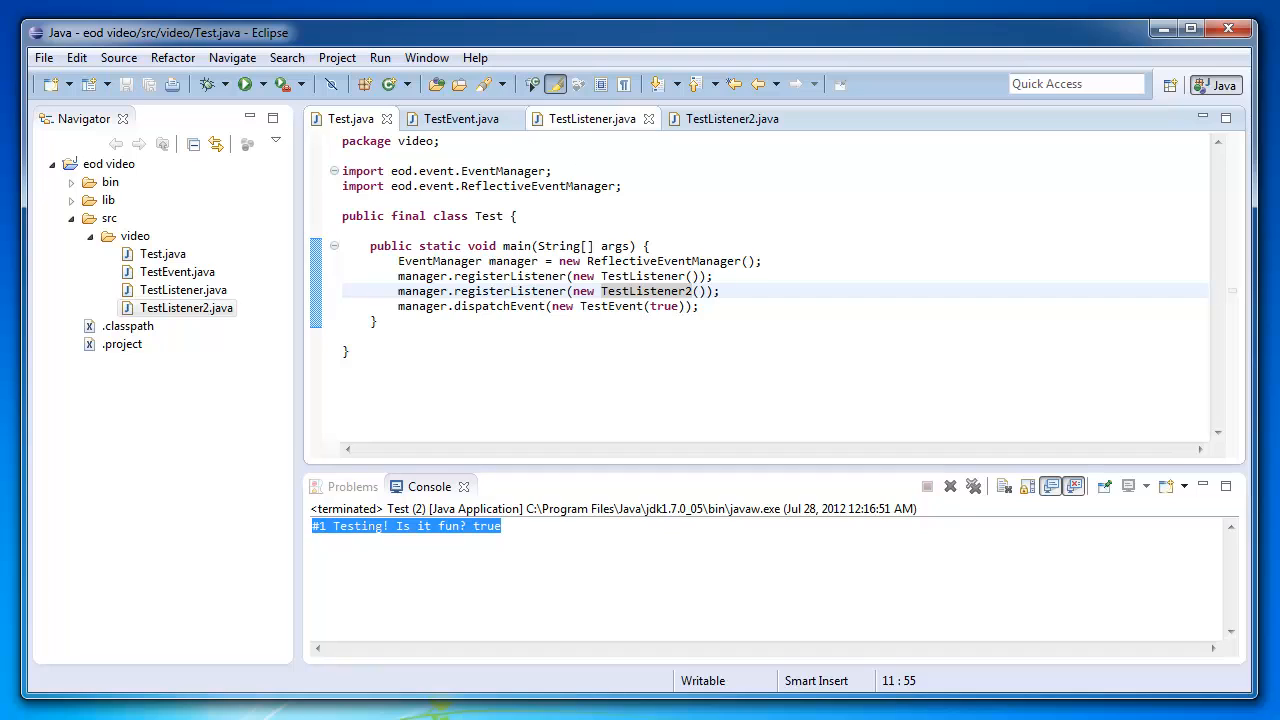
left_click(592, 118)
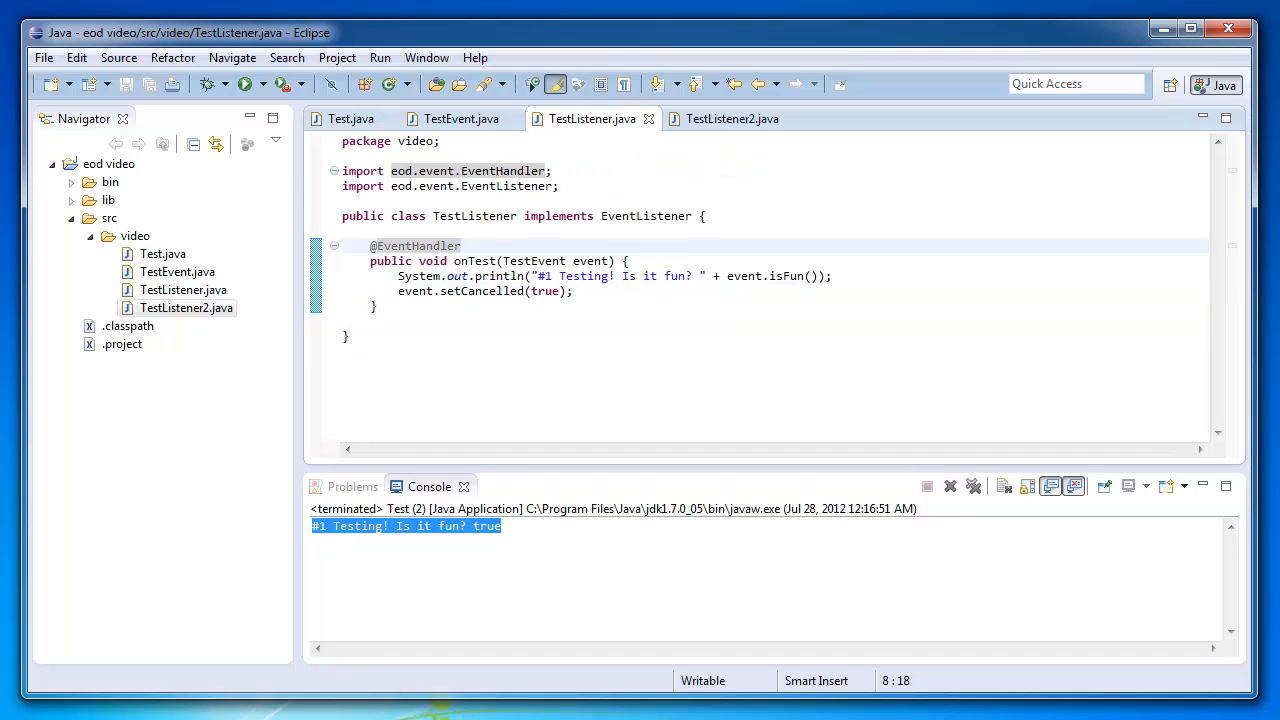
type("(priority = EventPriority.HIGH")
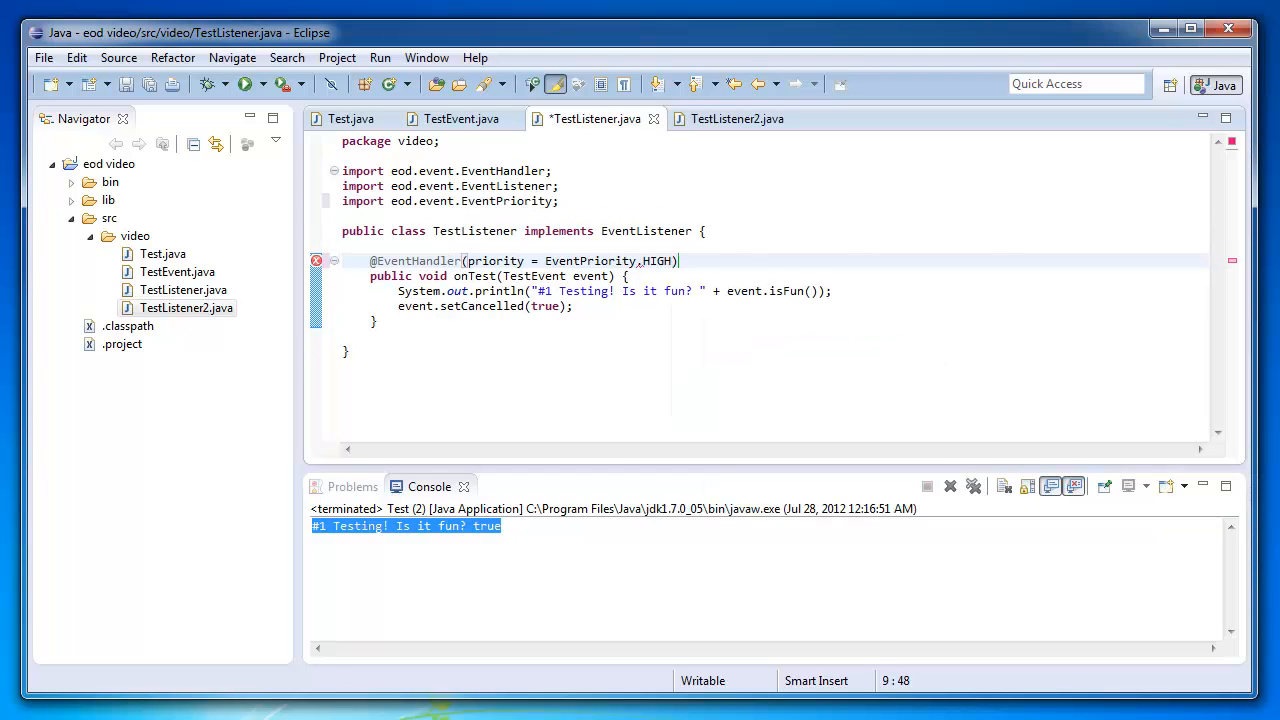
key("ctrl+s")
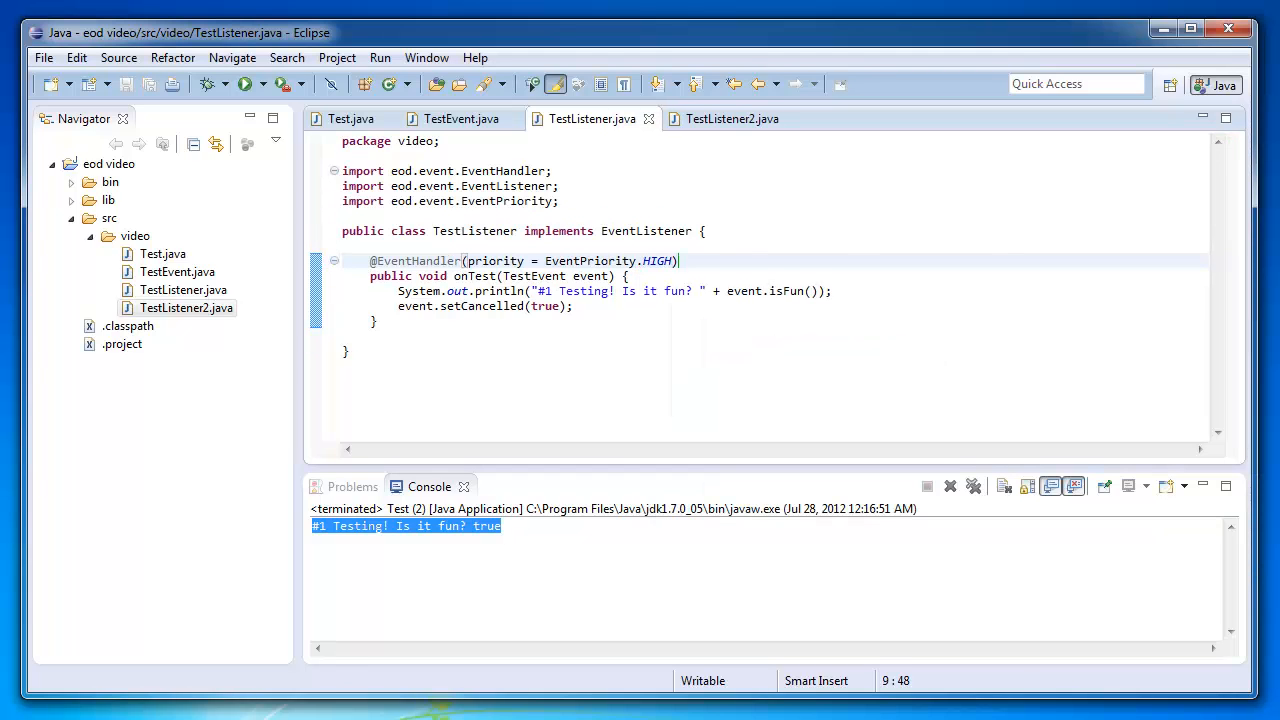
Check the EventHandler annotation source for its NORMAL default priority, then return to Test
left_click(732, 120)
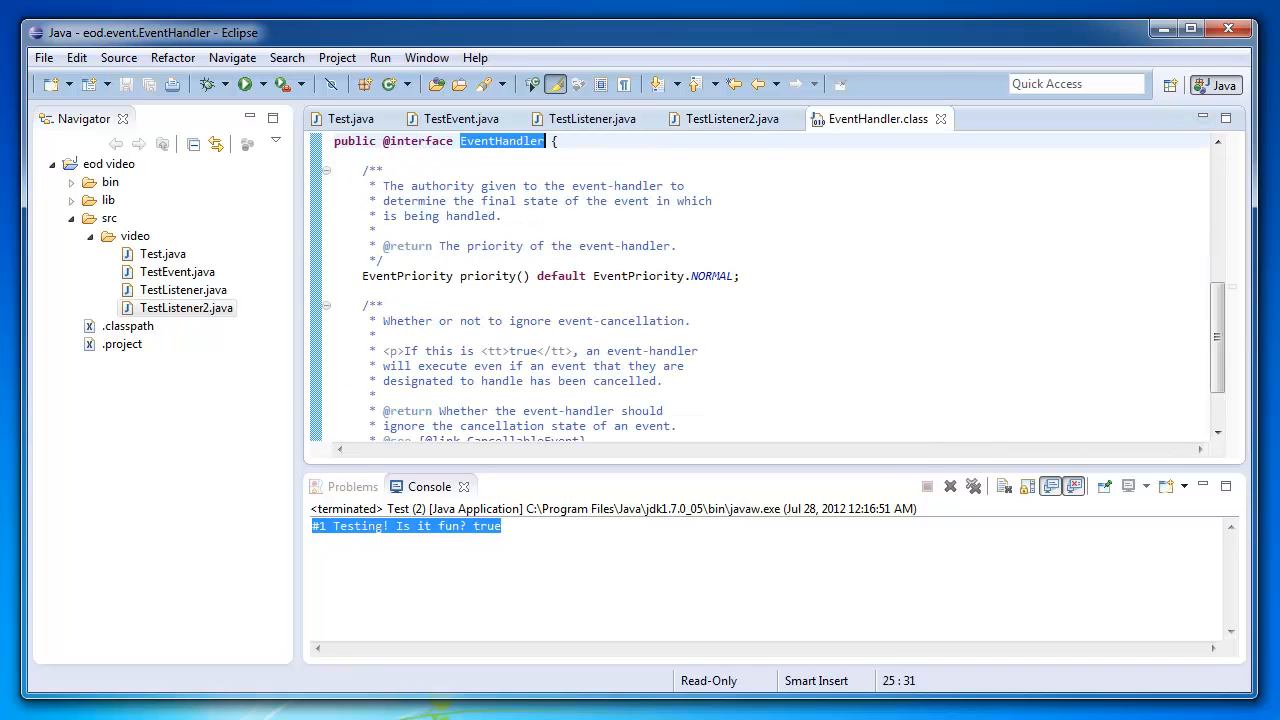
double_click(660, 276)
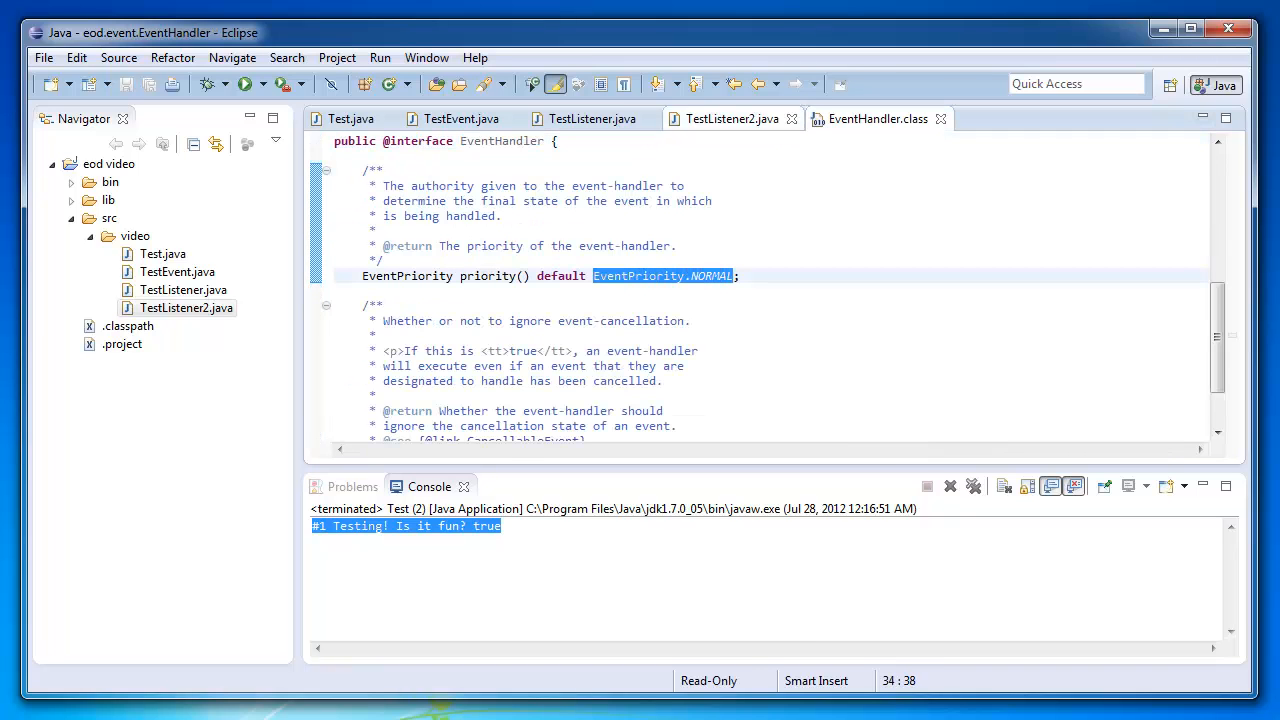
left_click(352, 120)
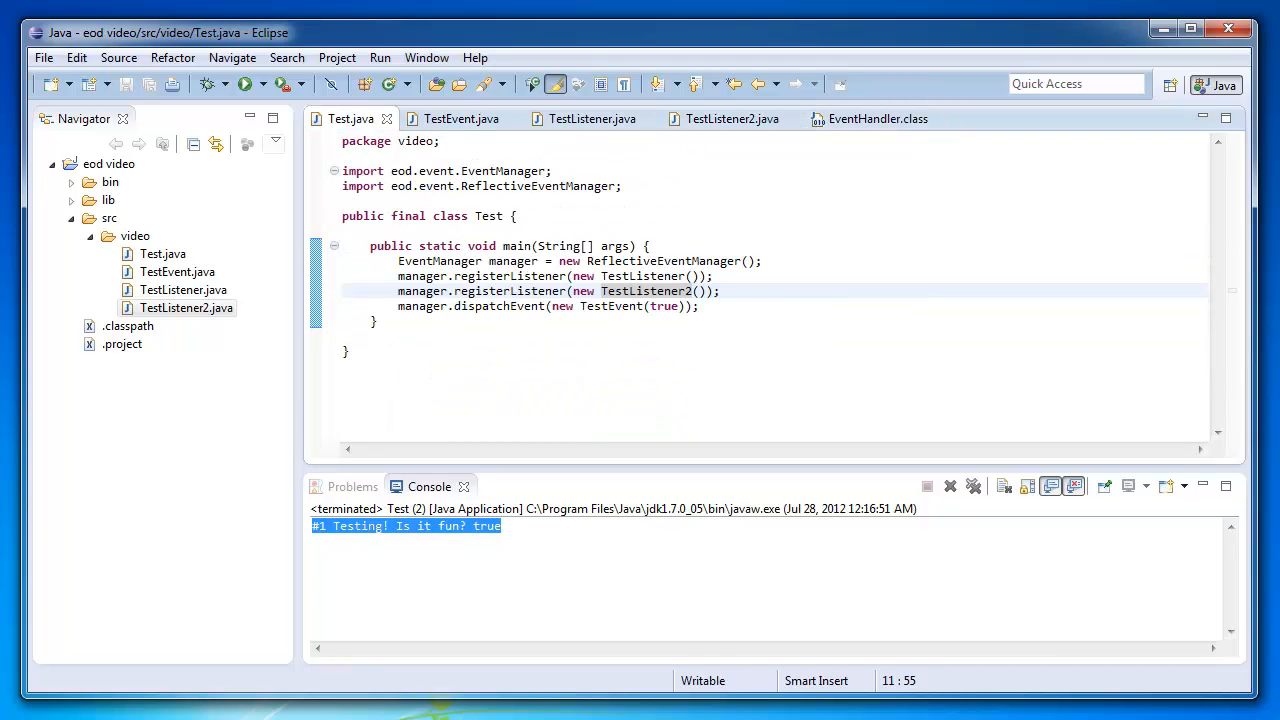
Run with the new priority, make TestListener2 cancel the event, and rerun so only #2 prints
left_click(248, 84)
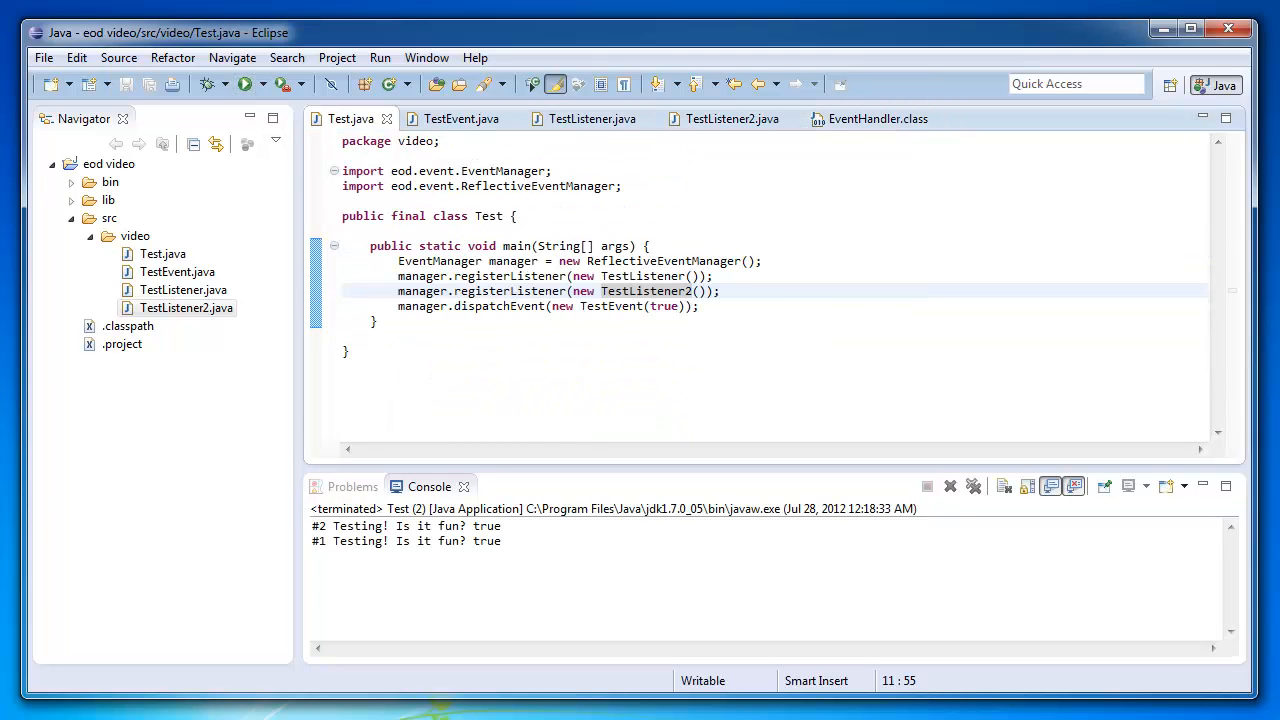
left_click(732, 120)
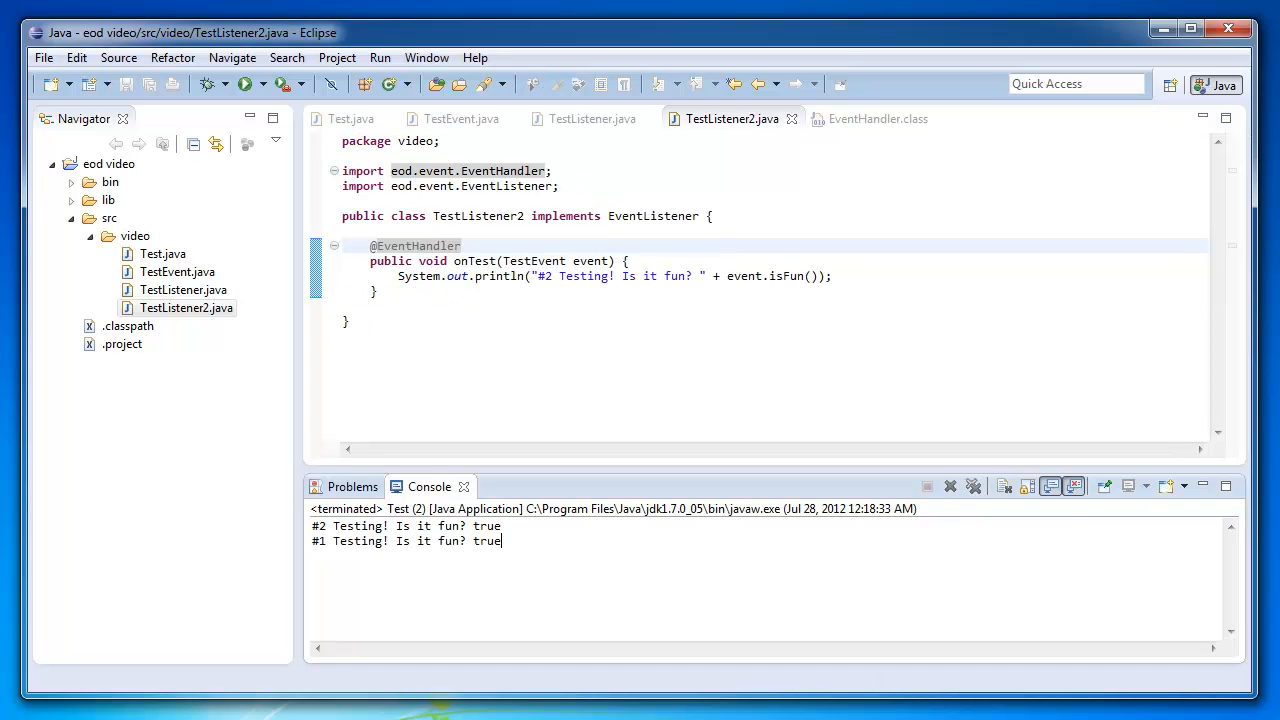
type("event.setCancelled(true);")
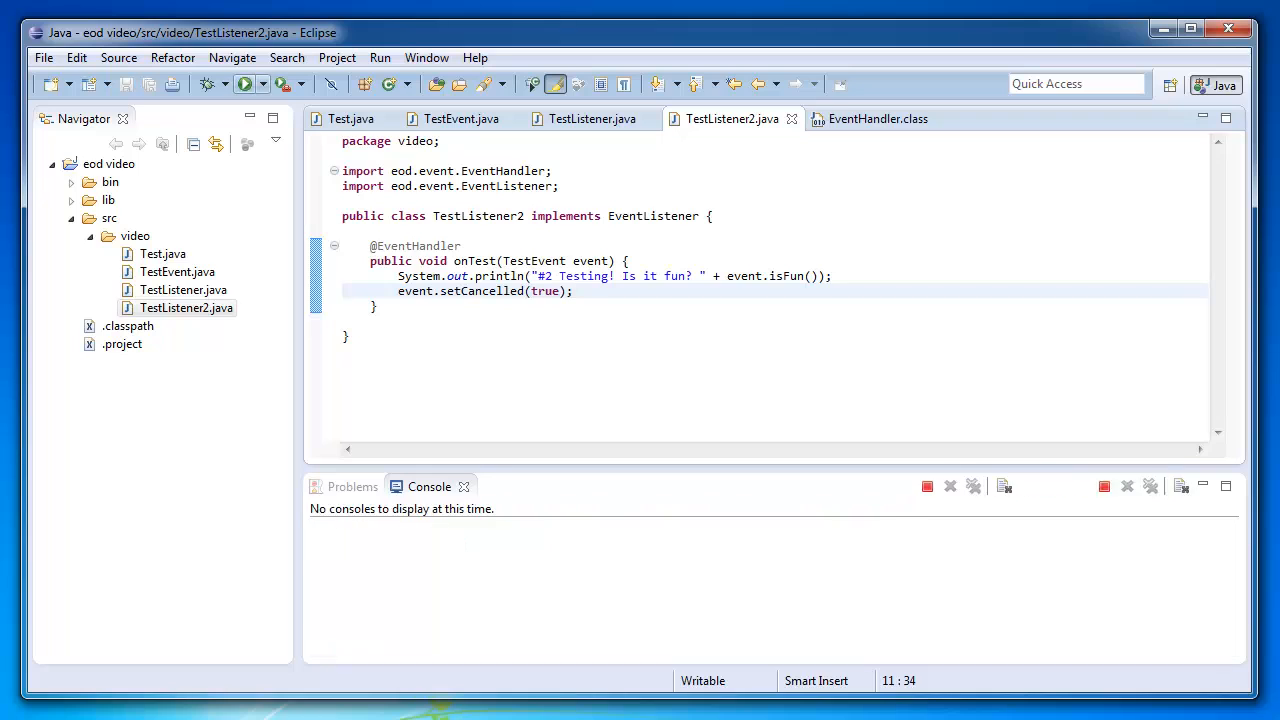
left_click(244, 84)
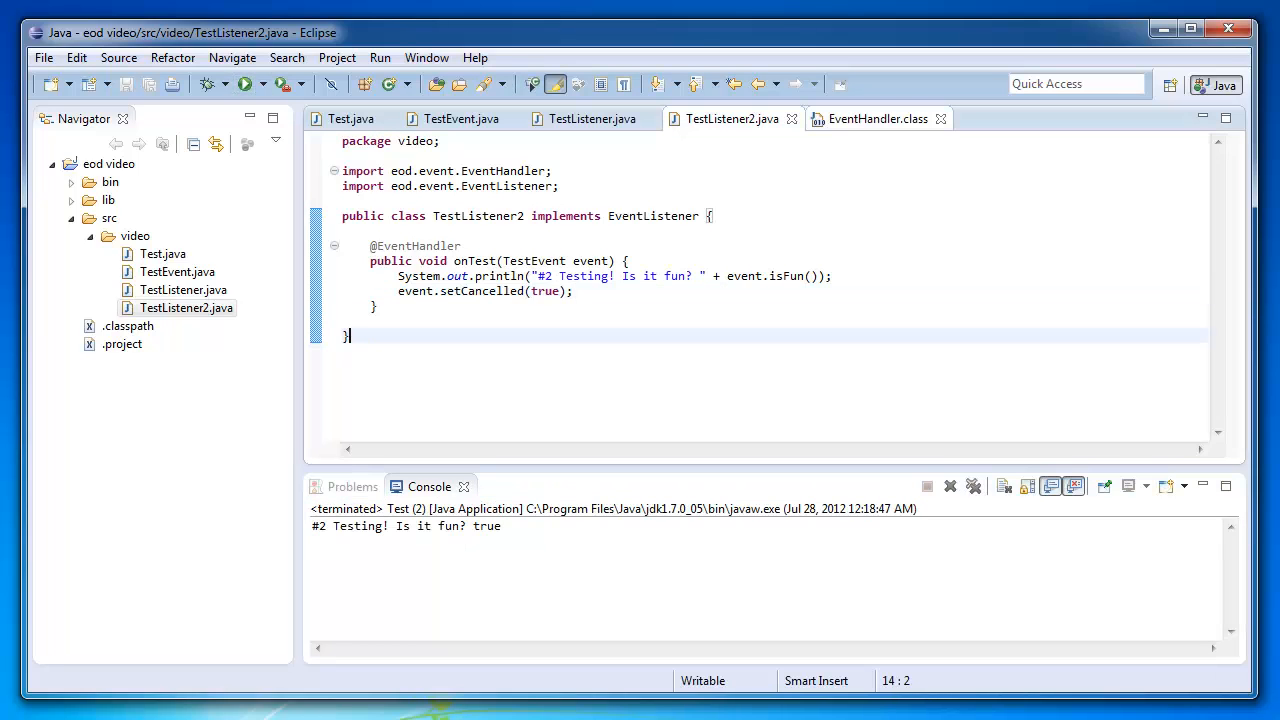
mouse_move(876, 120)
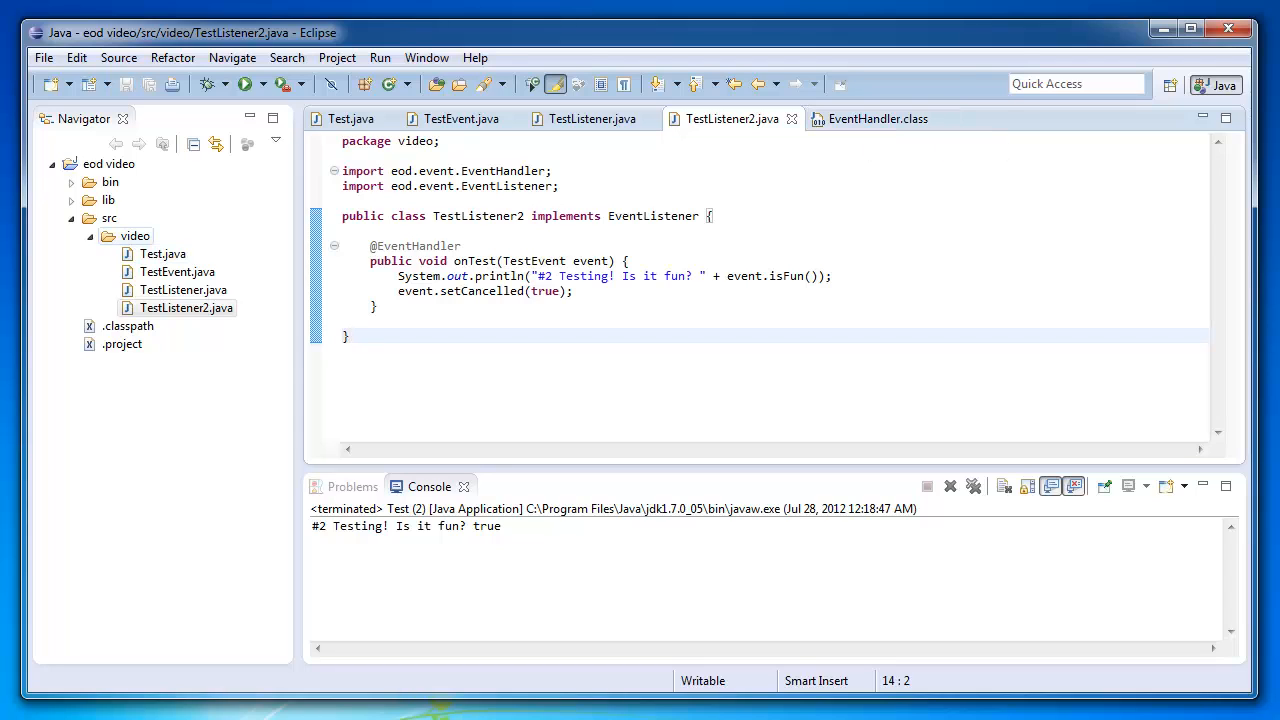
Create a new empty TestListener3 class in the video package
right_click(136, 236)
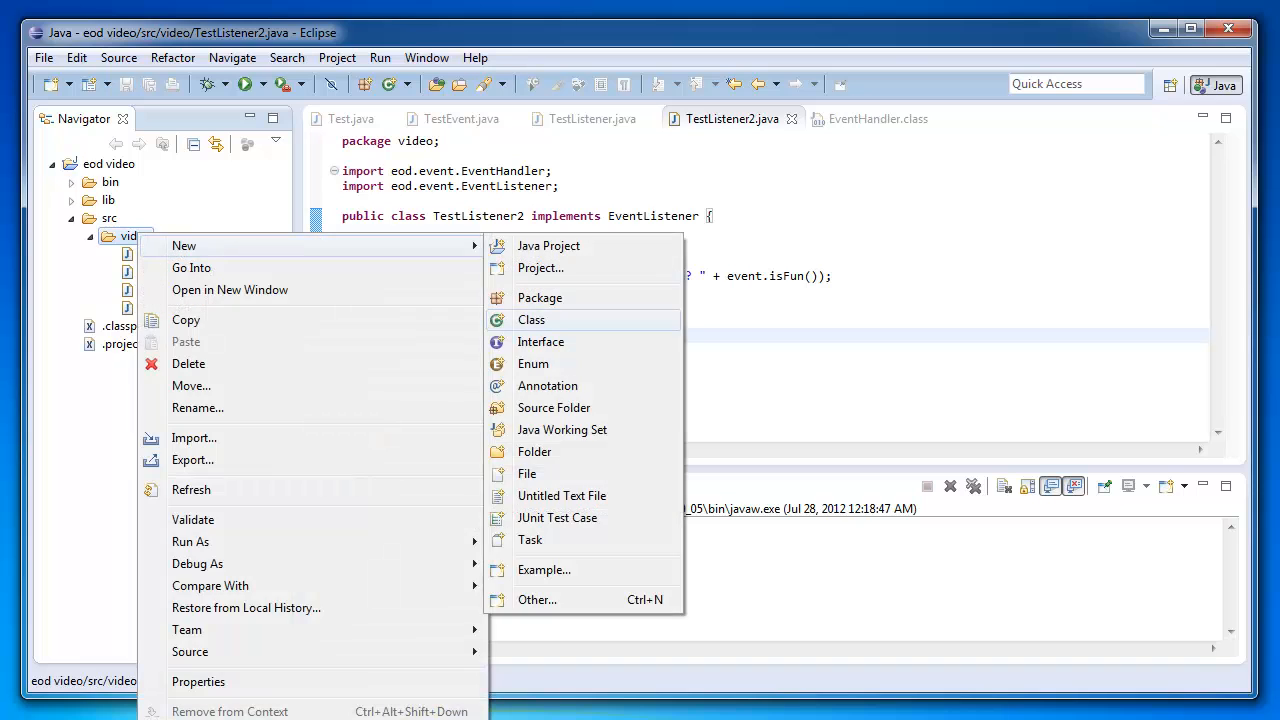
left_click(532, 320)
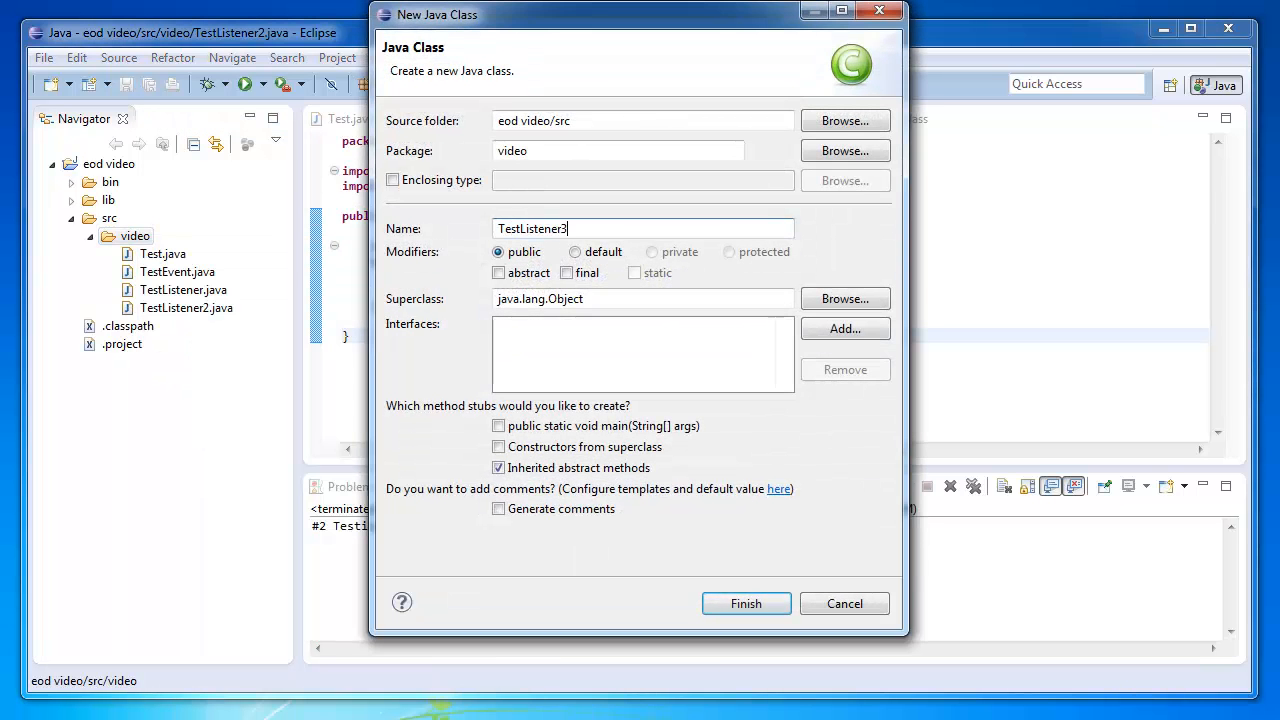
left_click(744, 604)
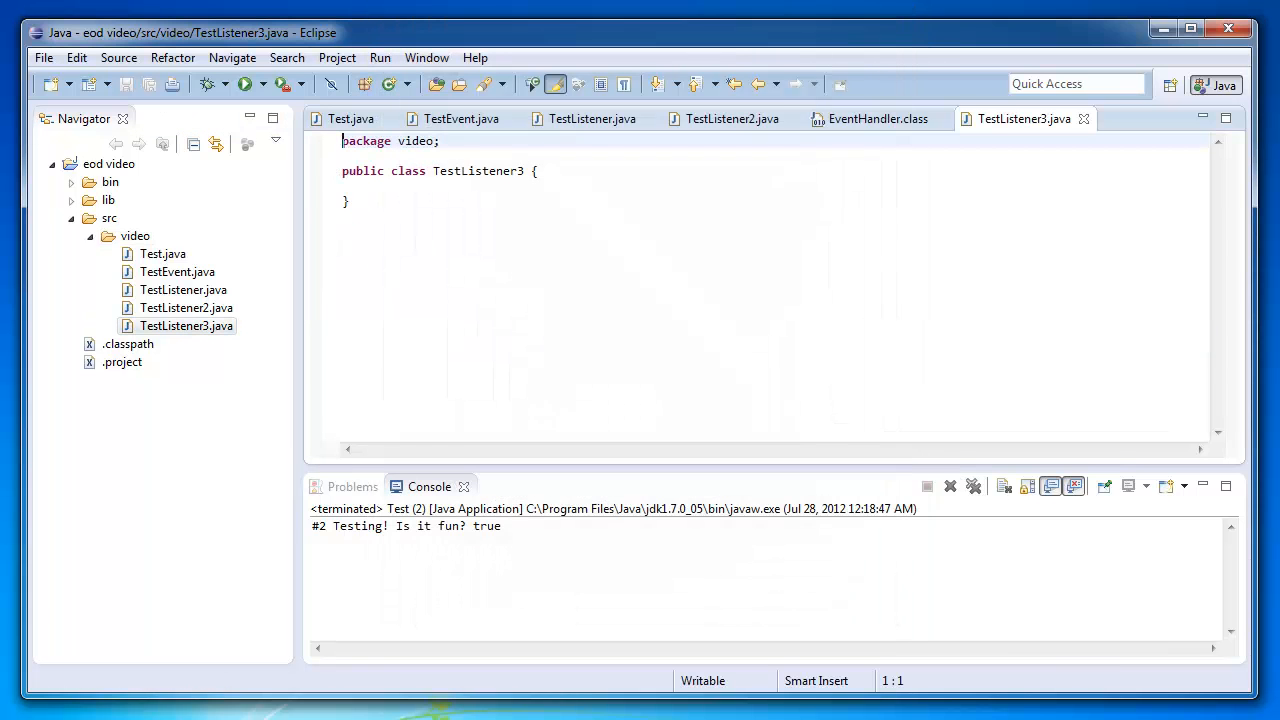
Copy TestListener2's code into TestListener3, renamed and printing a #3 message
left_click(732, 120)
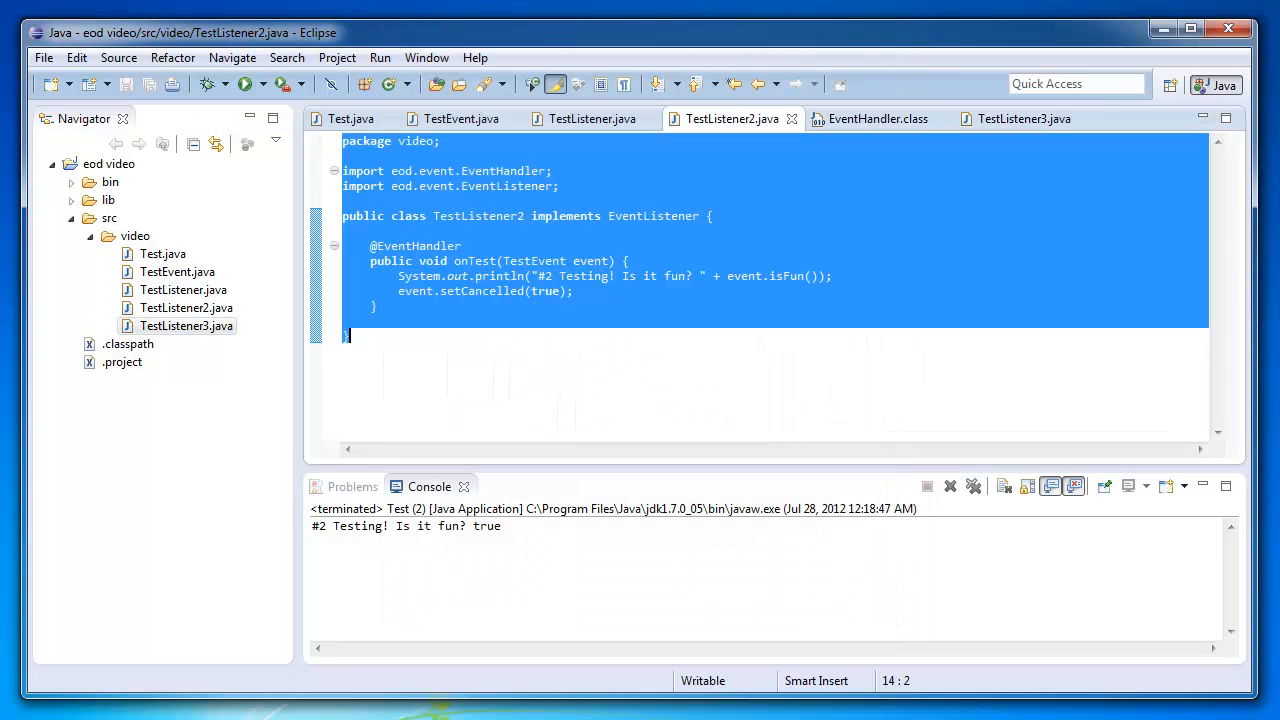
left_click(1020, 120)
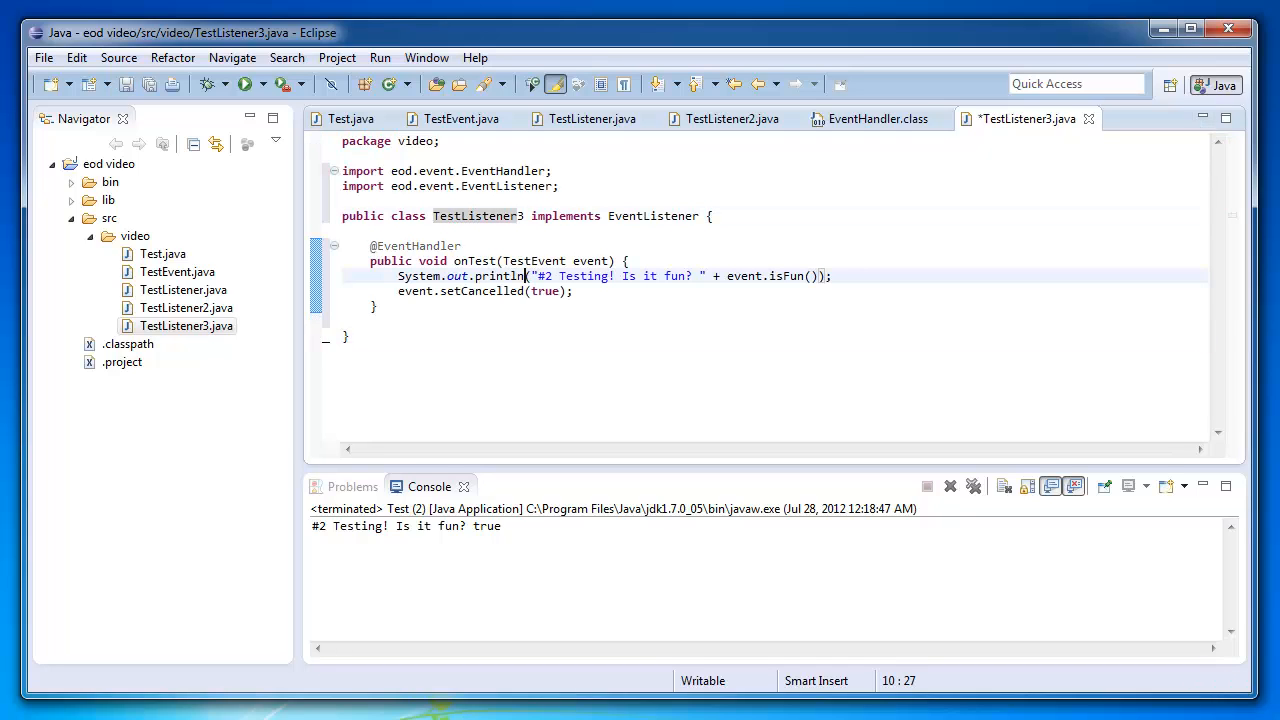
type("3")
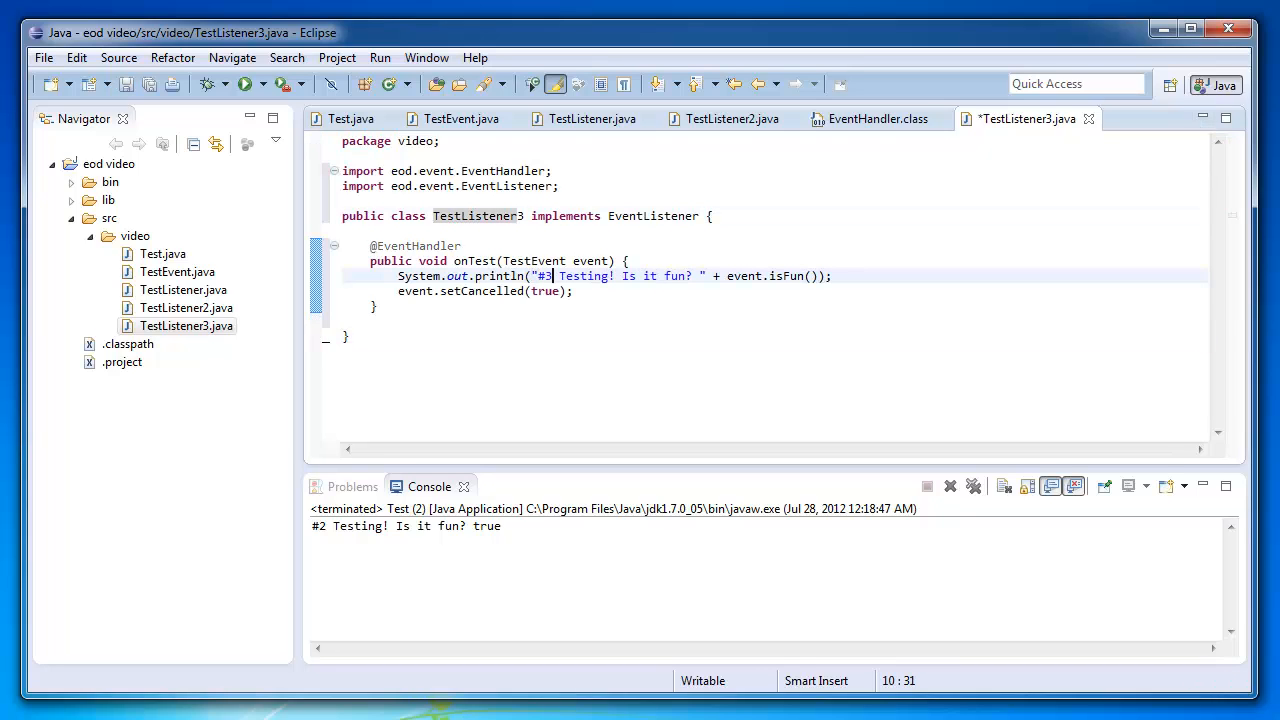
left_click(416, 246)
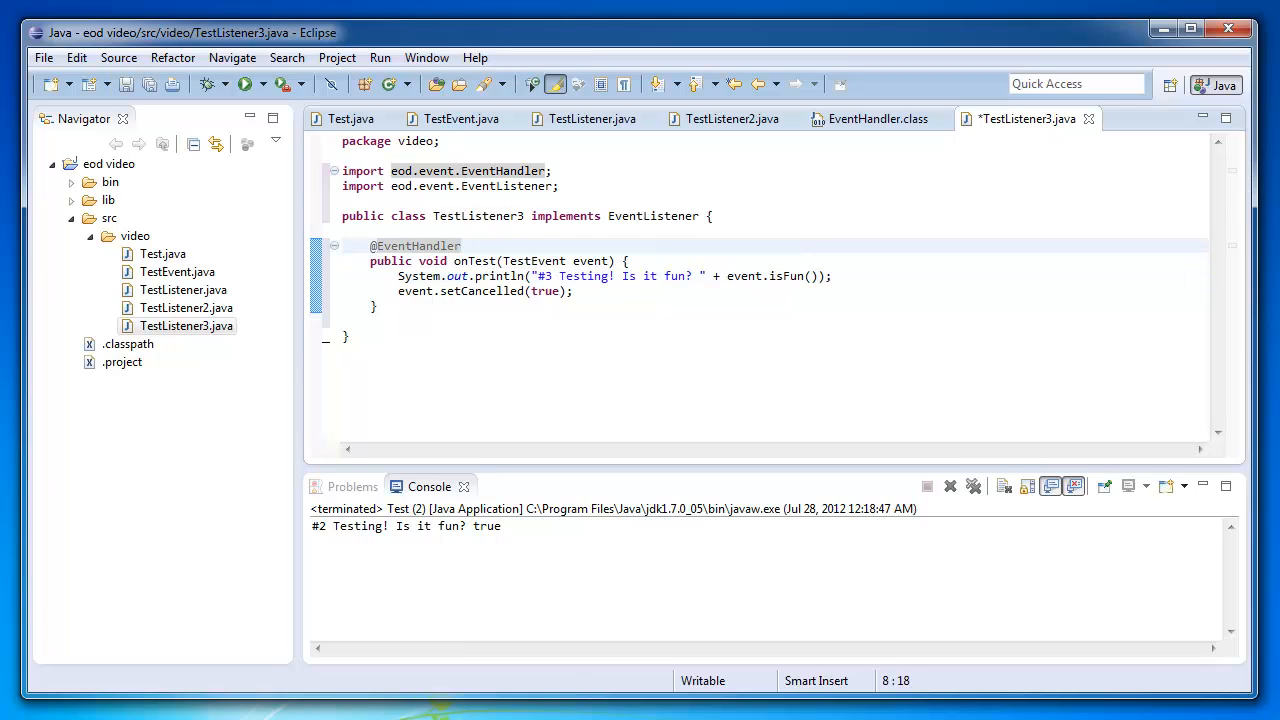
type("()")
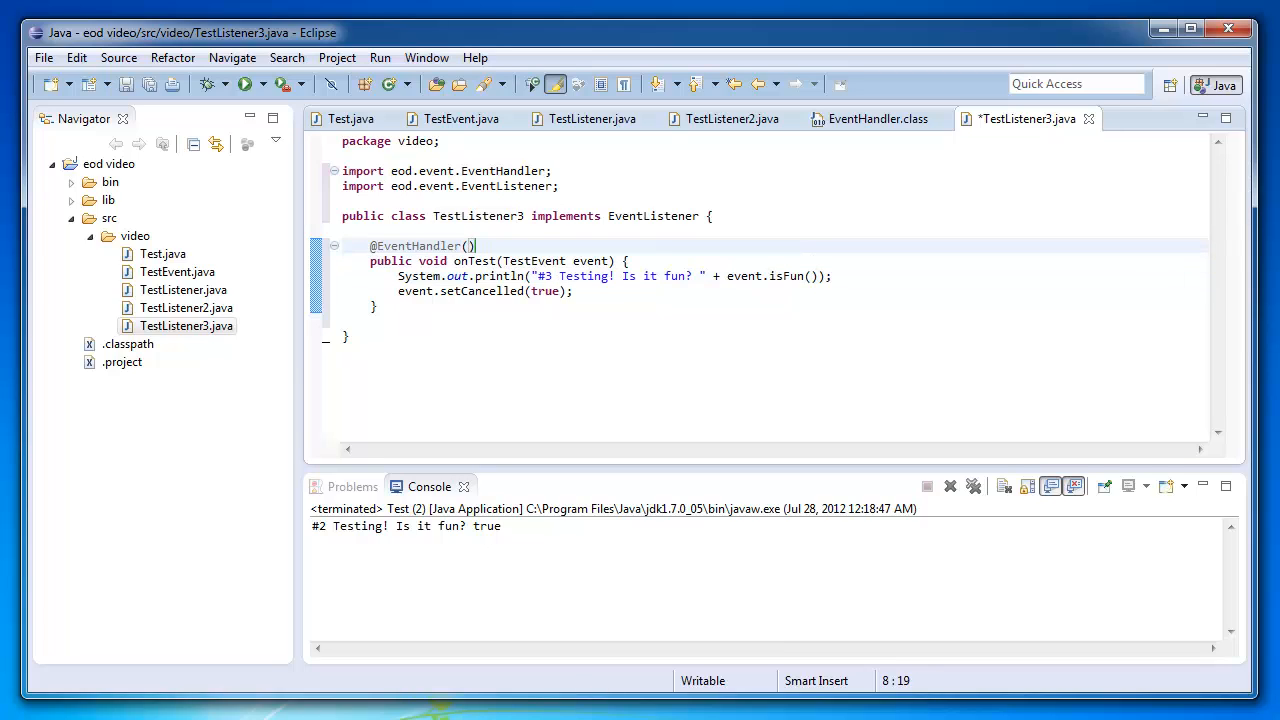
type("priority = EventPriority.MONITOR")
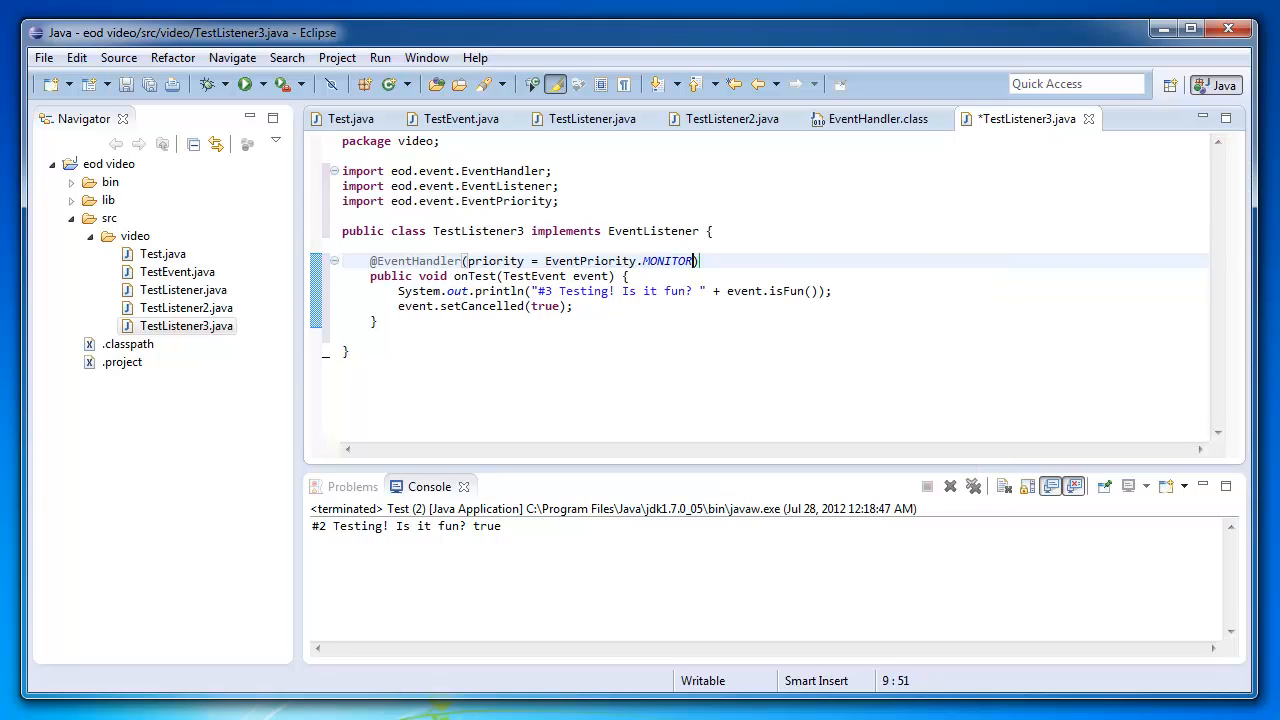
key("ctrl+s")
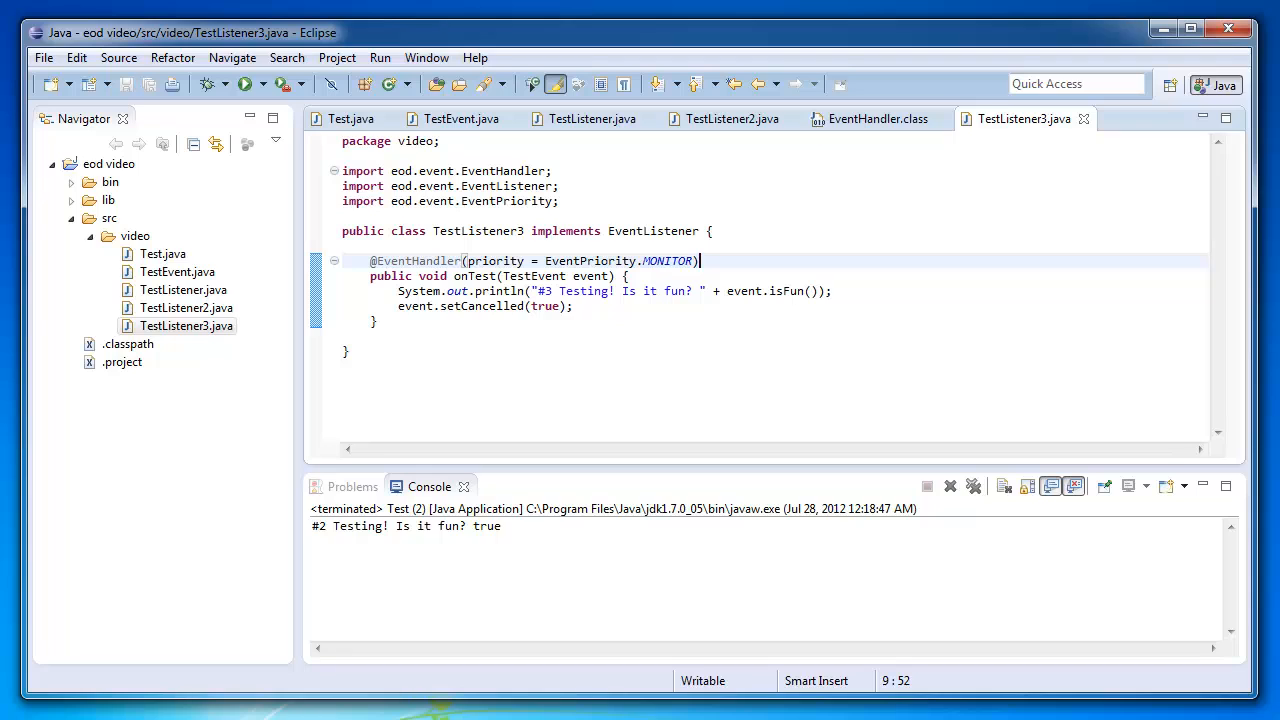
left_click(732, 120)
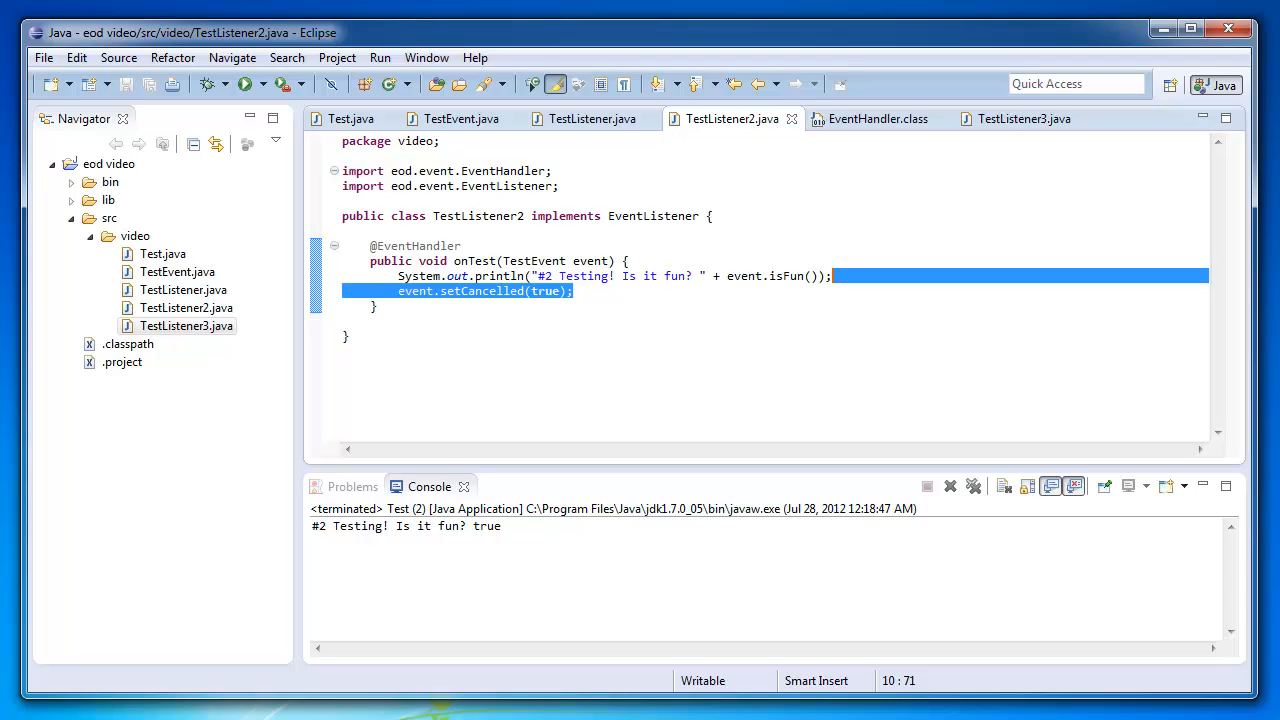
Delete the event.setCancelled(true); line from TestListener2, review the other listeners, and return to Test
left_click(592, 118)
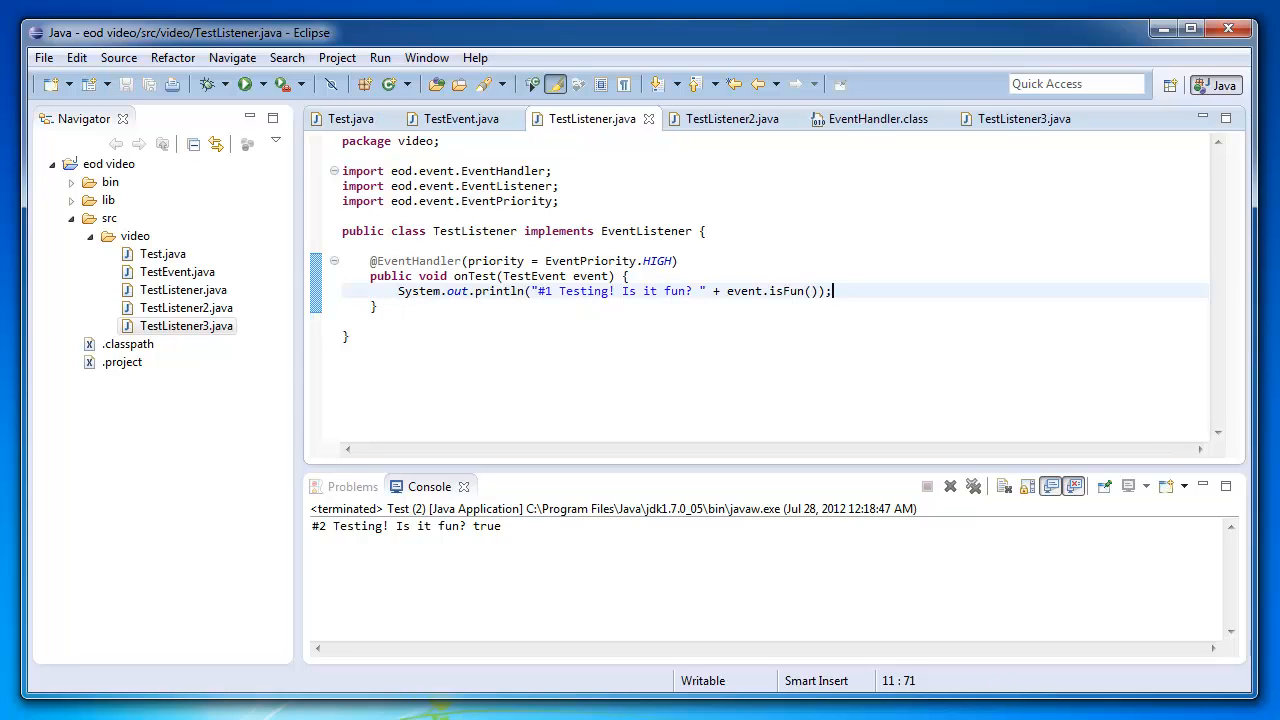
left_click(732, 120)
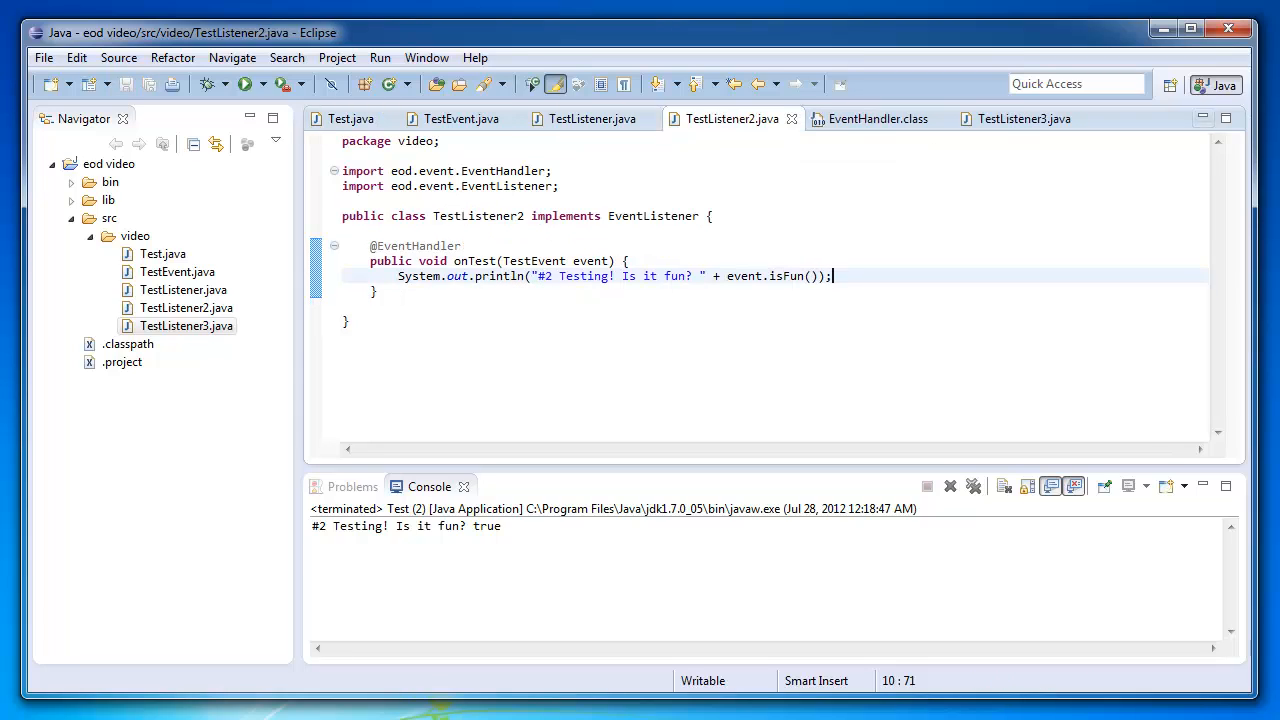
left_click(628, 260)
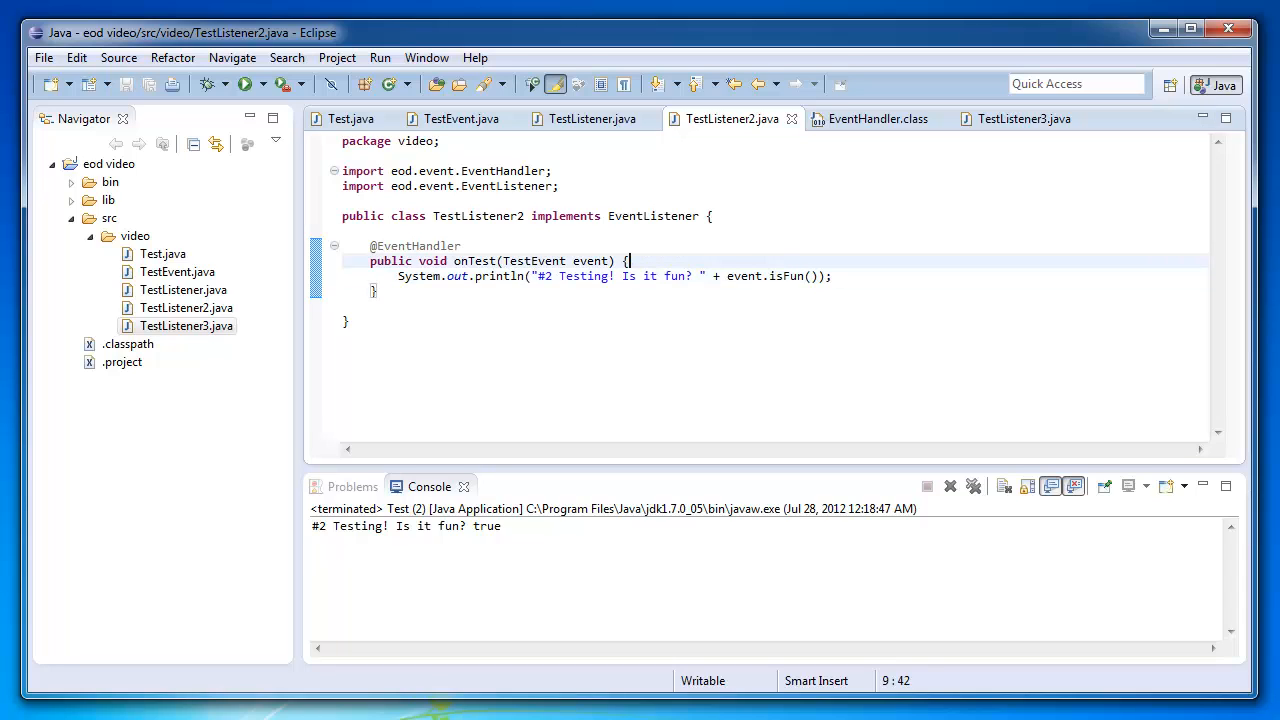
left_click(592, 118)
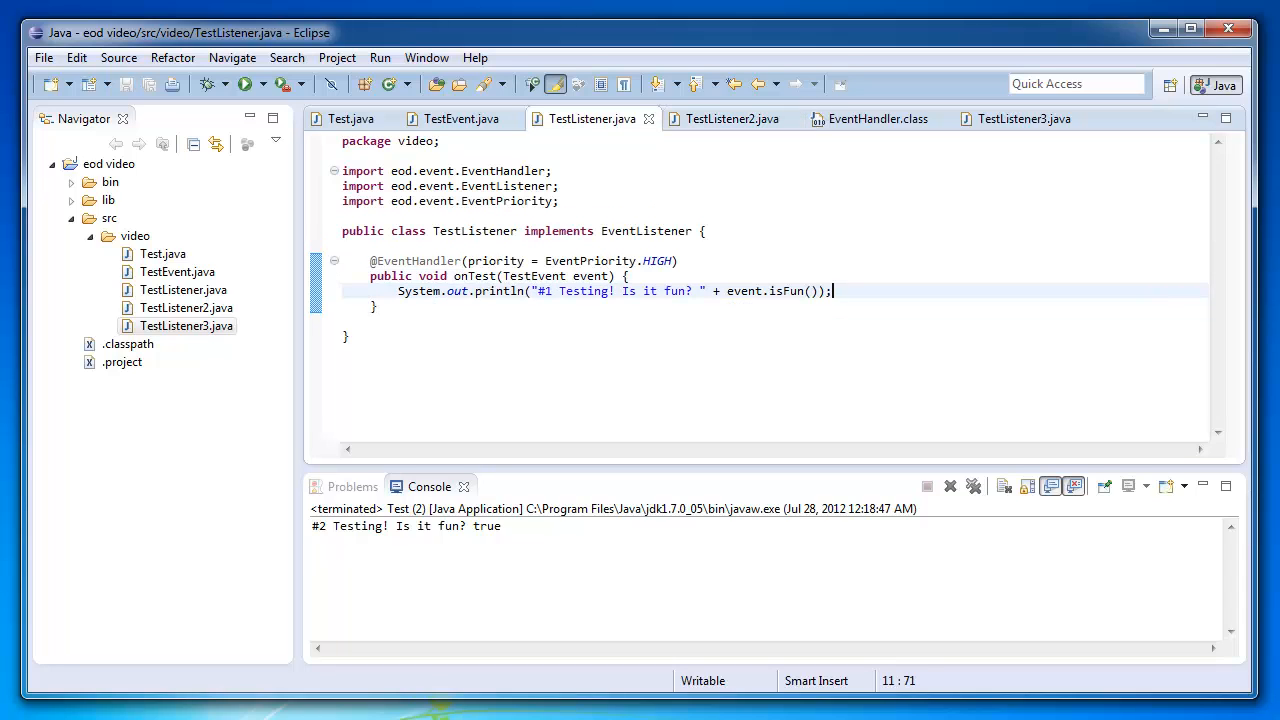
left_click(1022, 120)
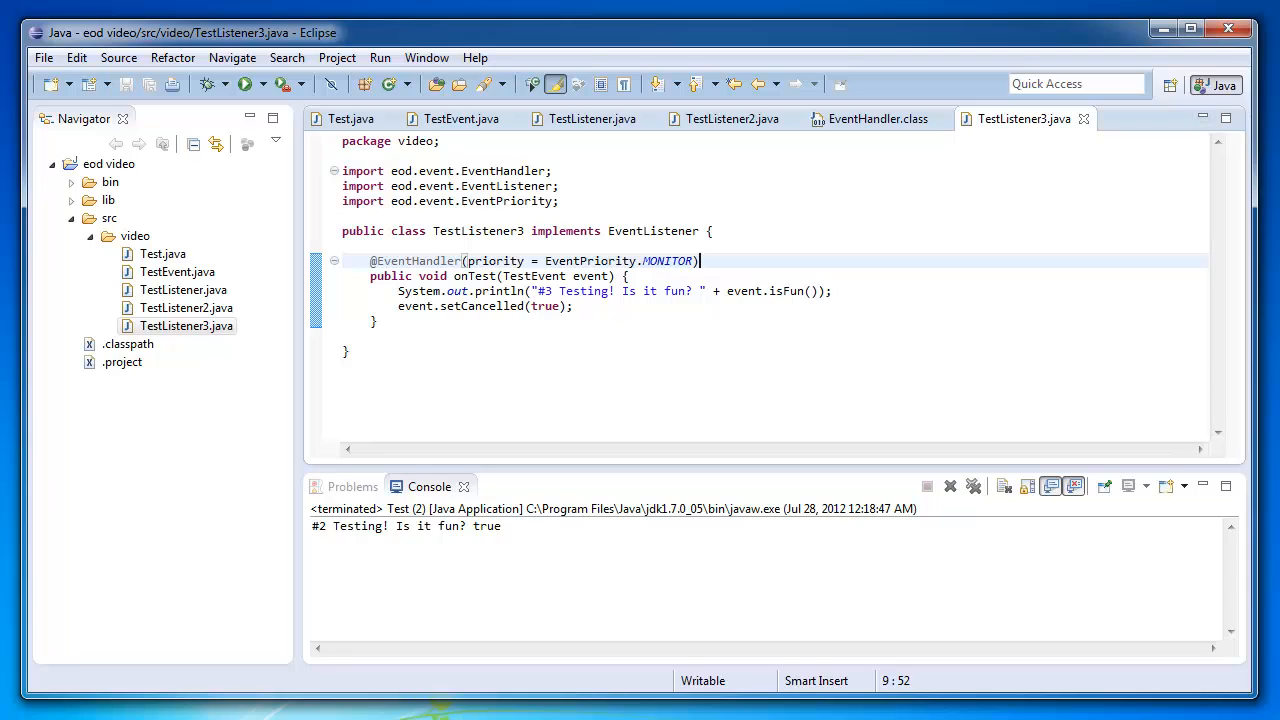
left_click(350, 120)
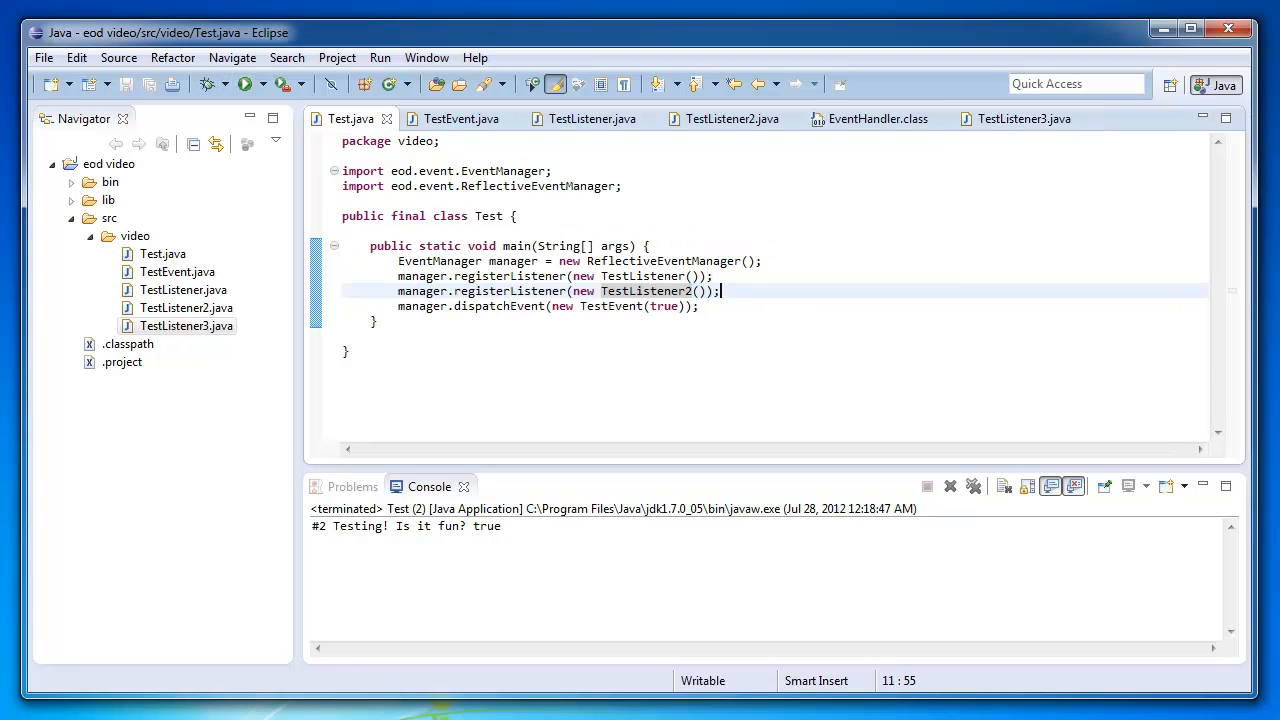
Register a new TestListener3 in Test's main, save, and run so the console prints #2, #1, #3
type("manager.registerListener(new TestListener3());")
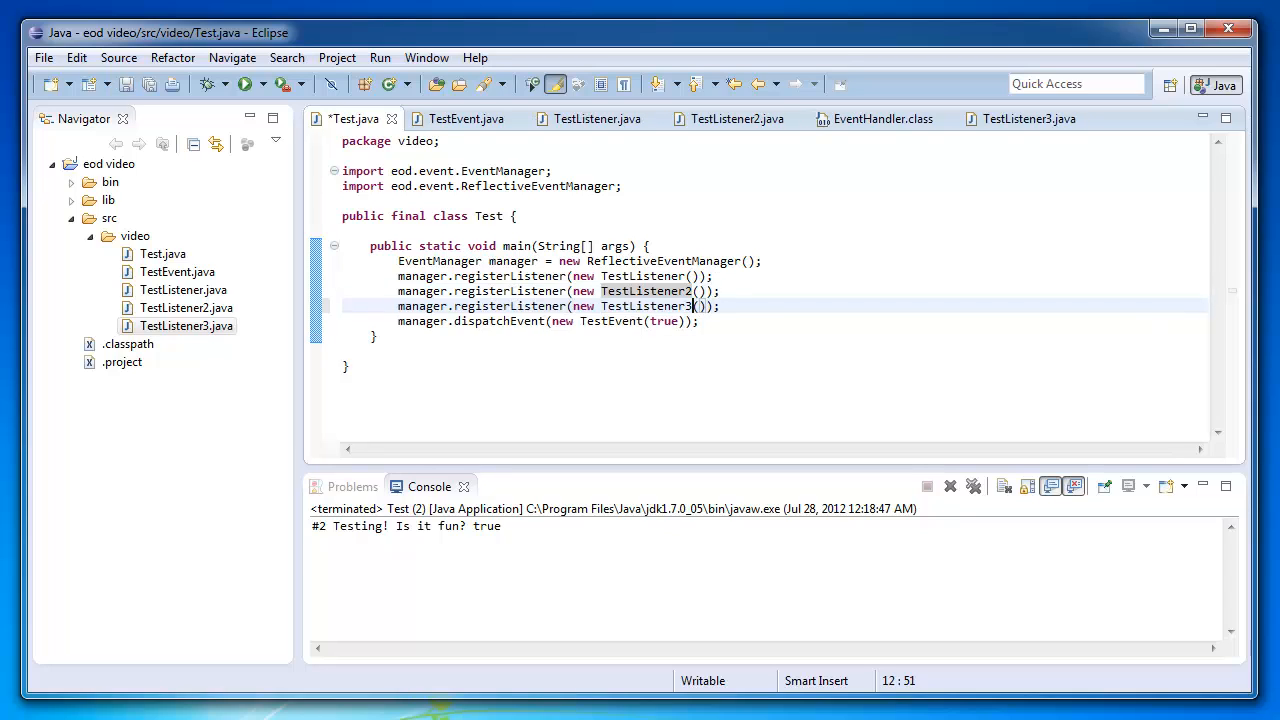
key("ctrl+s")
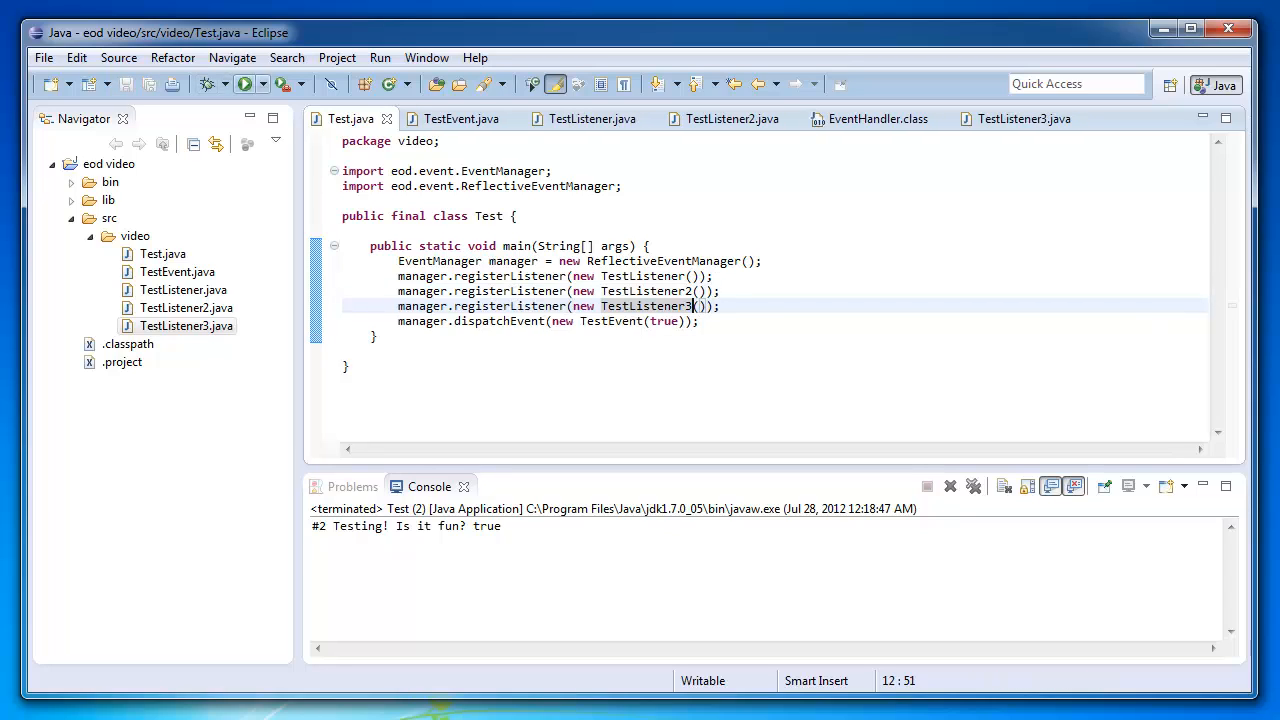
left_click(244, 84)
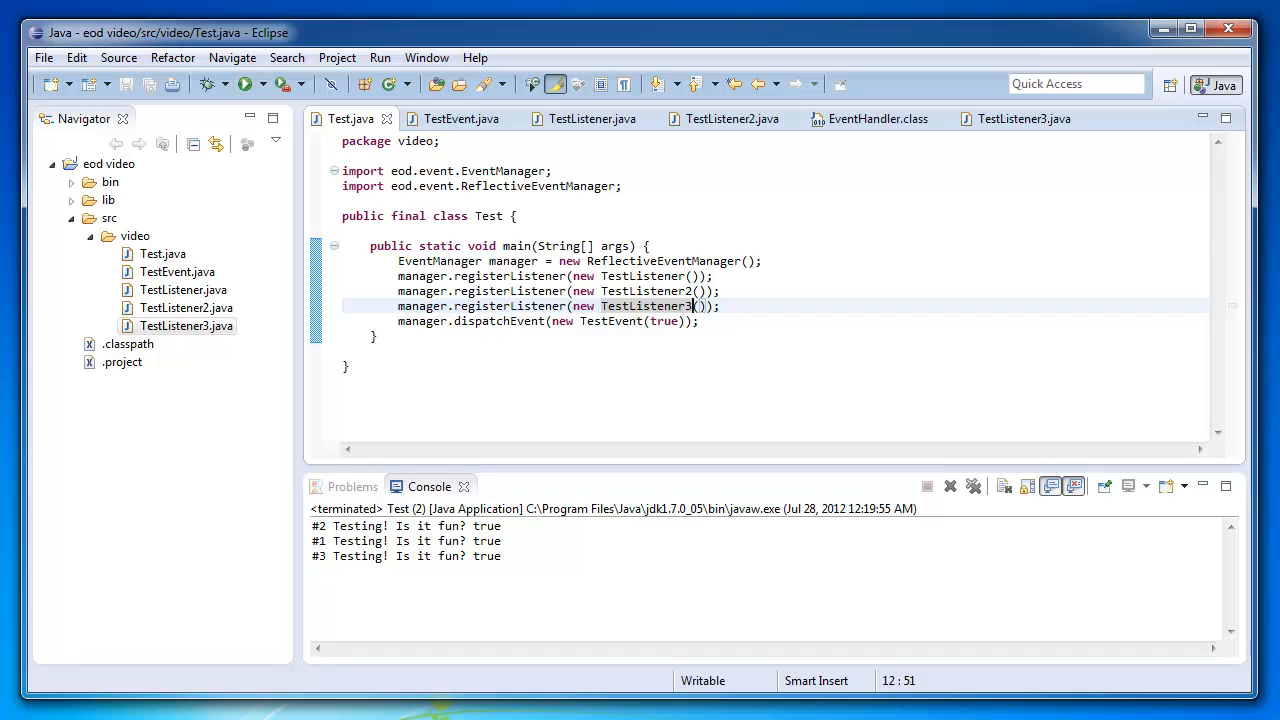
Review the TestListener2, TestListener and TestListener3 sources after the run
left_click(732, 120)
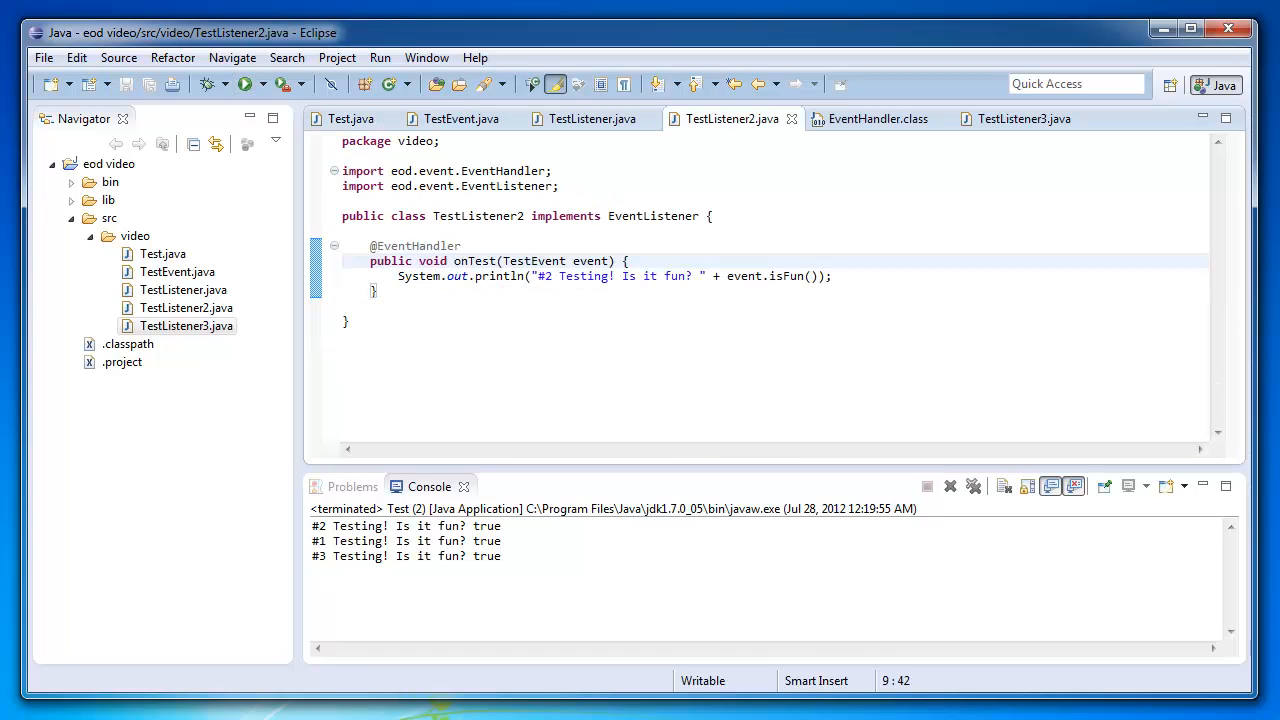
left_click(592, 120)
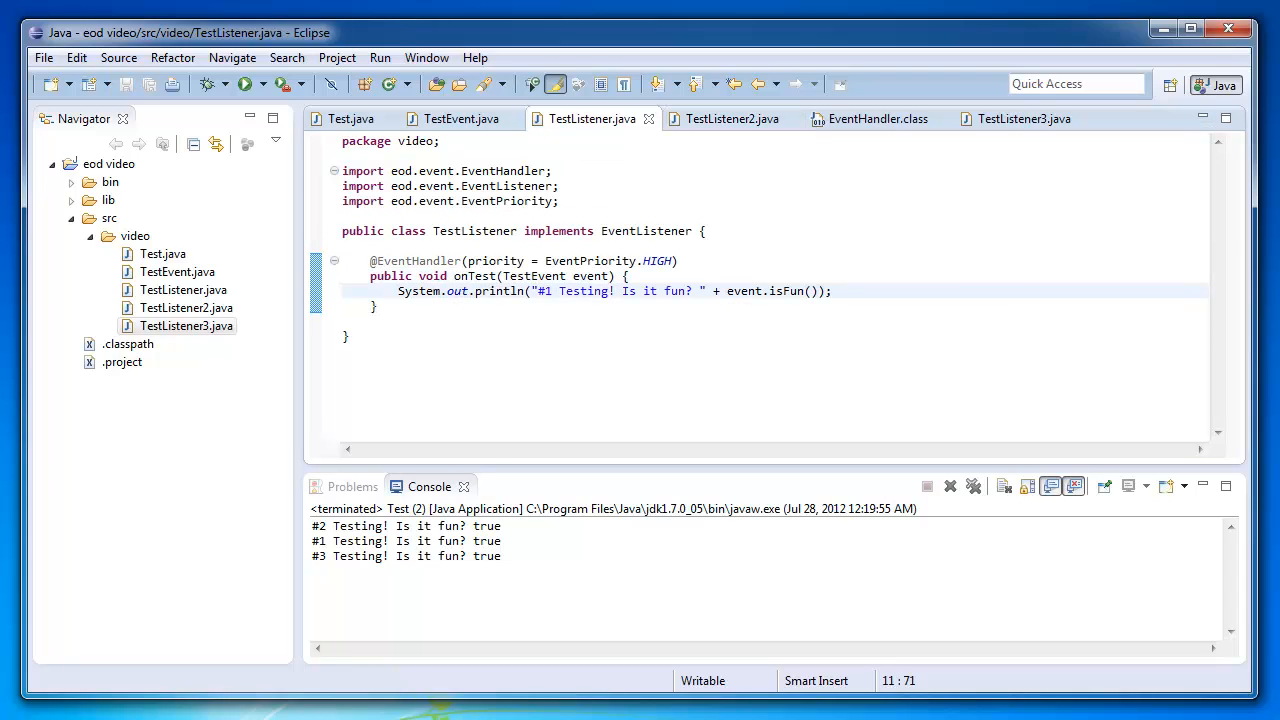
left_click(832, 292)
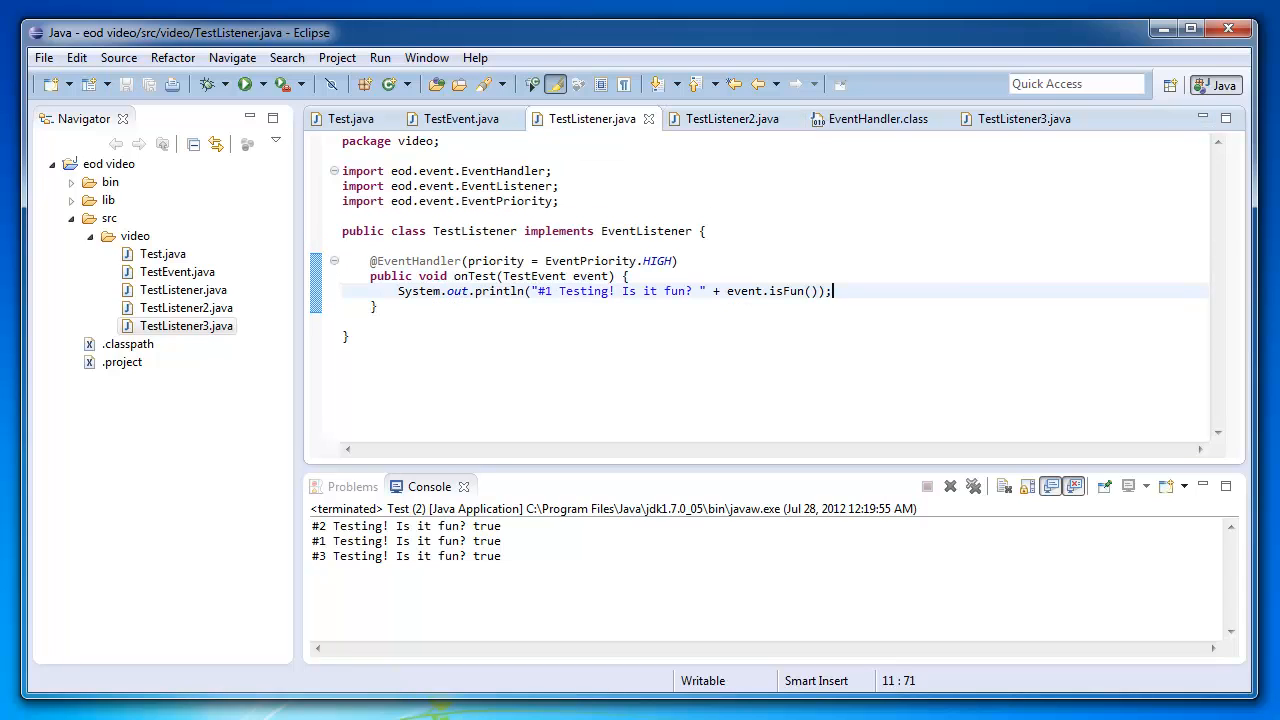
left_click(1024, 120)
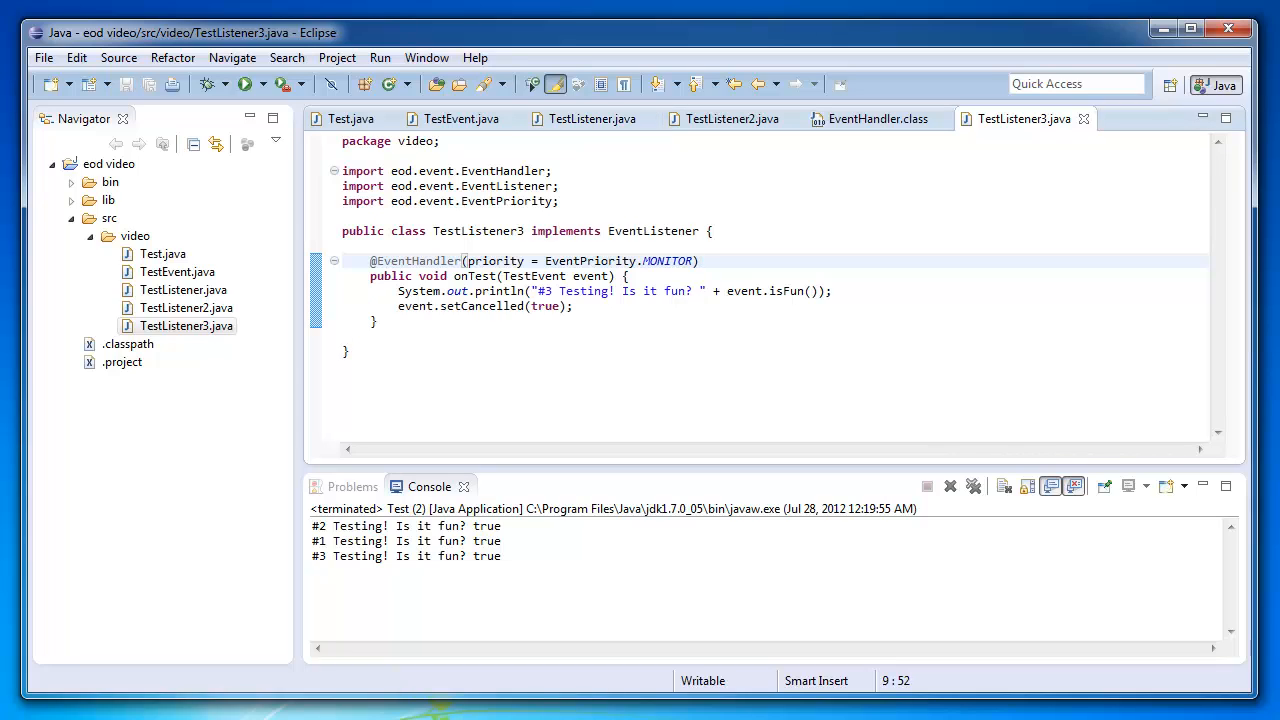
Expand the lib folder and its guice subfolder to reveal the guice jars and eod.jar
left_click(348, 350)
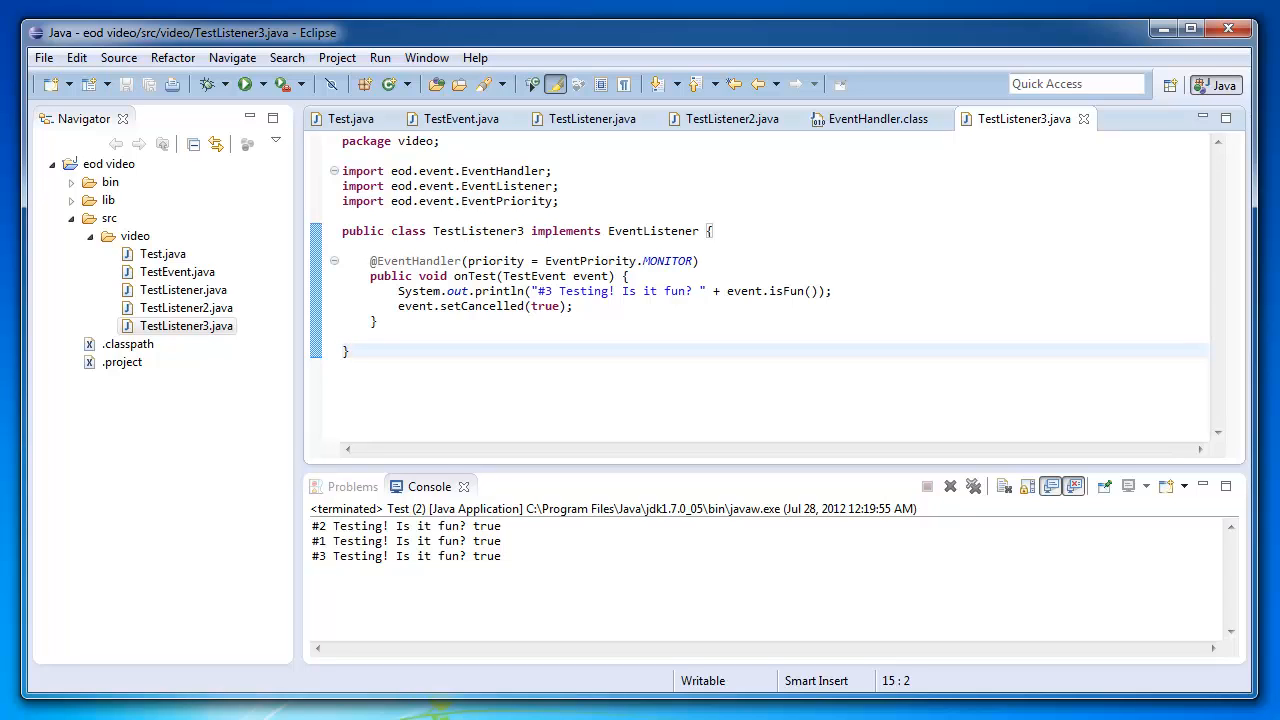
left_click(72, 200)
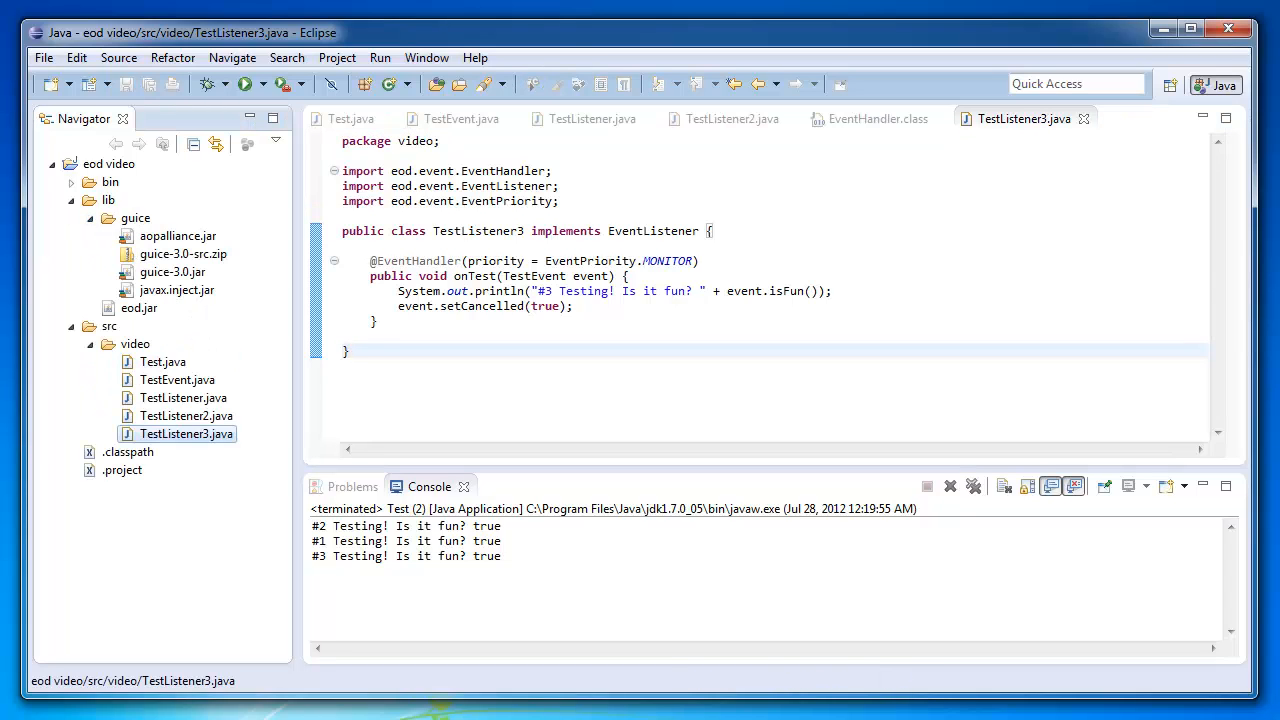